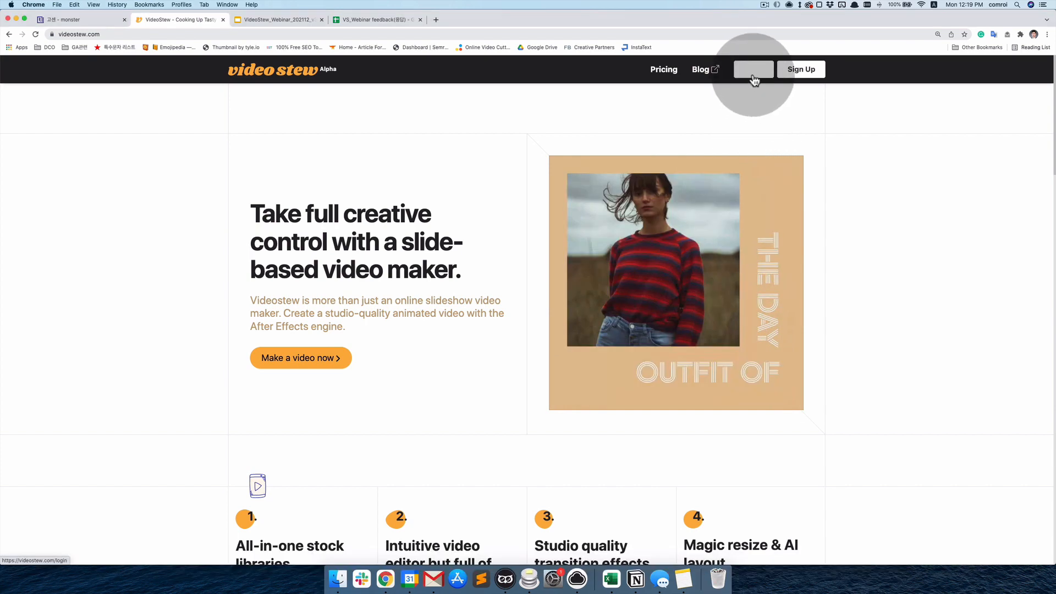
Sign in to VideoStew and browse the home page's template categories.
click(753, 69)
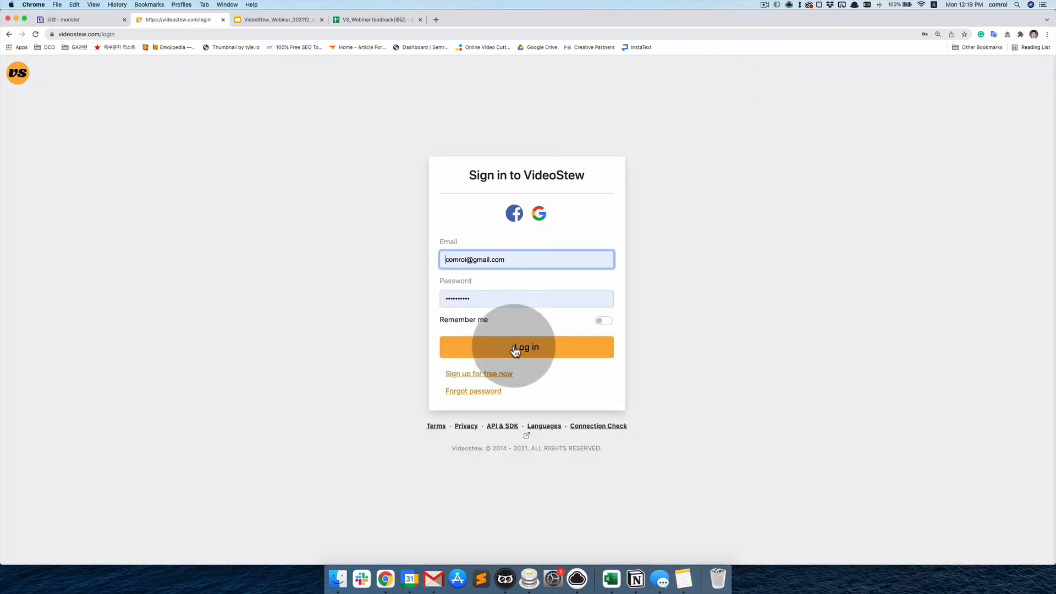
click(516, 347)
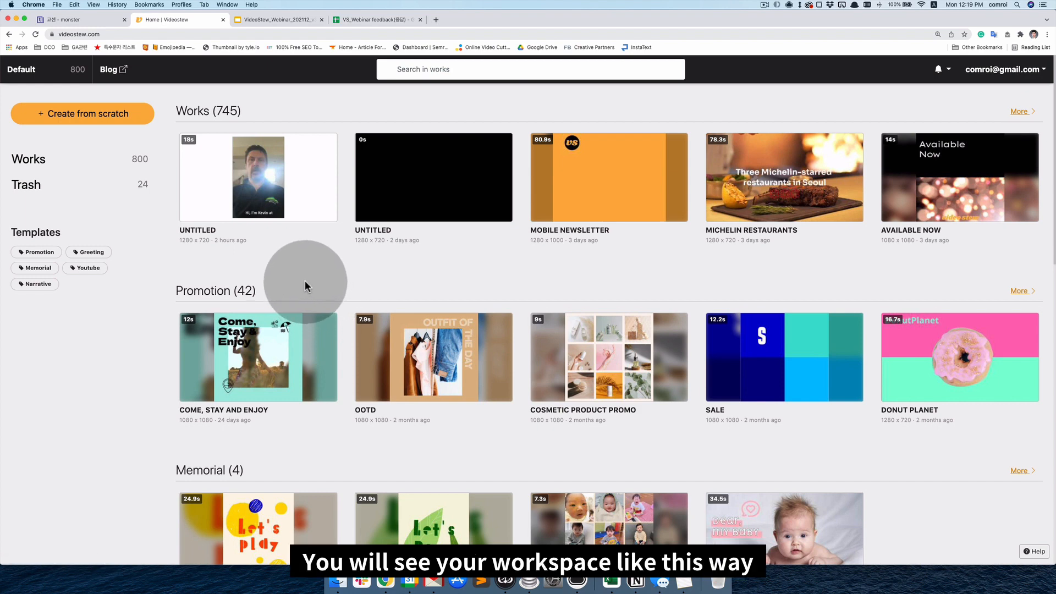
mouse_move(438, 207)
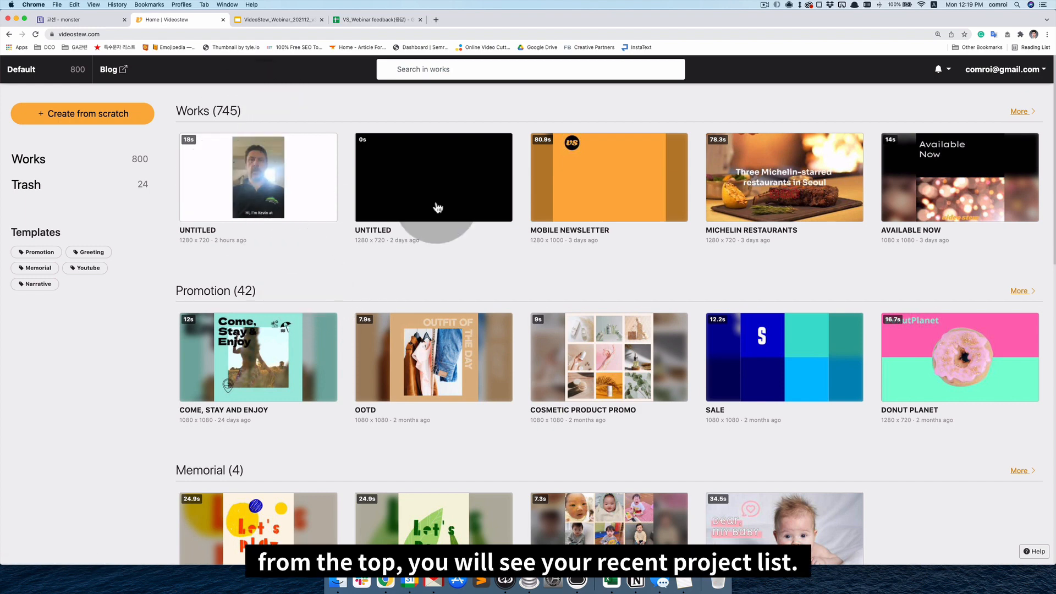
mouse_move(415, 222)
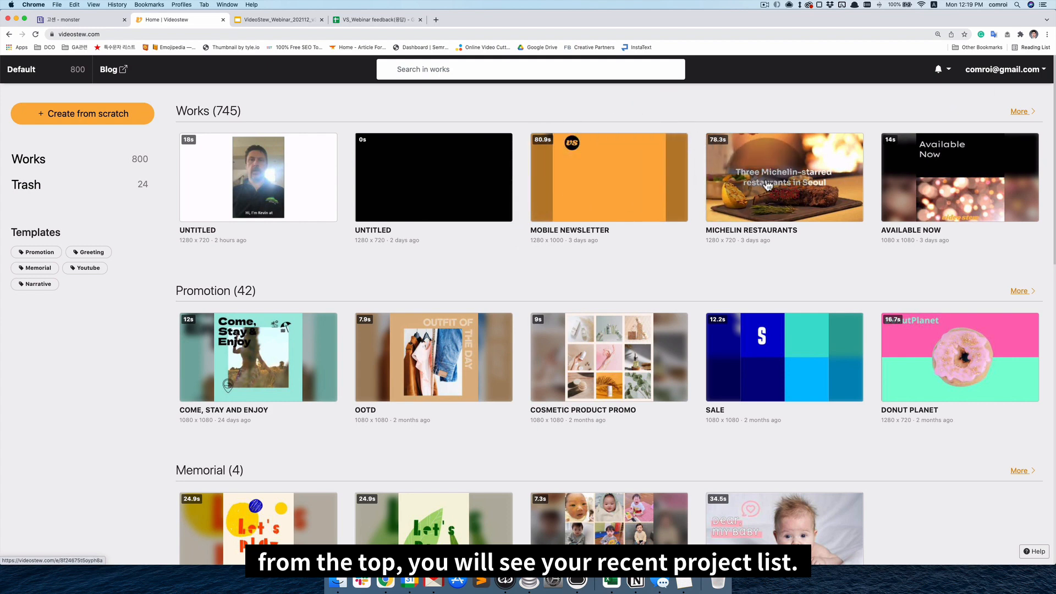
scroll(down, 3)
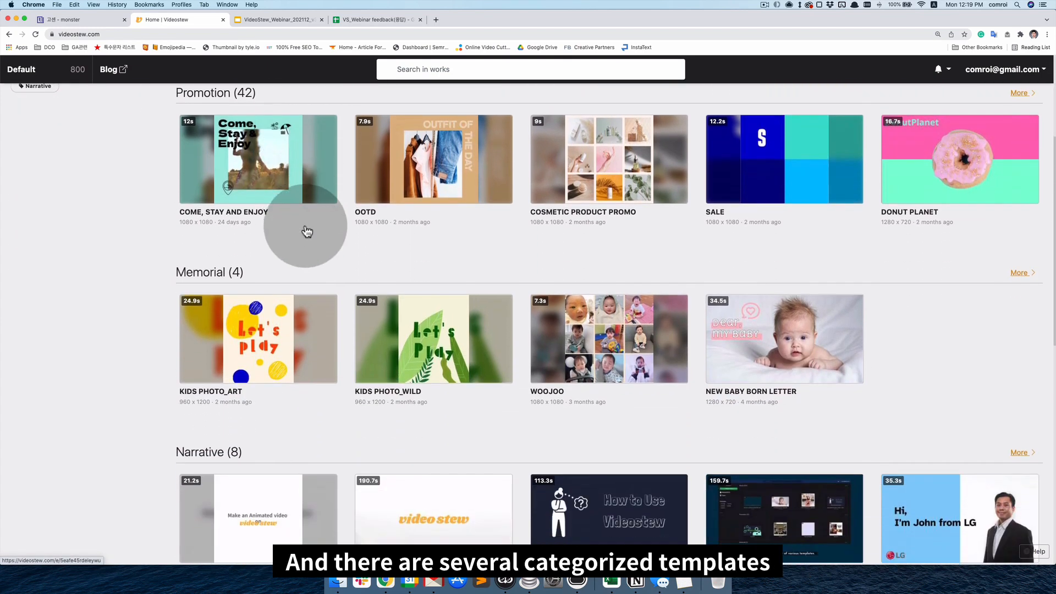
mouse_move(339, 239)
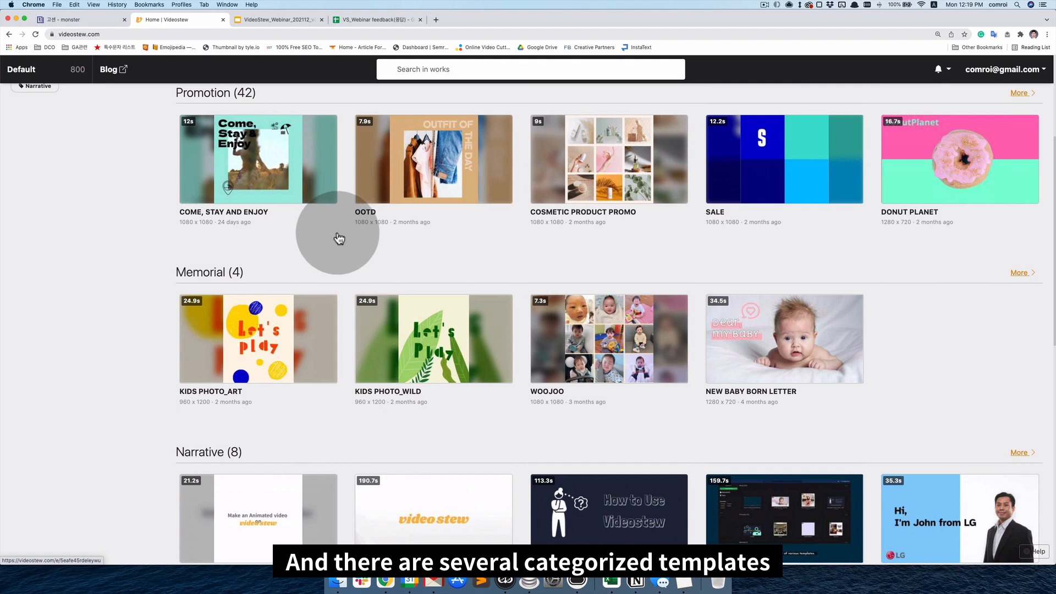
scroll(down, 3)
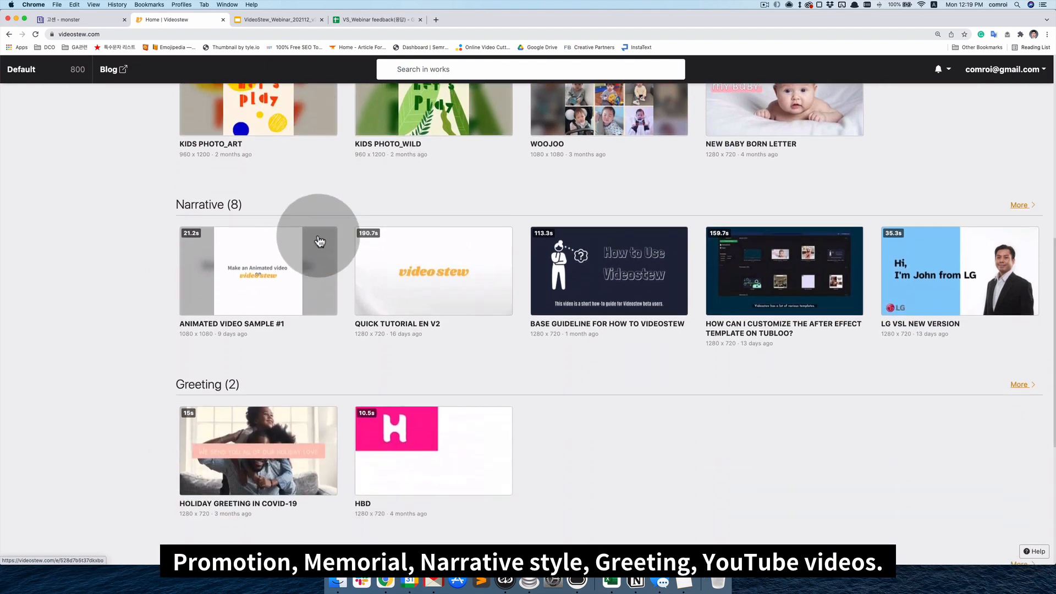
scroll(down, 3)
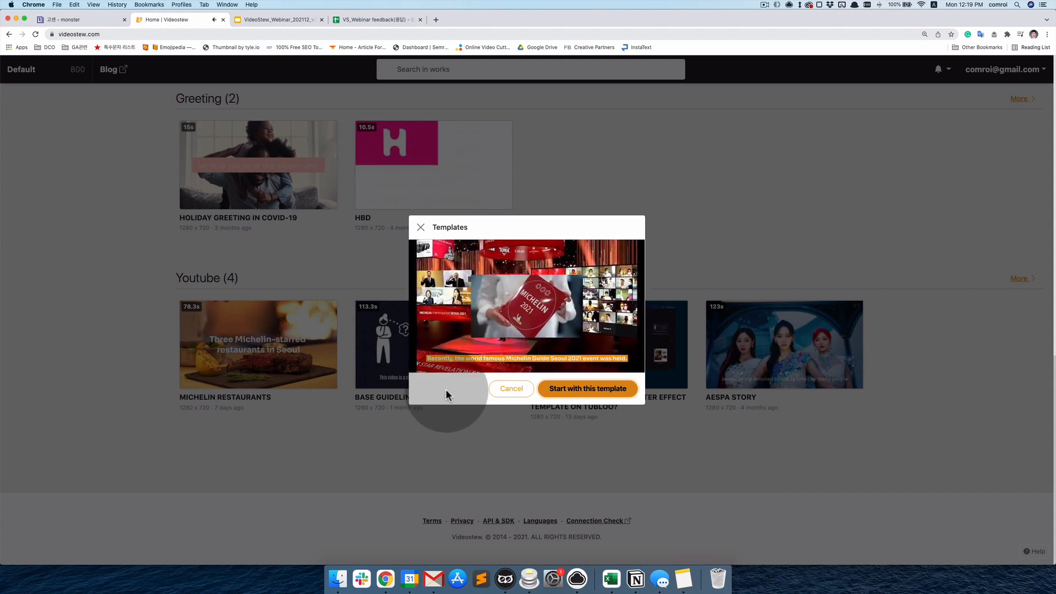
click(525, 303)
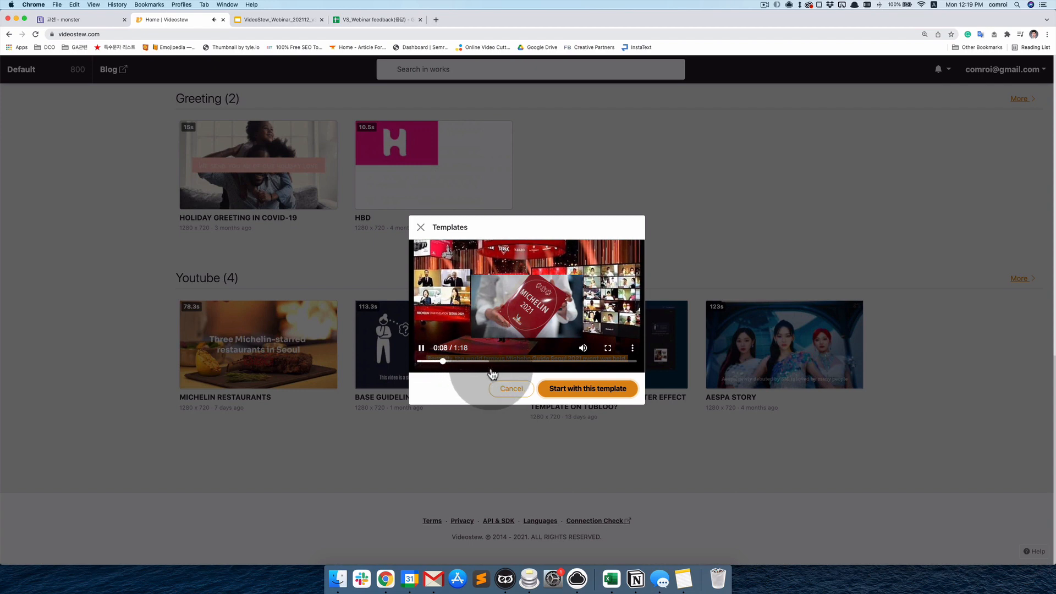
click(421, 348)
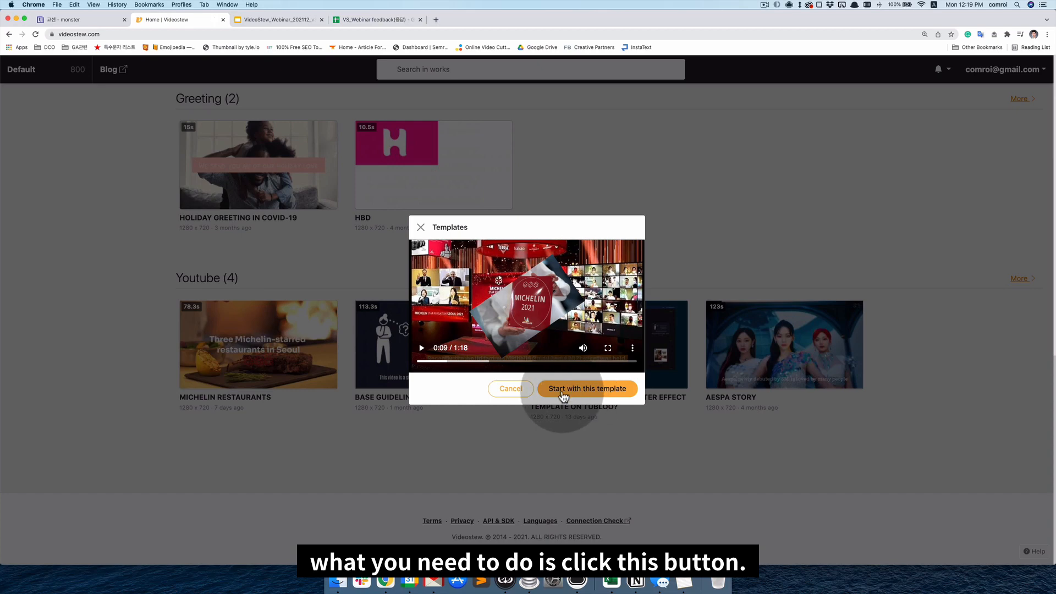
Start a Michelin Restaurants project and make the classroom photo the Gaon slide's background.
click(587, 389)
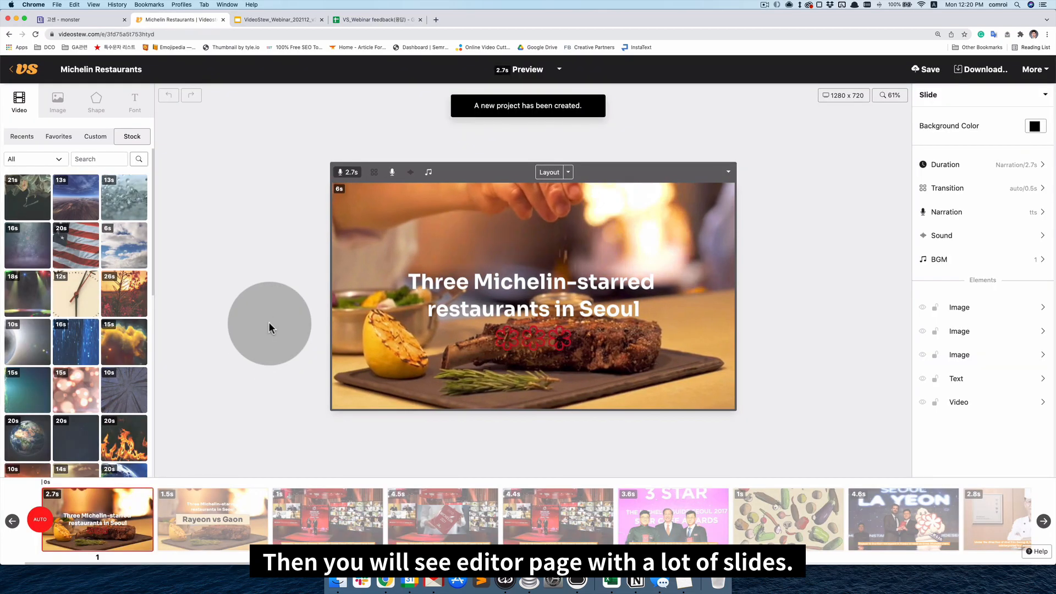
click(212, 520)
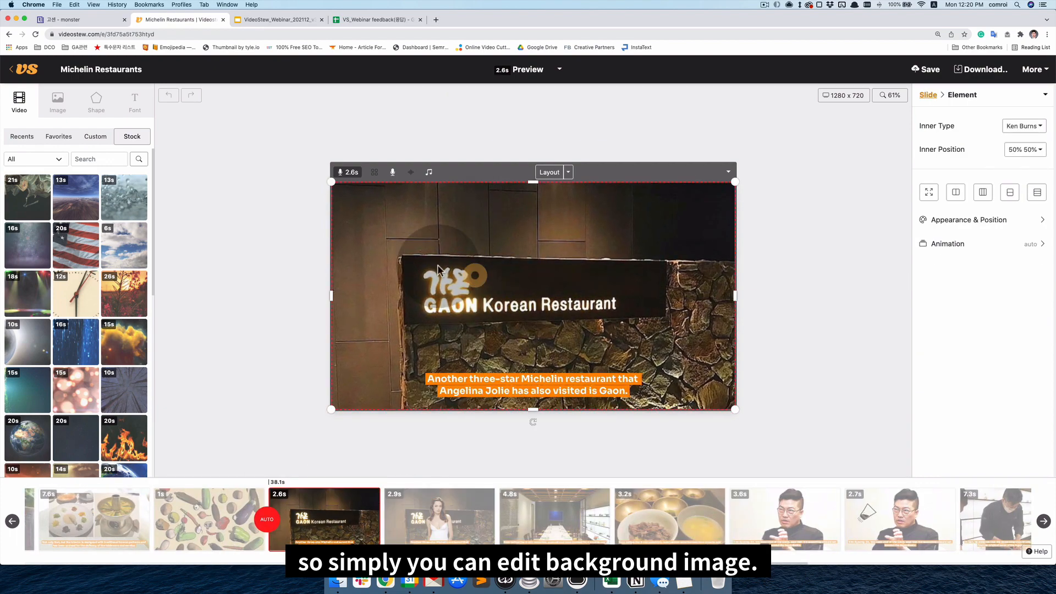
click(57, 102)
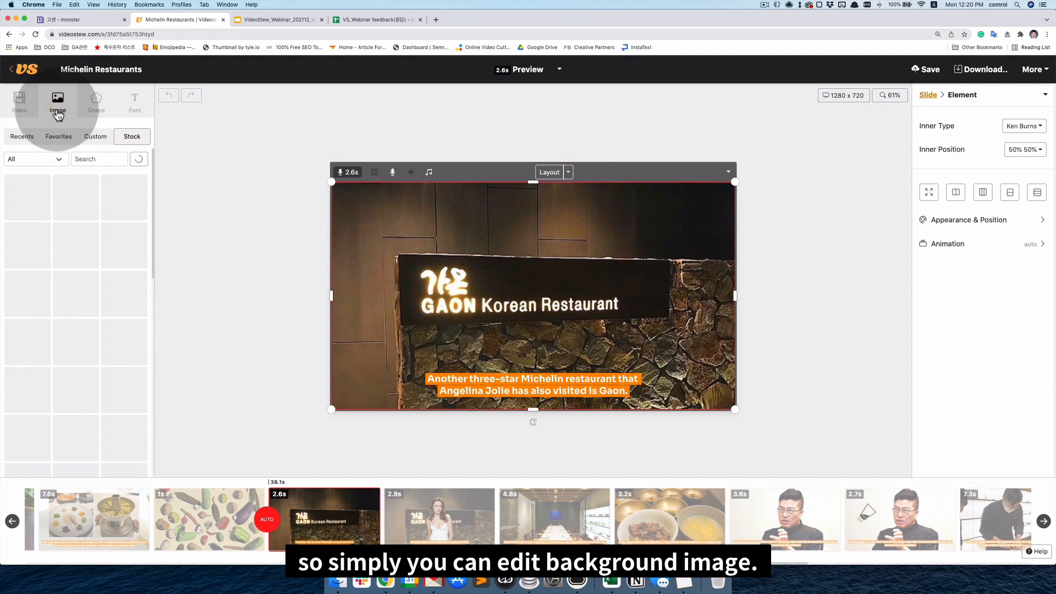
click(95, 136)
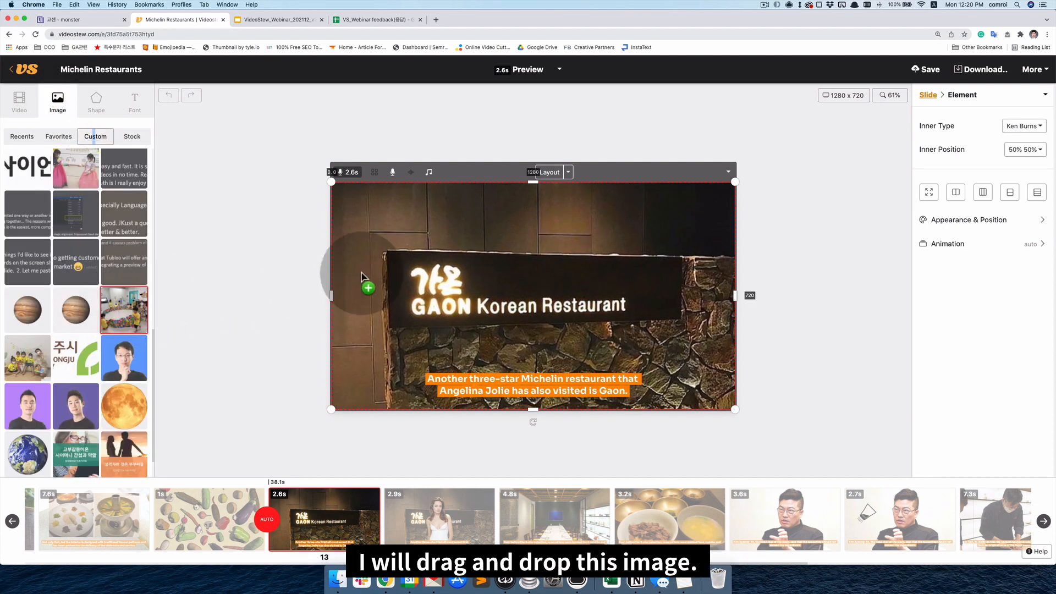
drag(124, 309, 531, 297)
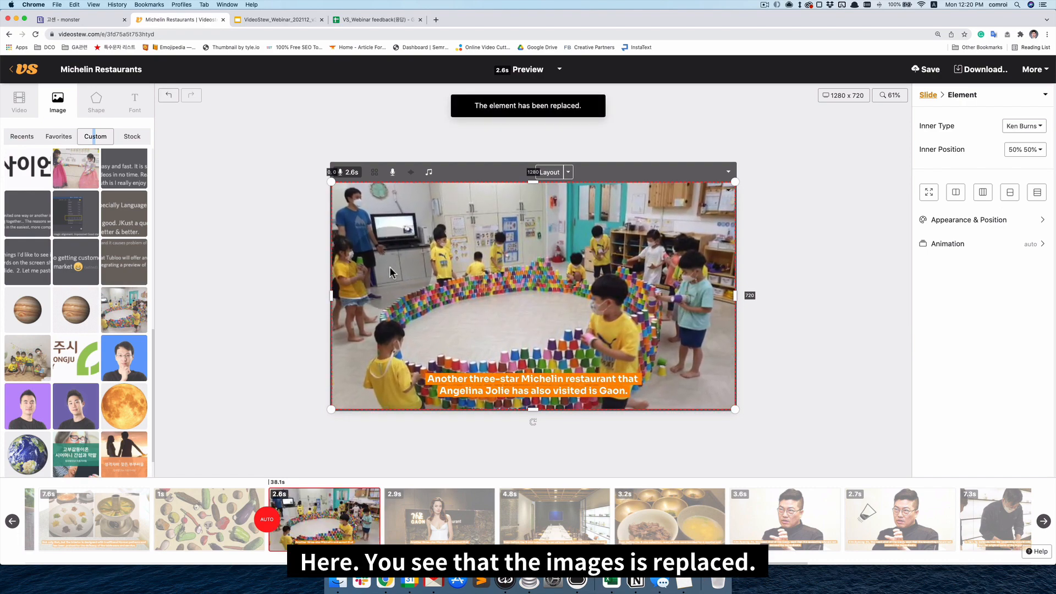
click(532, 389)
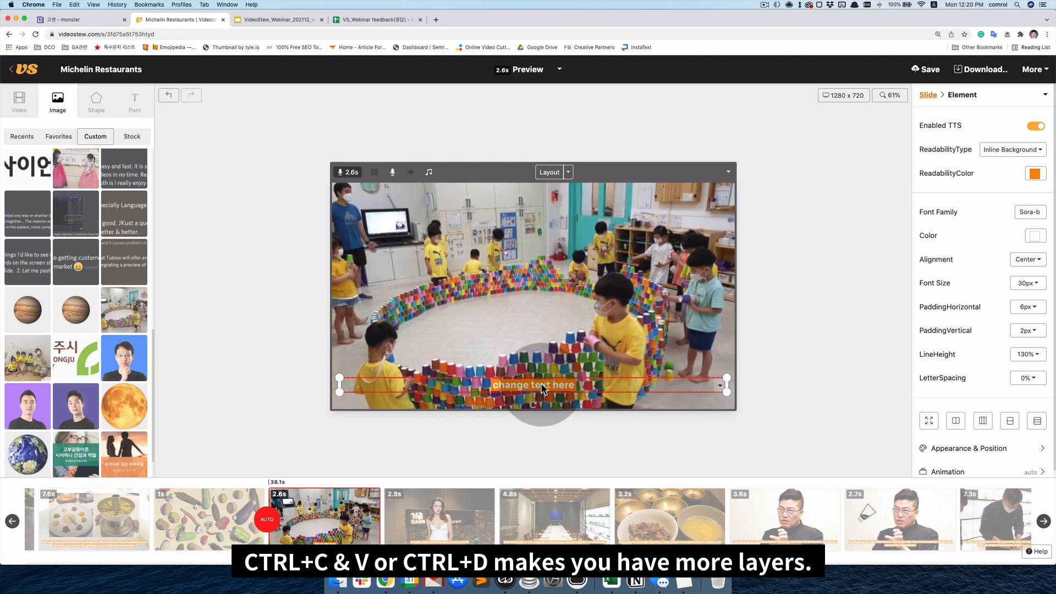
Duplicate the 'change text here' caption and place the copies at horizontal thirds.
key(Ctrl+D)
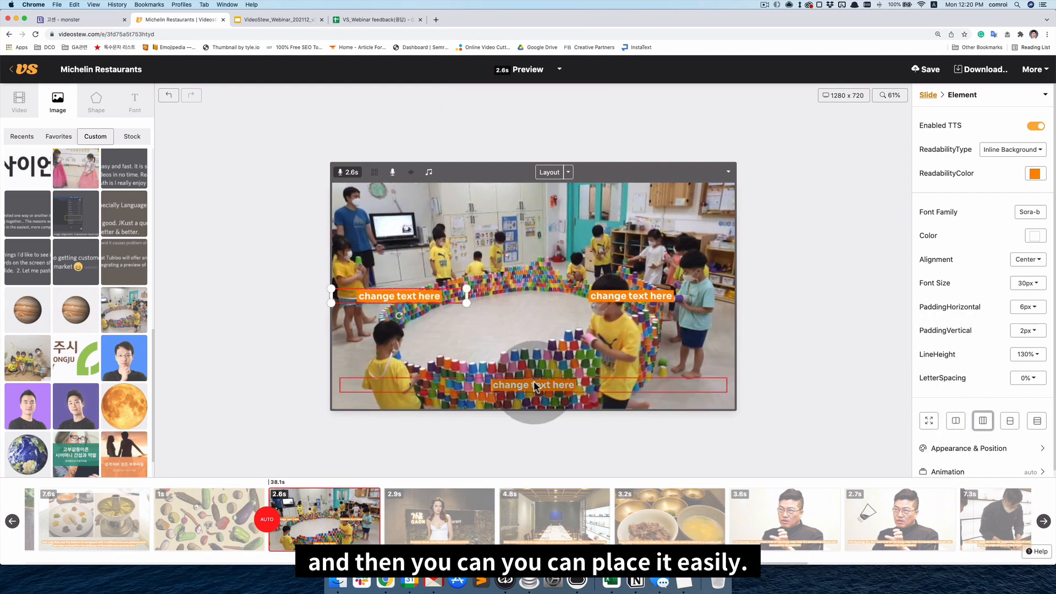
click(983, 421)
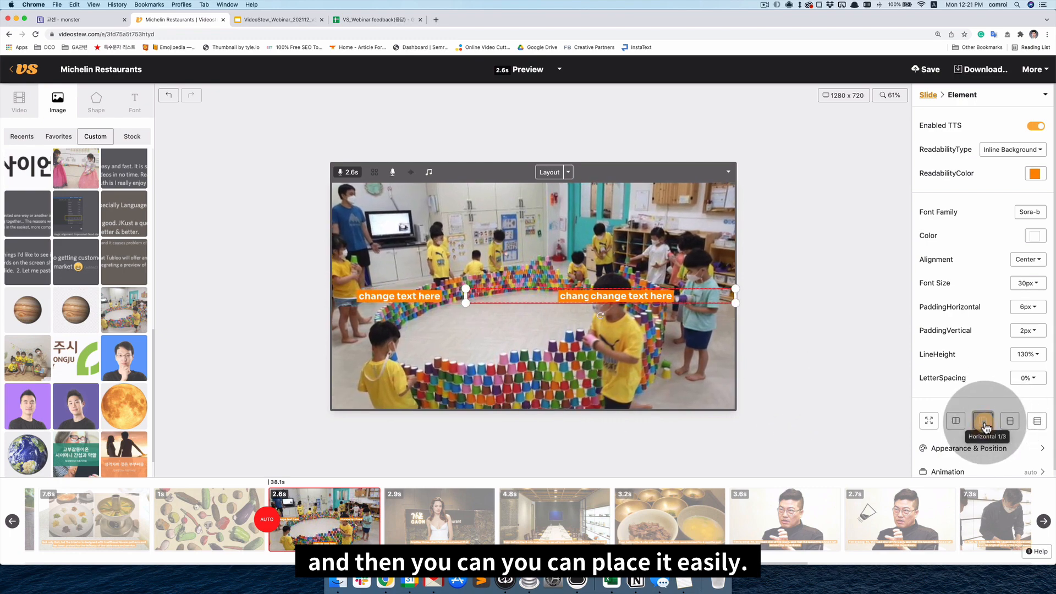
click(982, 421)
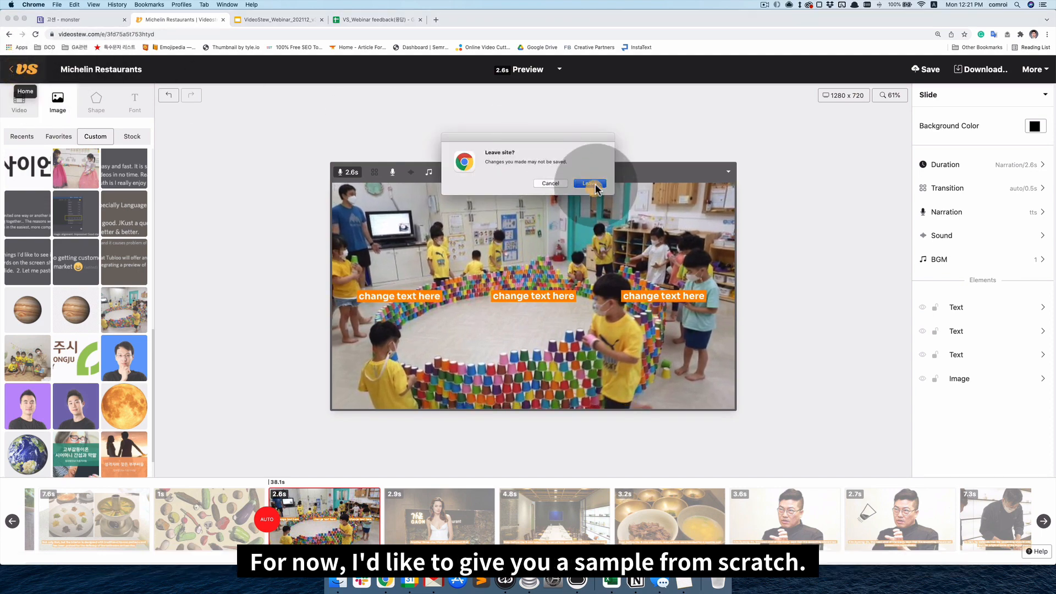
Confirm leaving the unsaved project and choose the Webinar workspace.
click(590, 183)
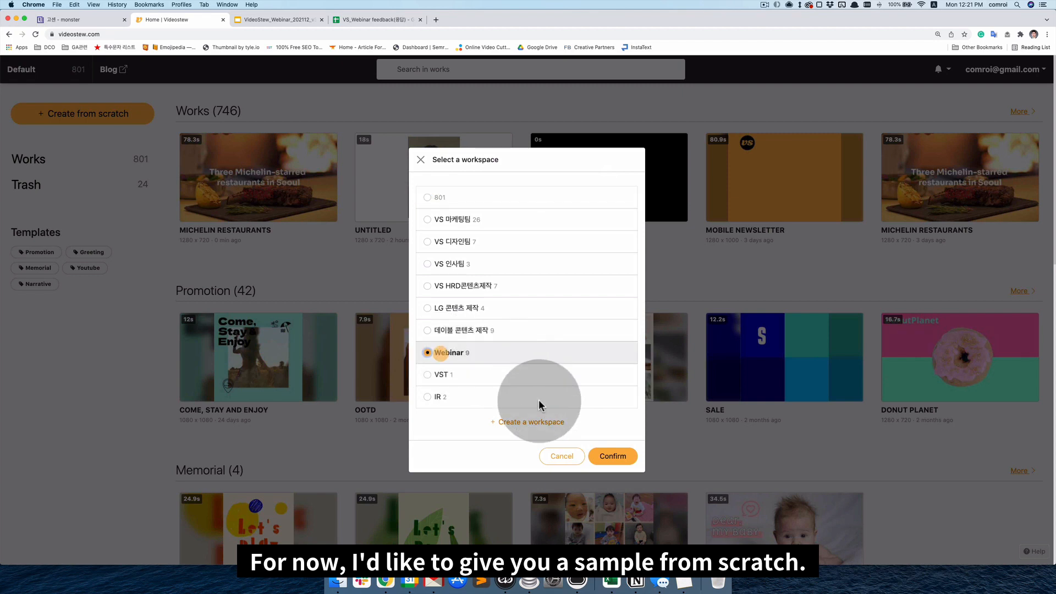
click(613, 456)
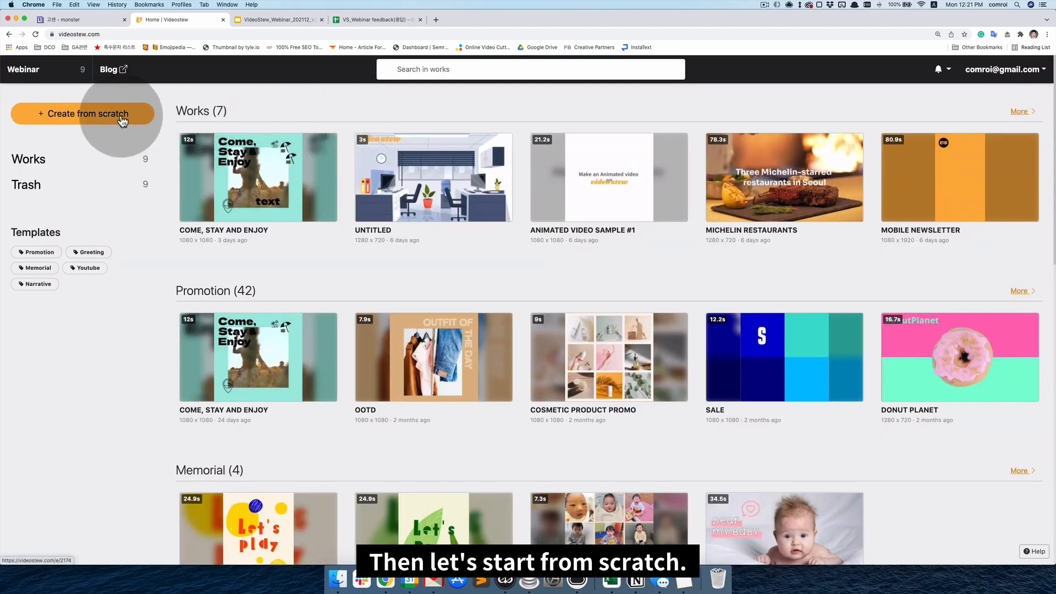
Create an Untitled project from scratch and close the Notes script view.
click(82, 114)
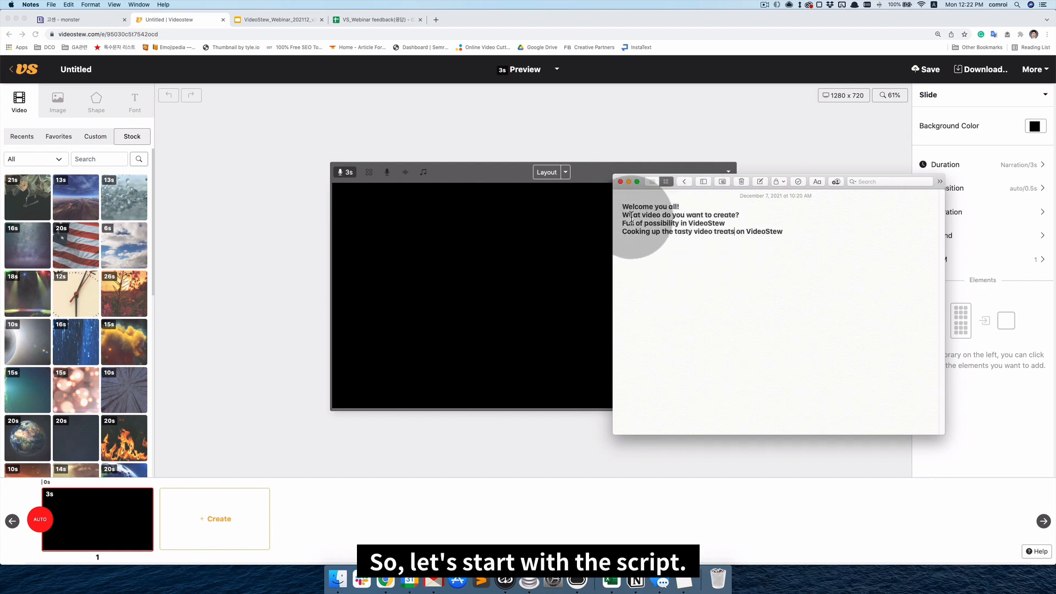
double_click(650, 206)
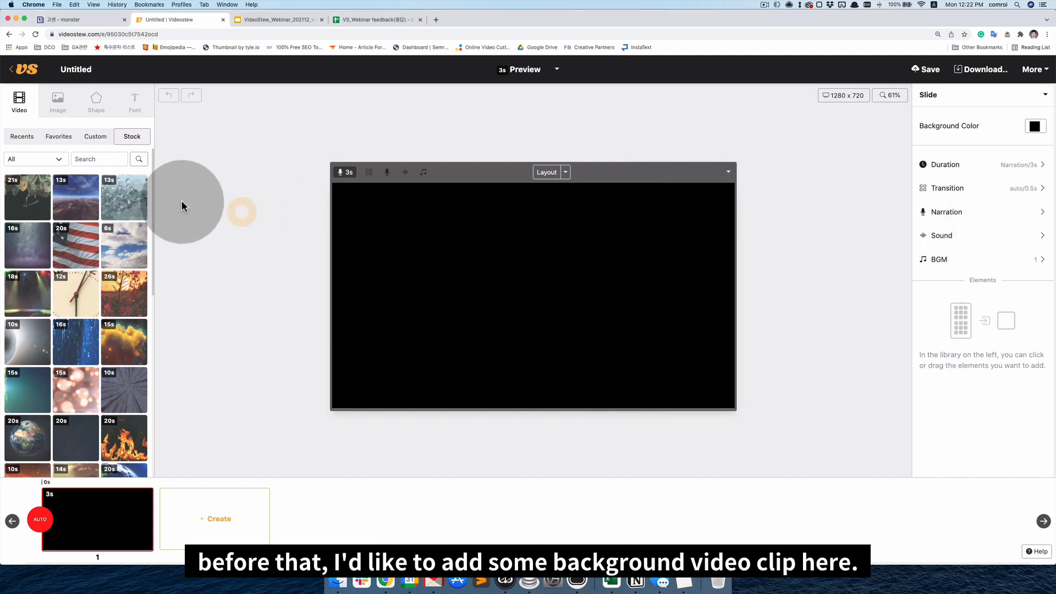
mouse_move(204, 294)
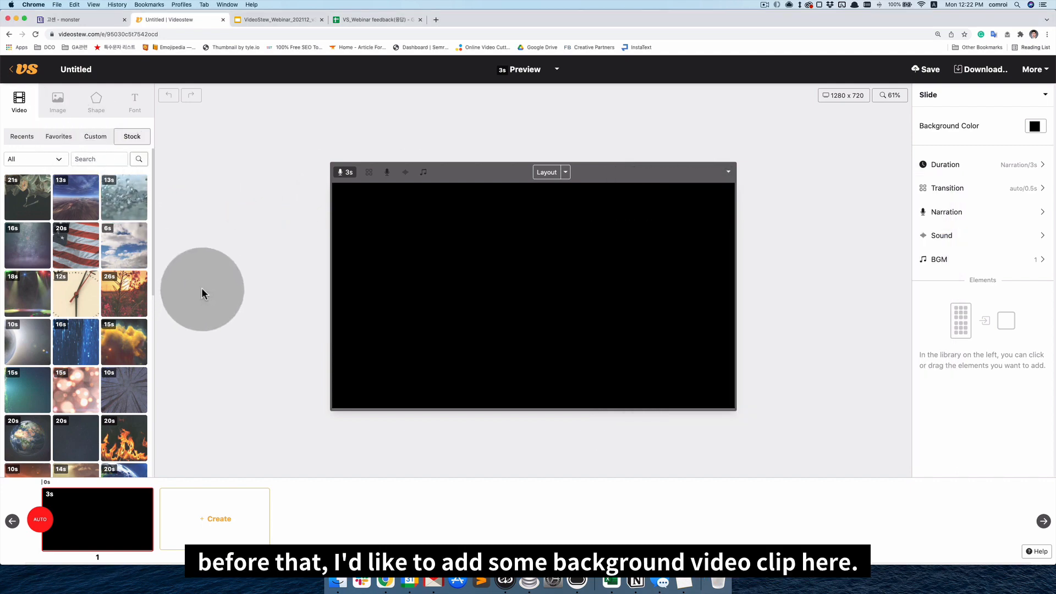
mouse_move(237, 306)
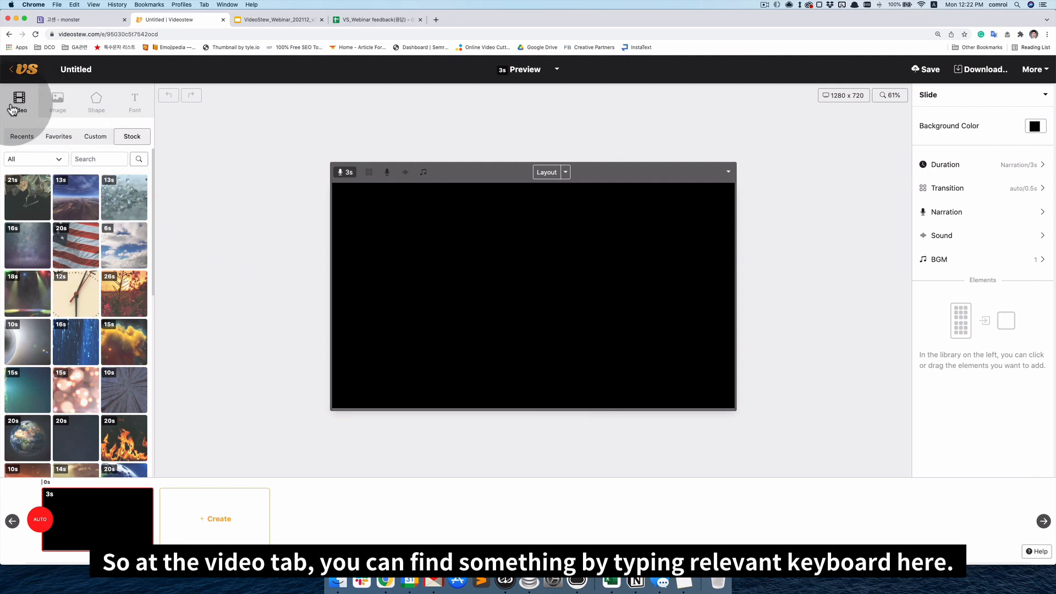
mouse_move(35, 114)
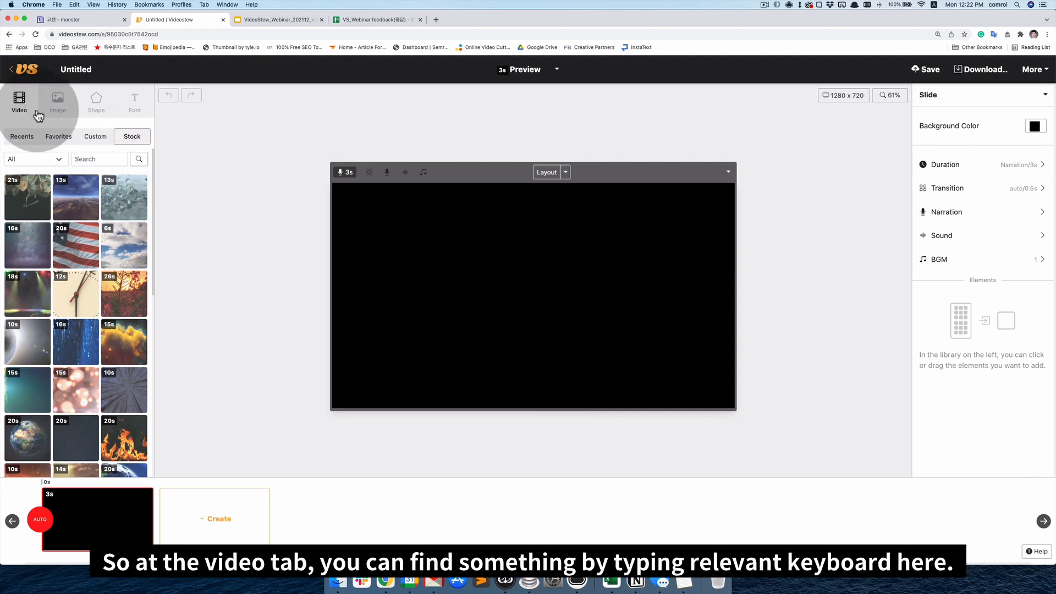
Search stock videos for 'pattern' and set the motion-lines abstract clip as background.
click(99, 159)
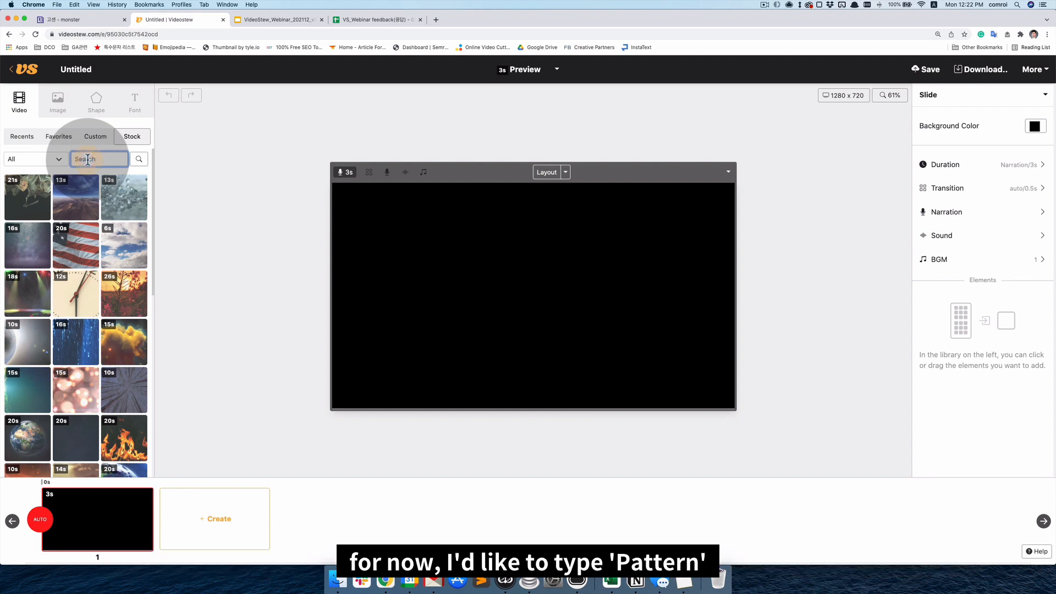
text(pattern)
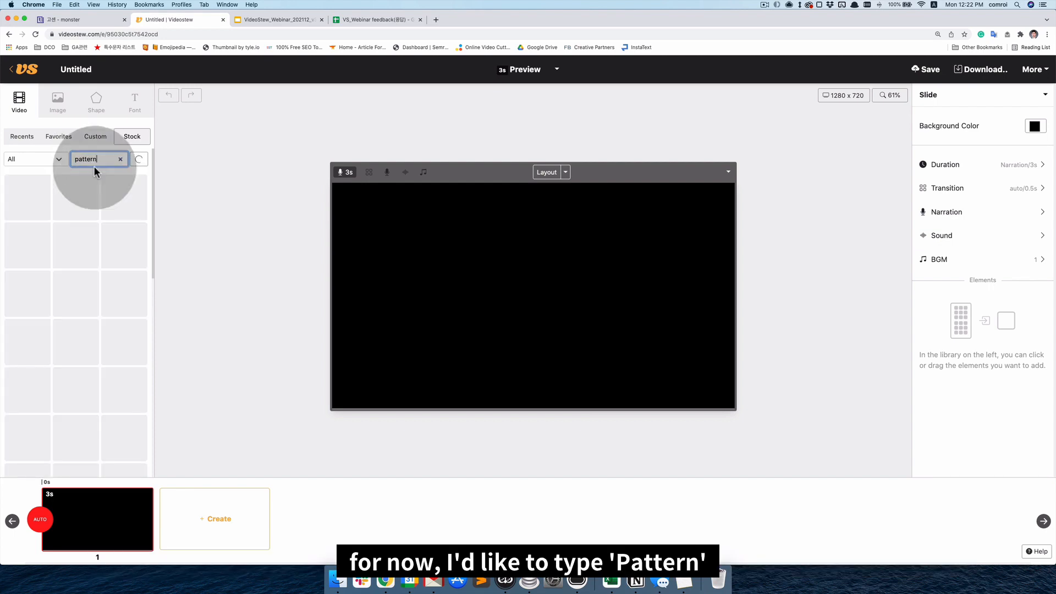
click(139, 159)
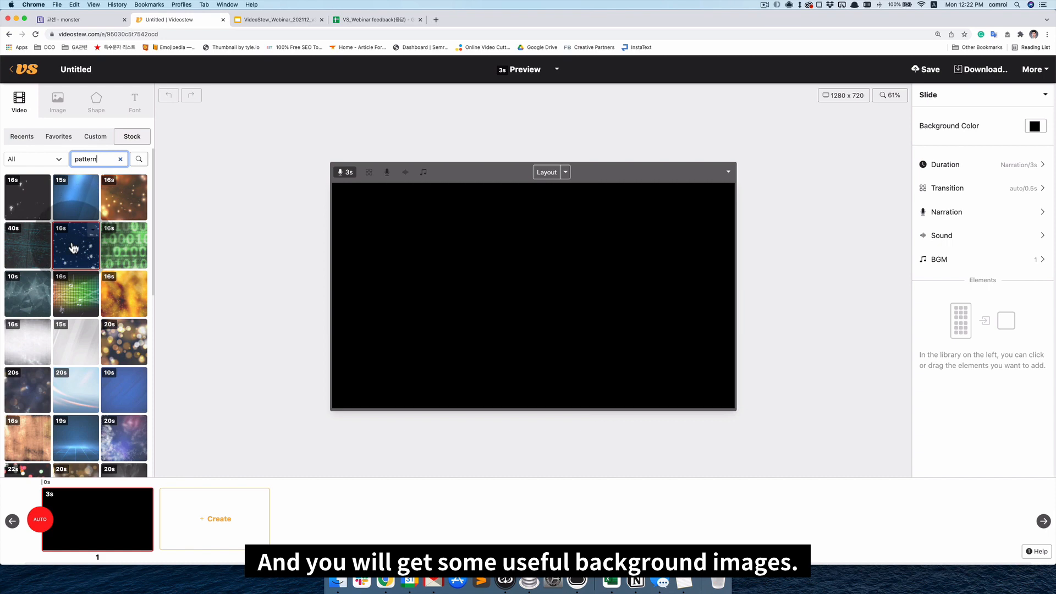
mouse_move(75, 246)
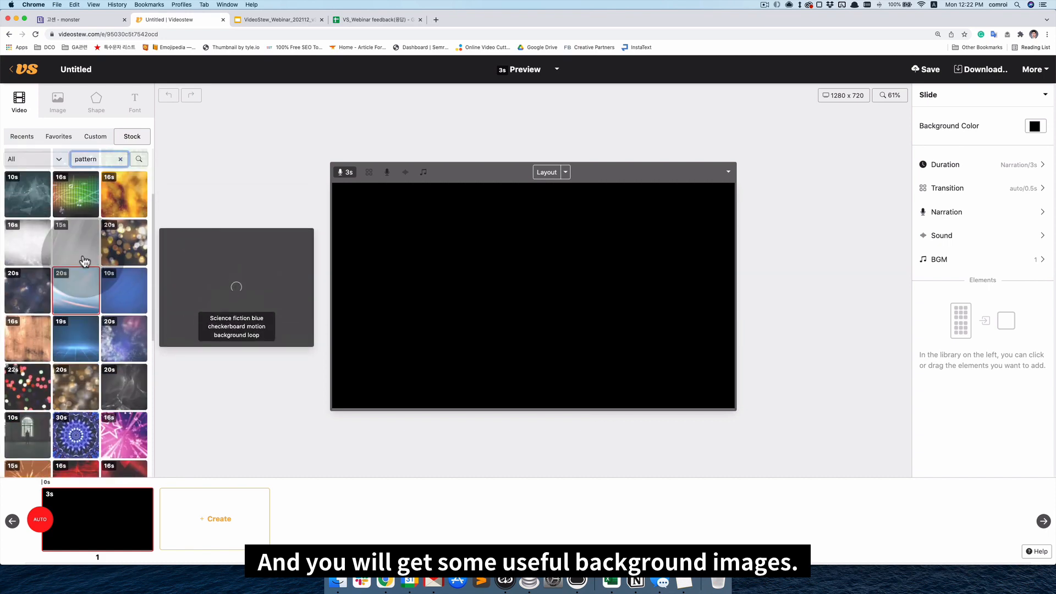
mouse_move(77, 249)
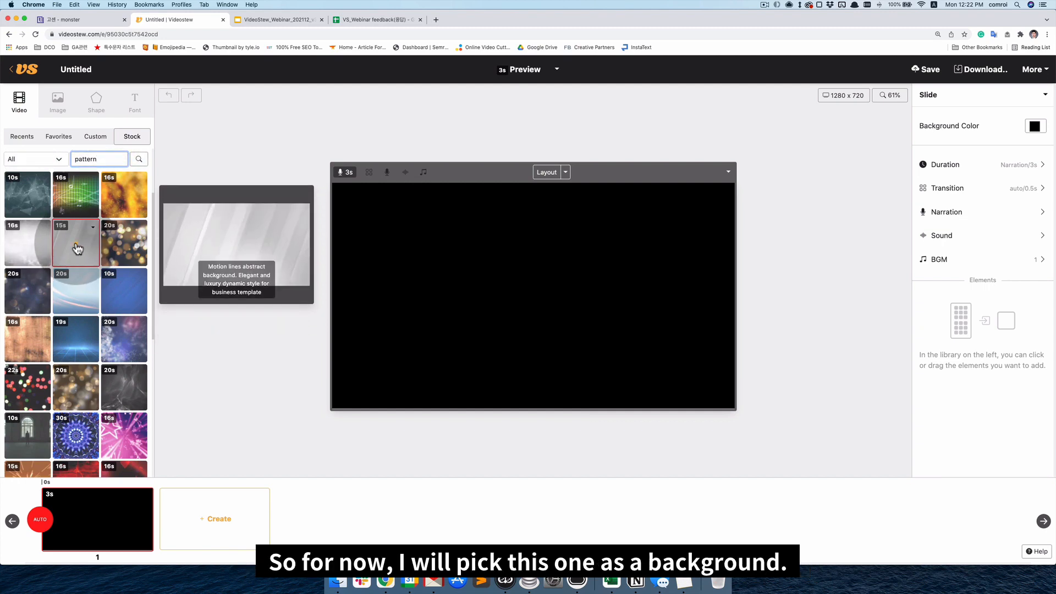
click(76, 244)
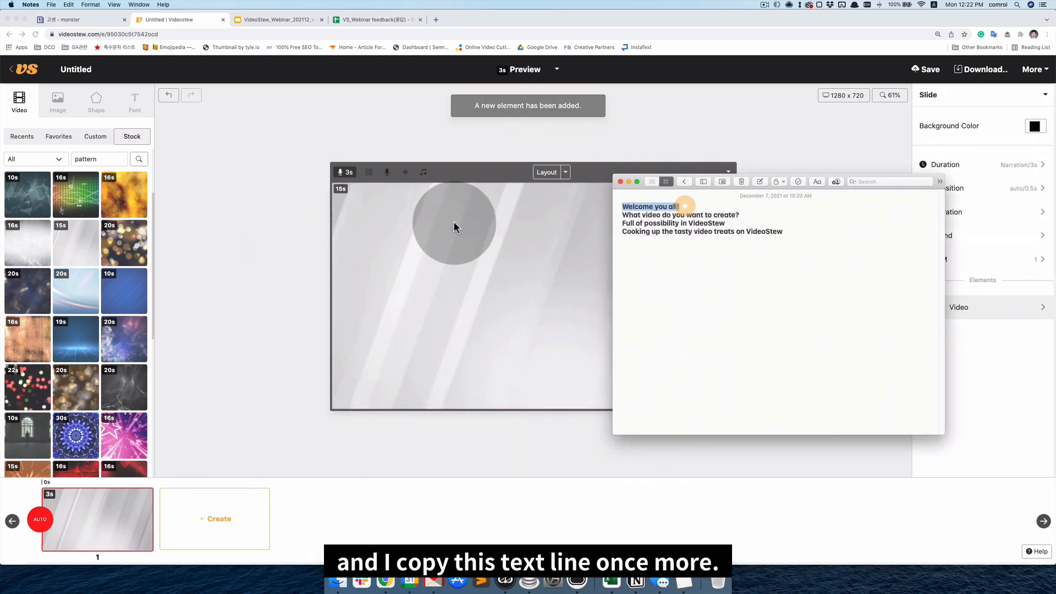
Add the 'Welcome you all!' headline in Noto Sans and colour it black.
click(135, 100)
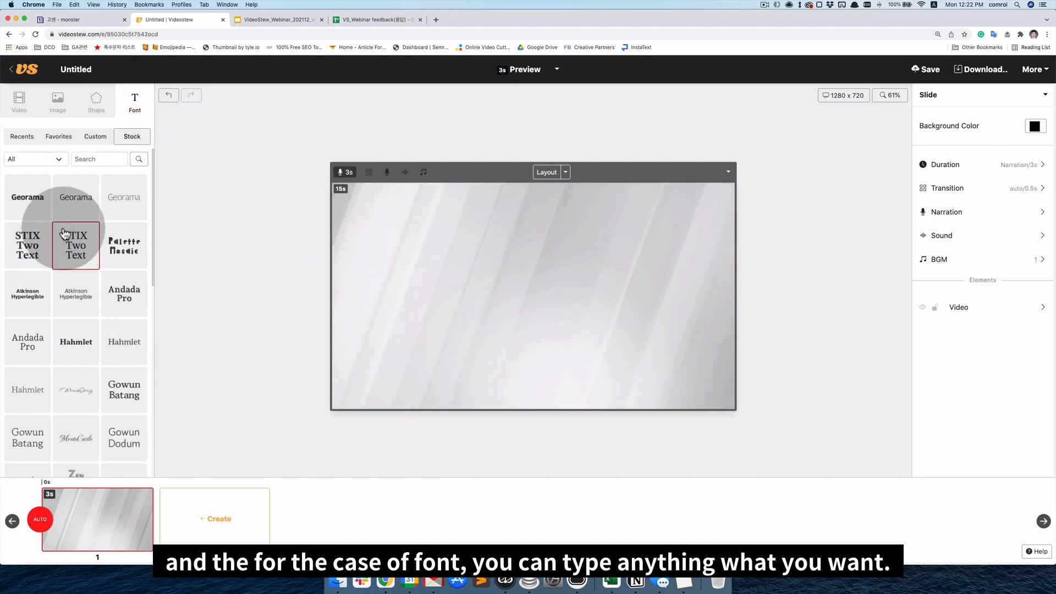
click(99, 159)
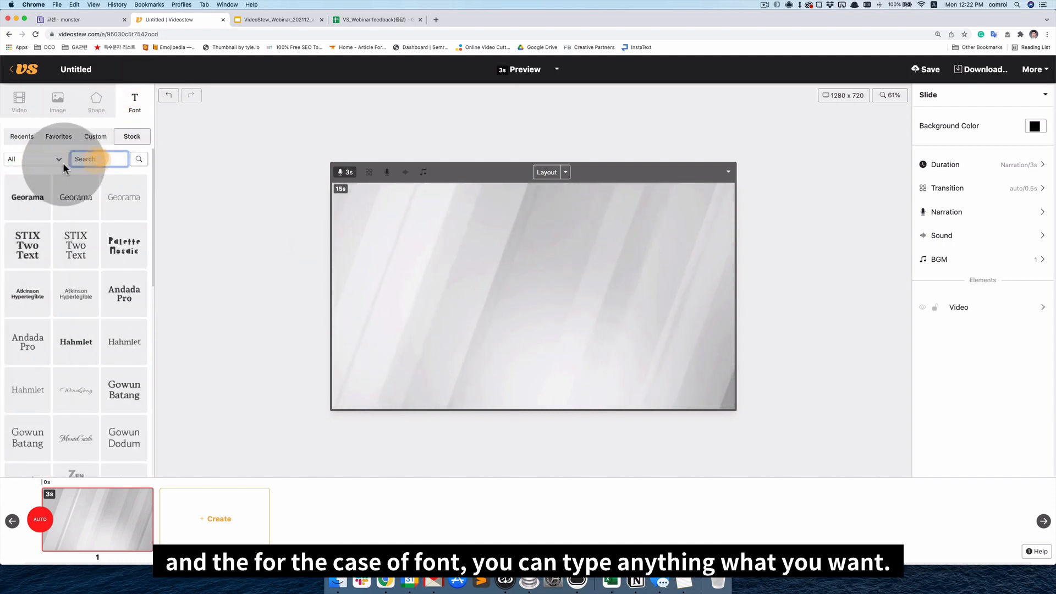
text(noto)
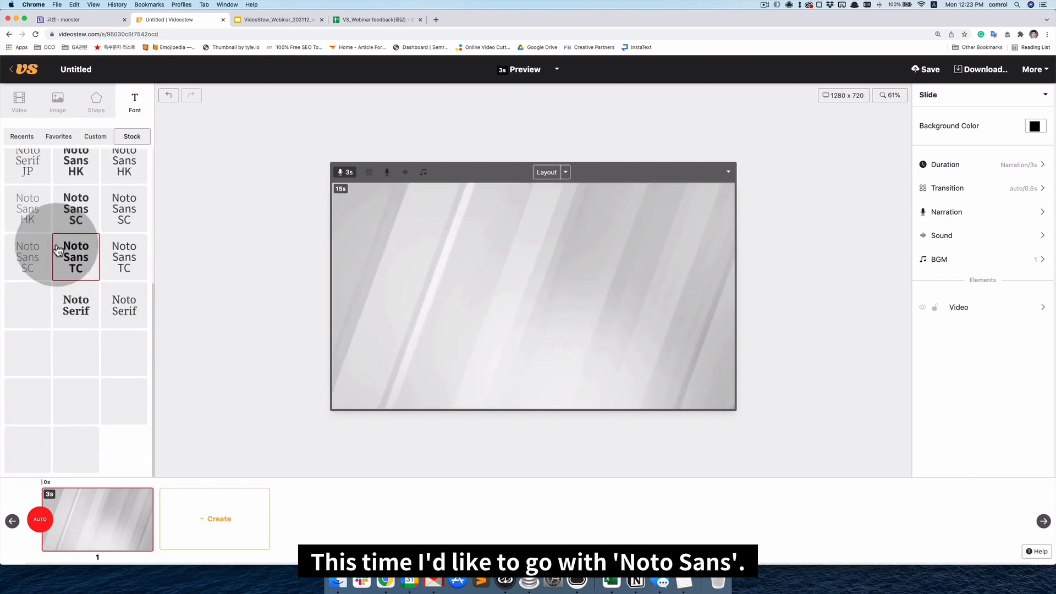
click(27, 401)
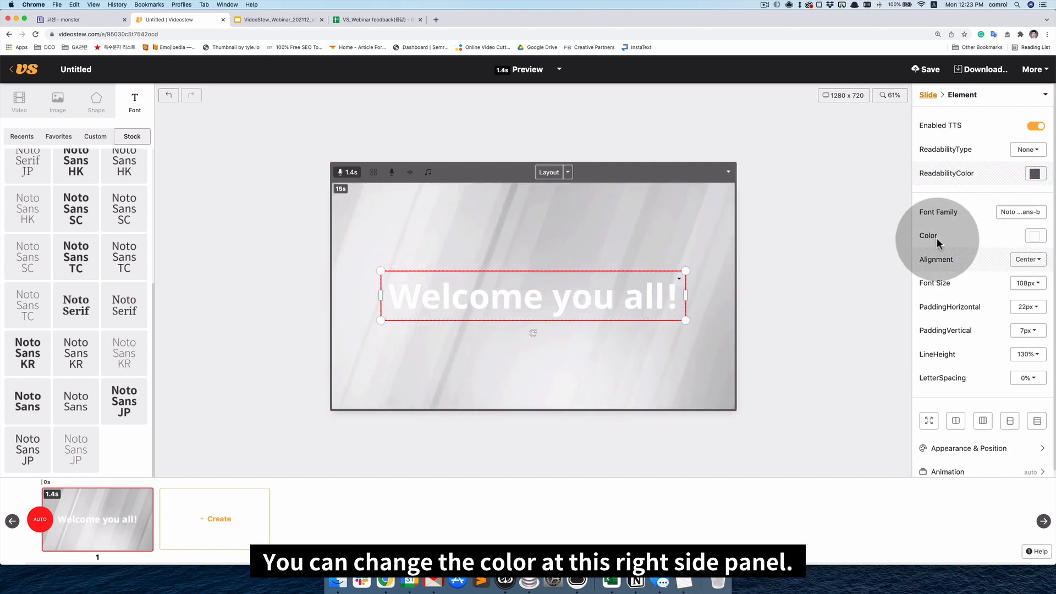
mouse_move(922, 236)
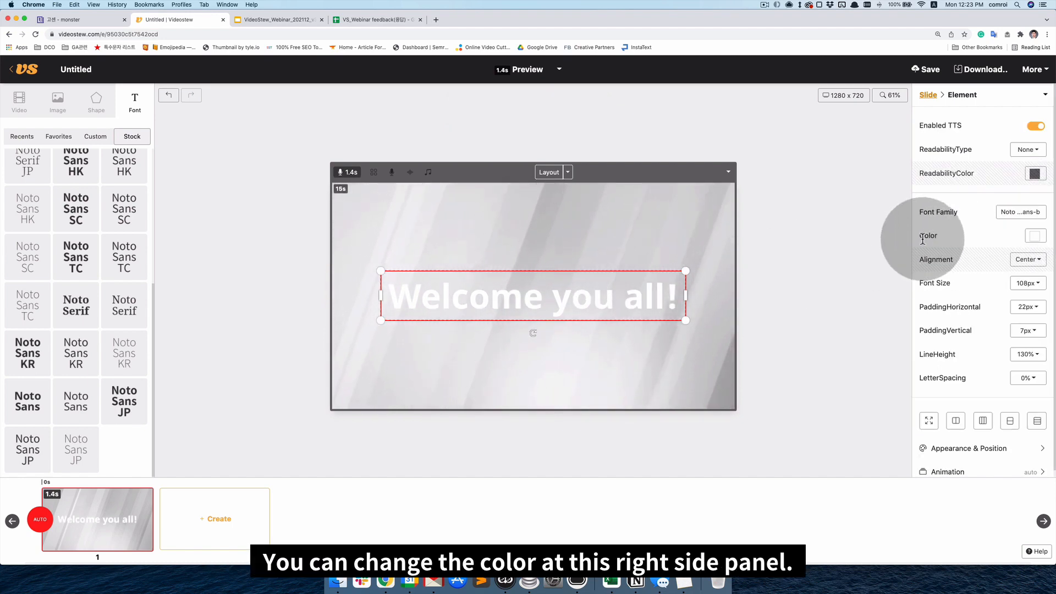
click(1036, 236)
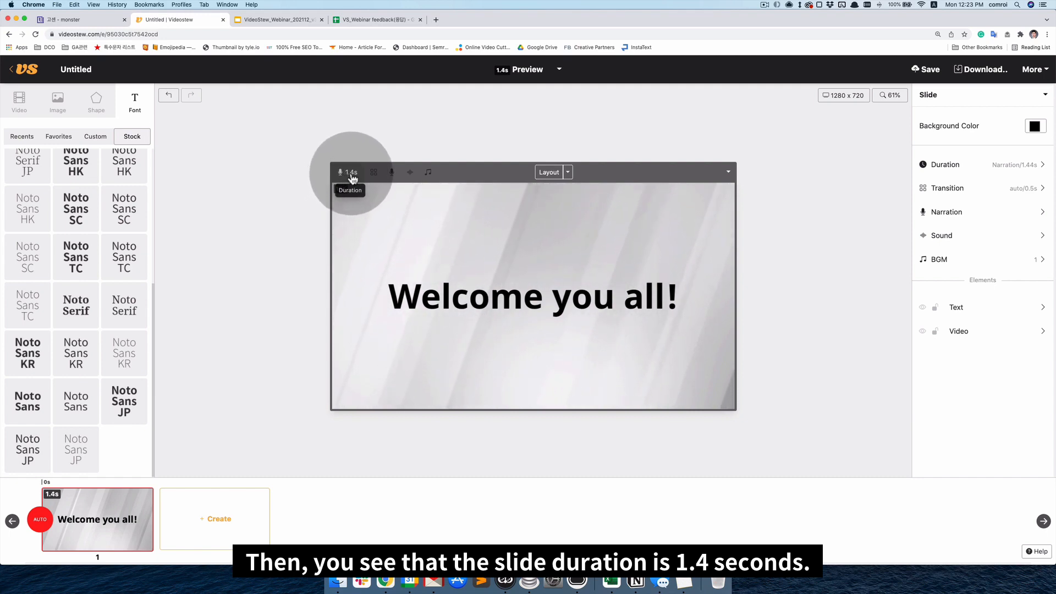
click(507, 299)
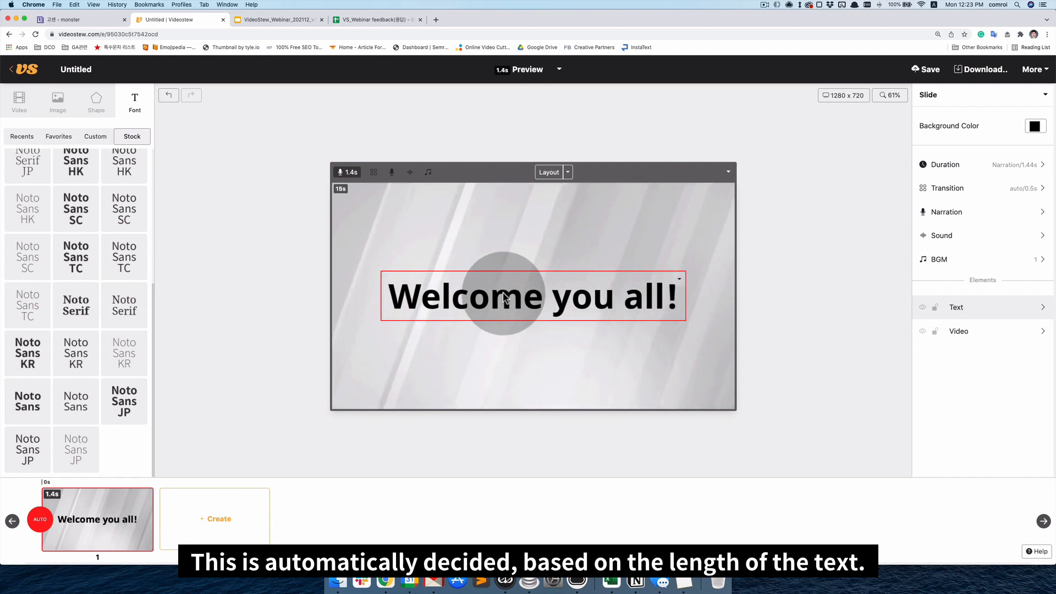
click(944, 165)
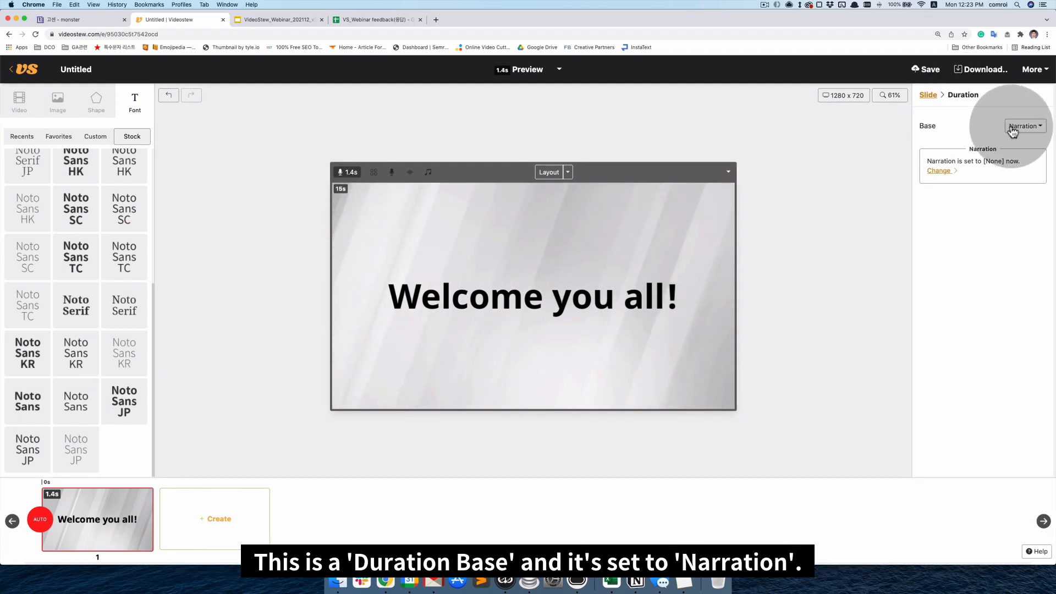
click(1025, 126)
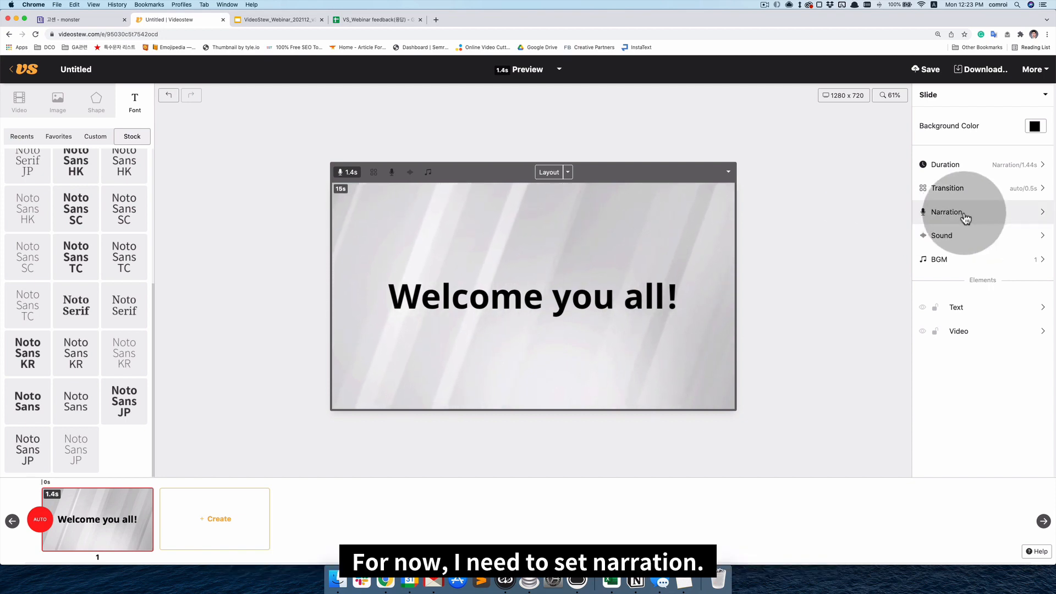
Set the slide's narration type to TTS and open the voice engine/language filter.
click(964, 212)
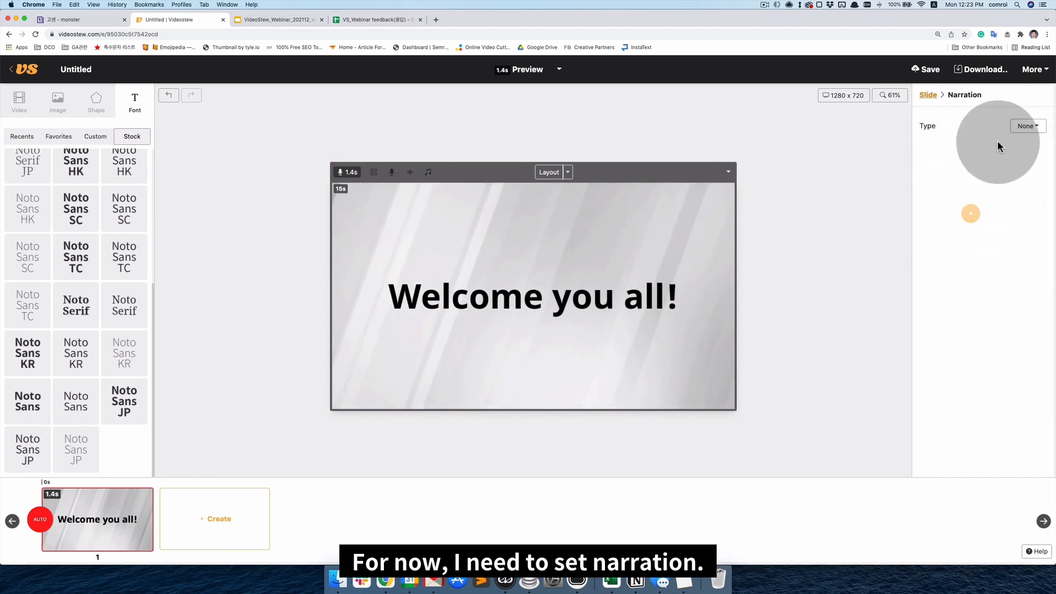
click(1027, 126)
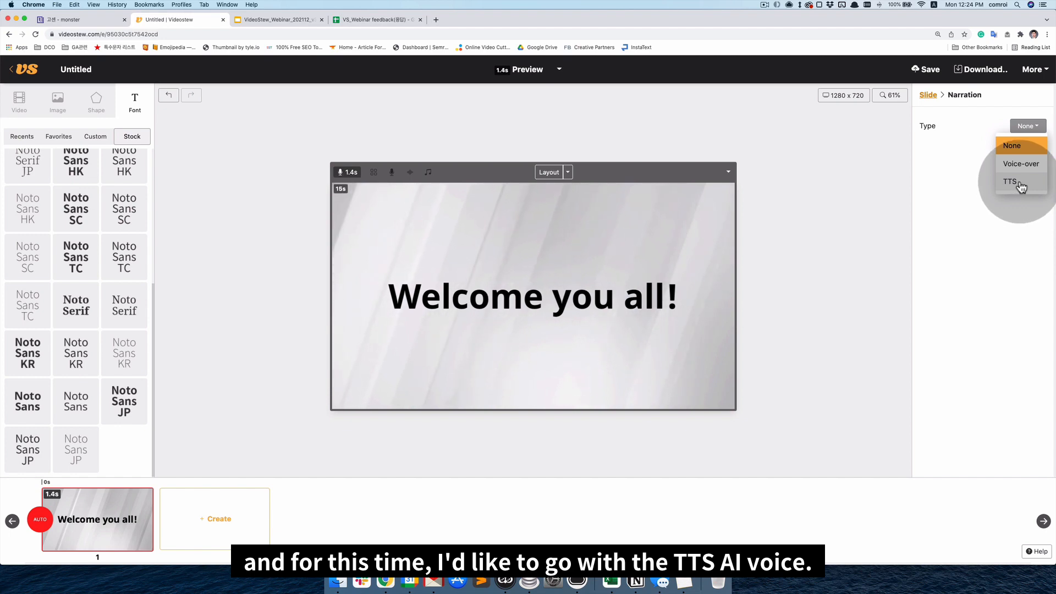
click(1007, 181)
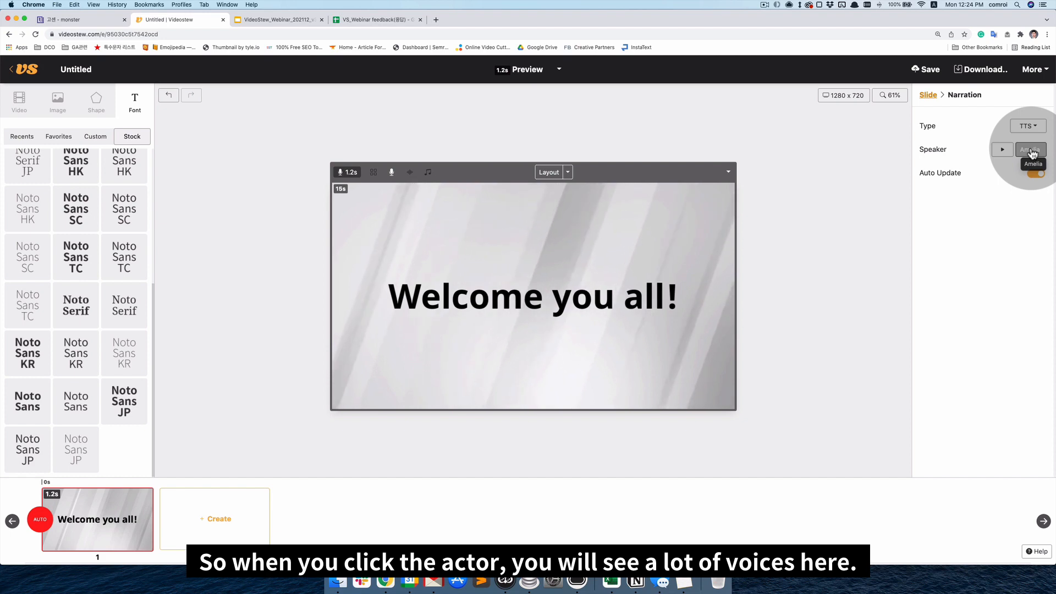
click(1030, 149)
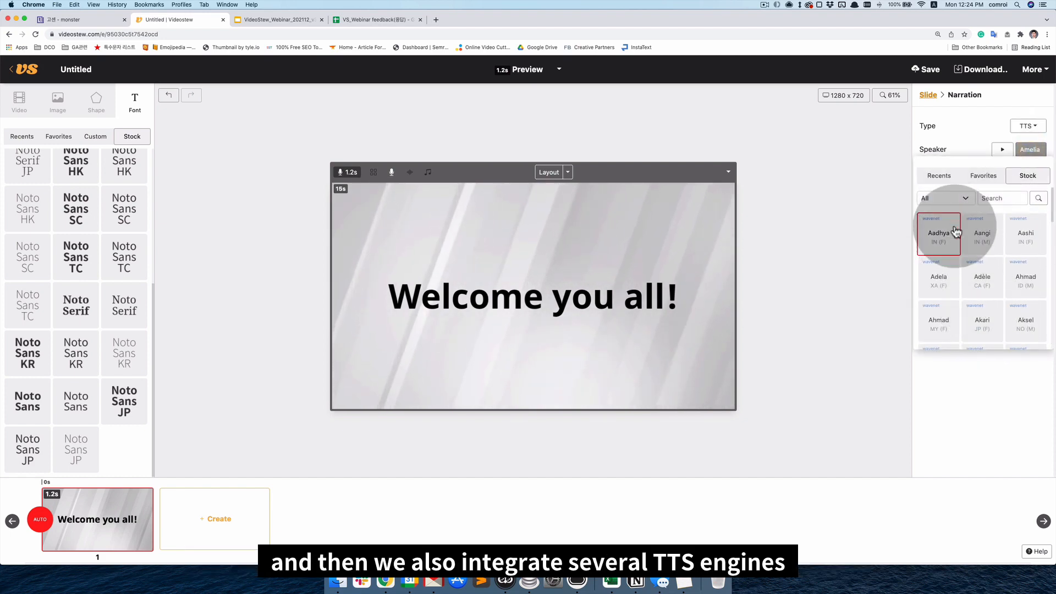
click(944, 198)
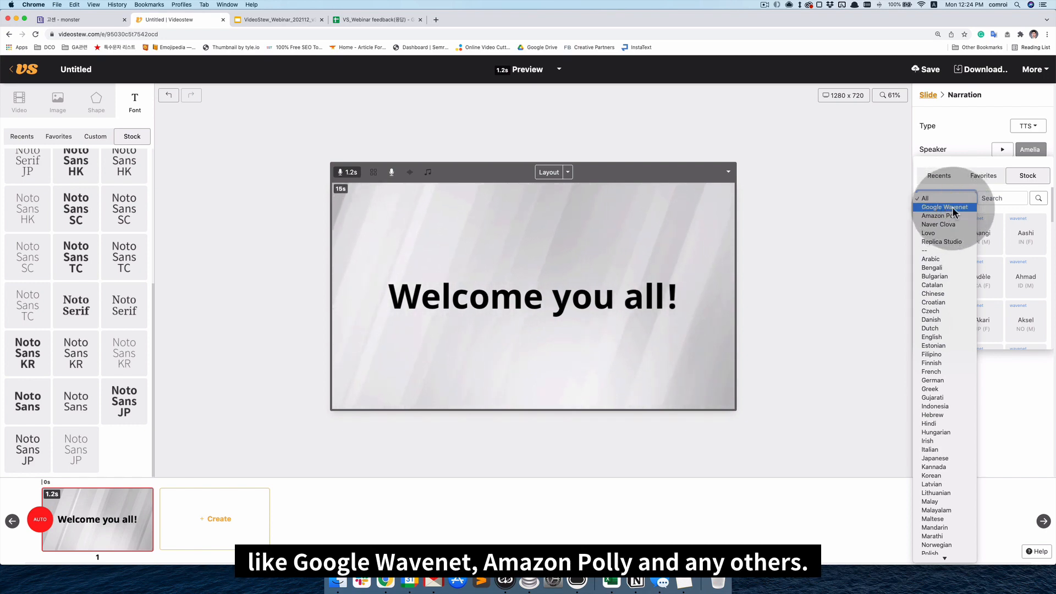
mouse_move(938, 224)
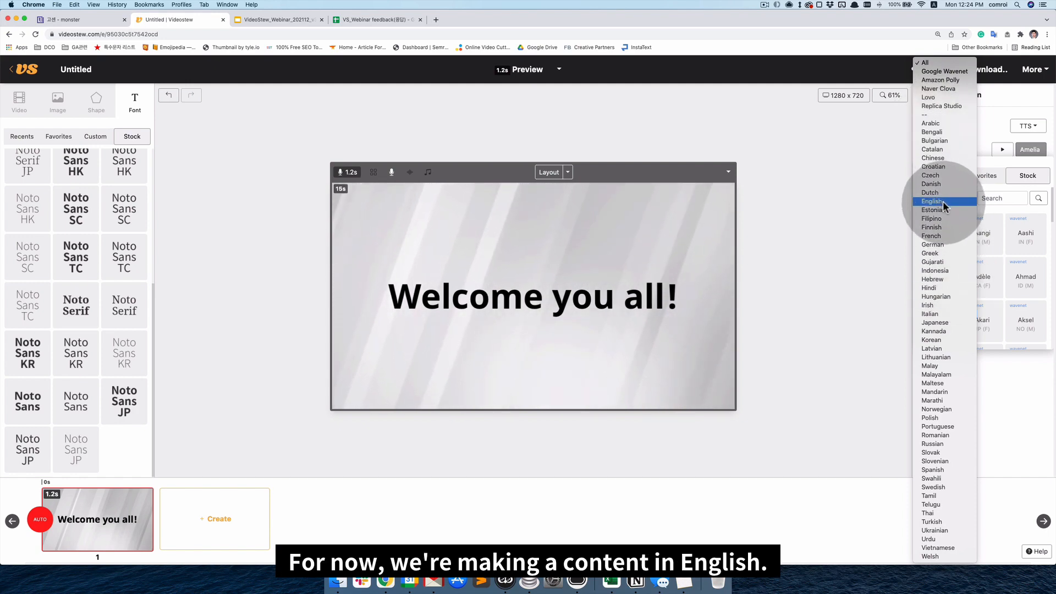
Filter to English voices, sample Sophia and James, and pick James as narrator.
click(932, 201)
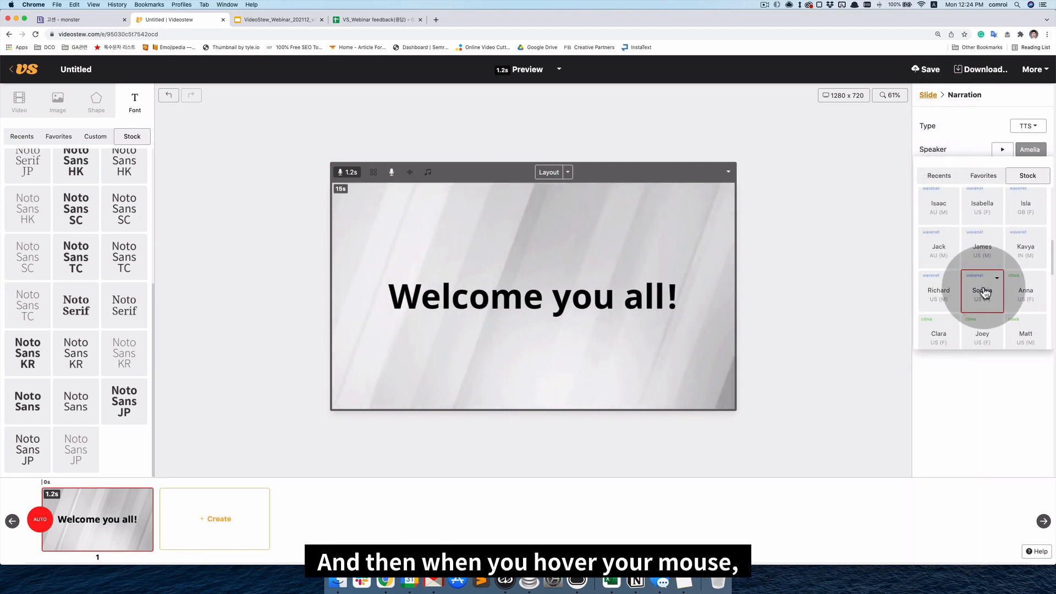
click(997, 278)
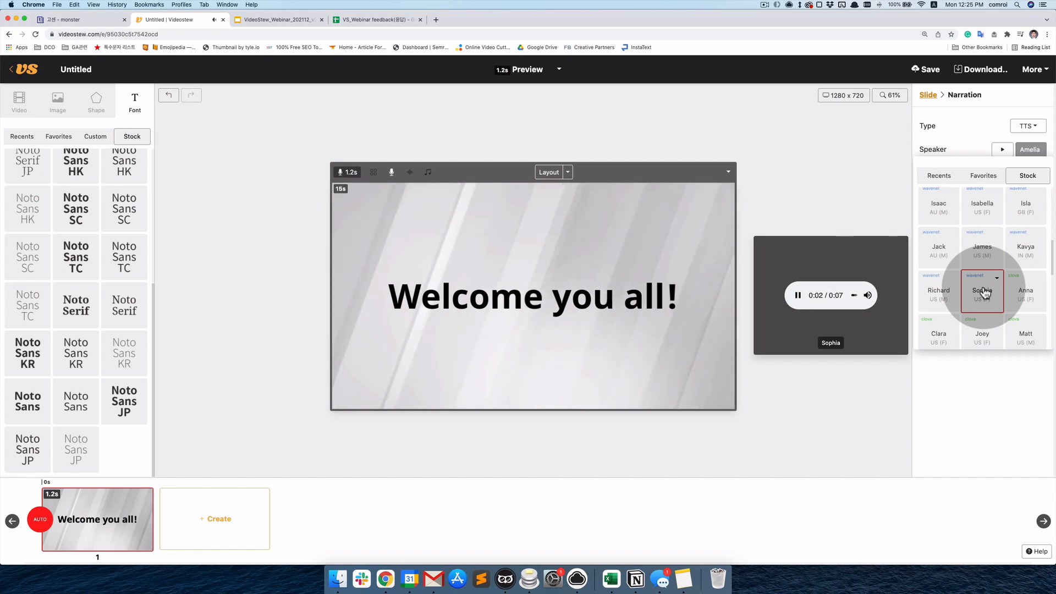
click(1025, 290)
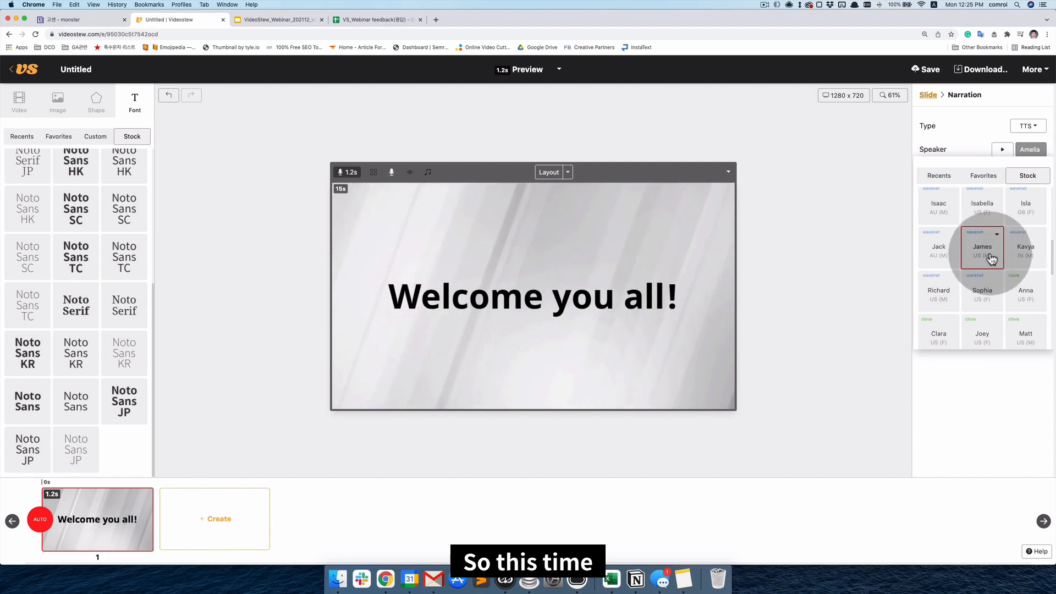
click(996, 234)
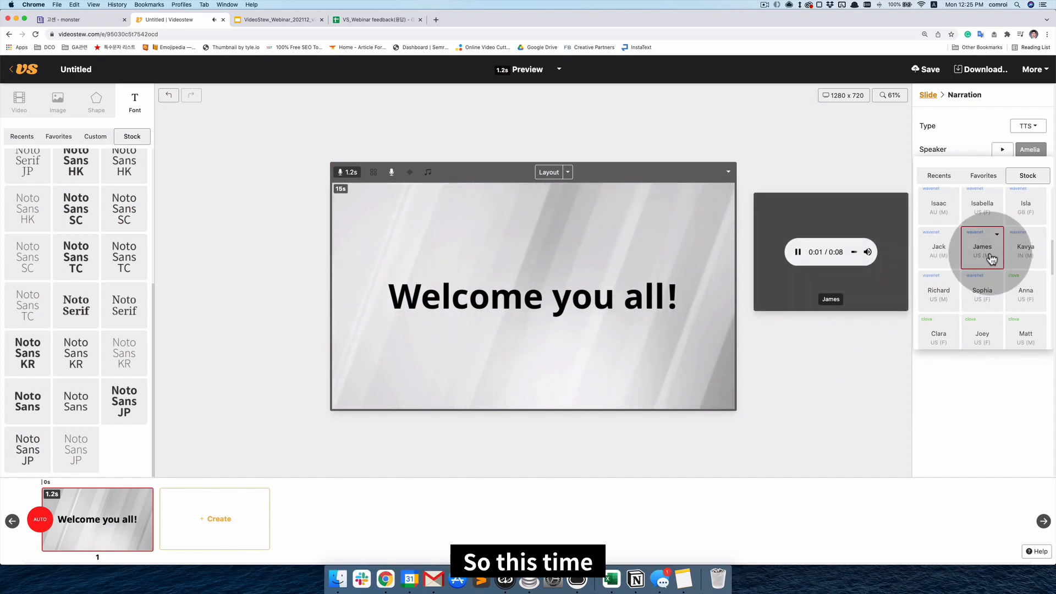
click(982, 246)
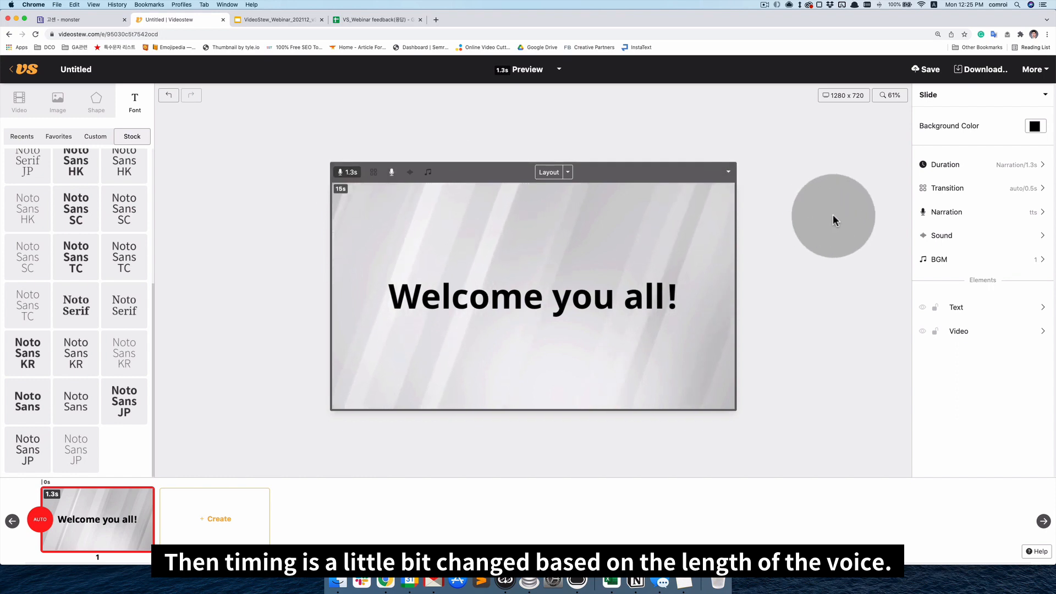
mouse_move(839, 218)
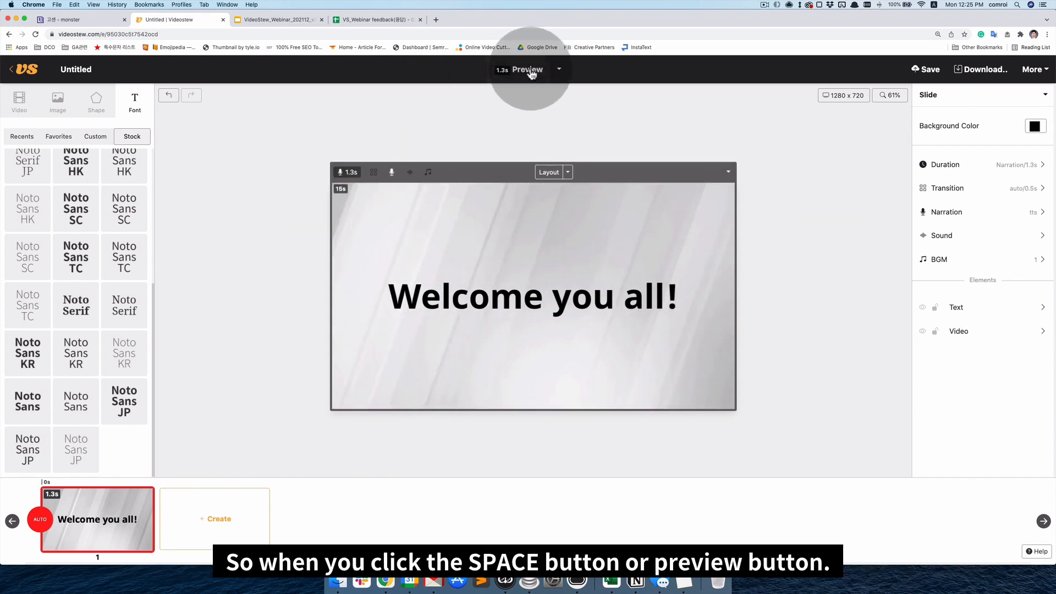
Preview playback of the first slide.
click(527, 69)
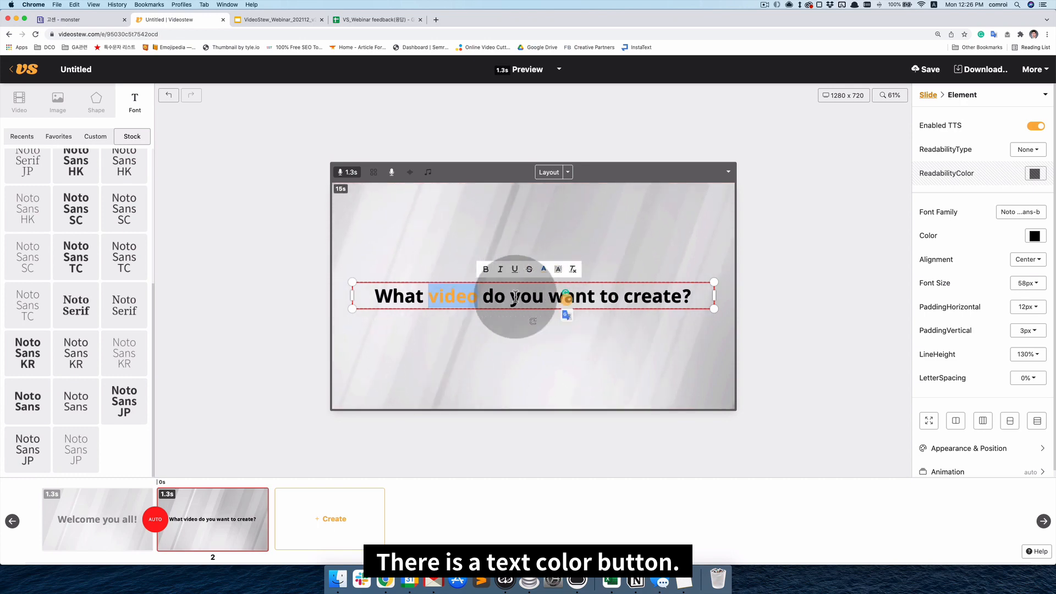
Colour the word 'video' orange and add the stock colour AliceBlue to favourites.
click(544, 269)
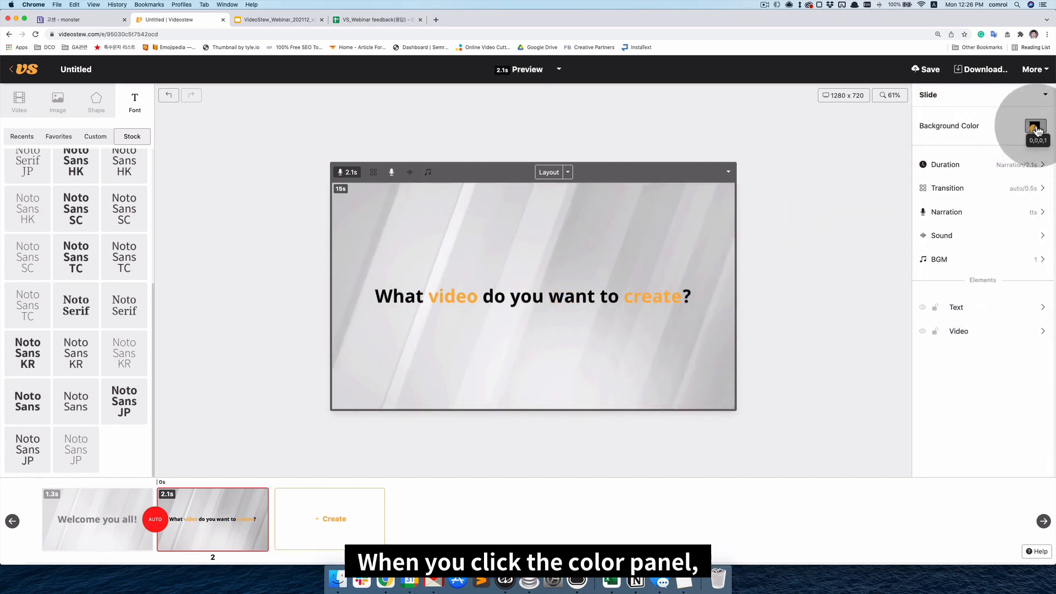
click(1036, 127)
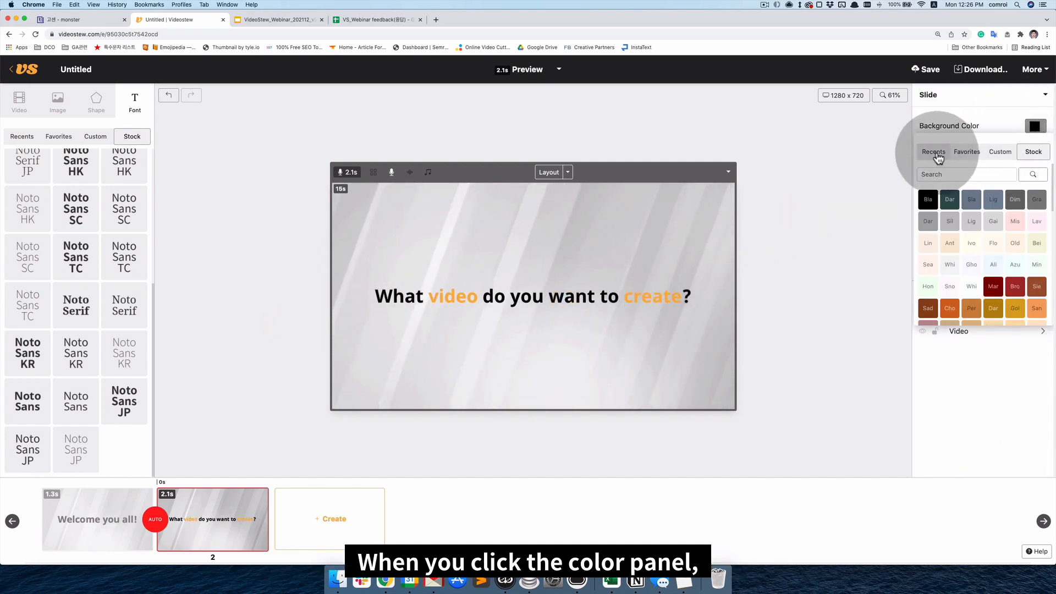
click(934, 152)
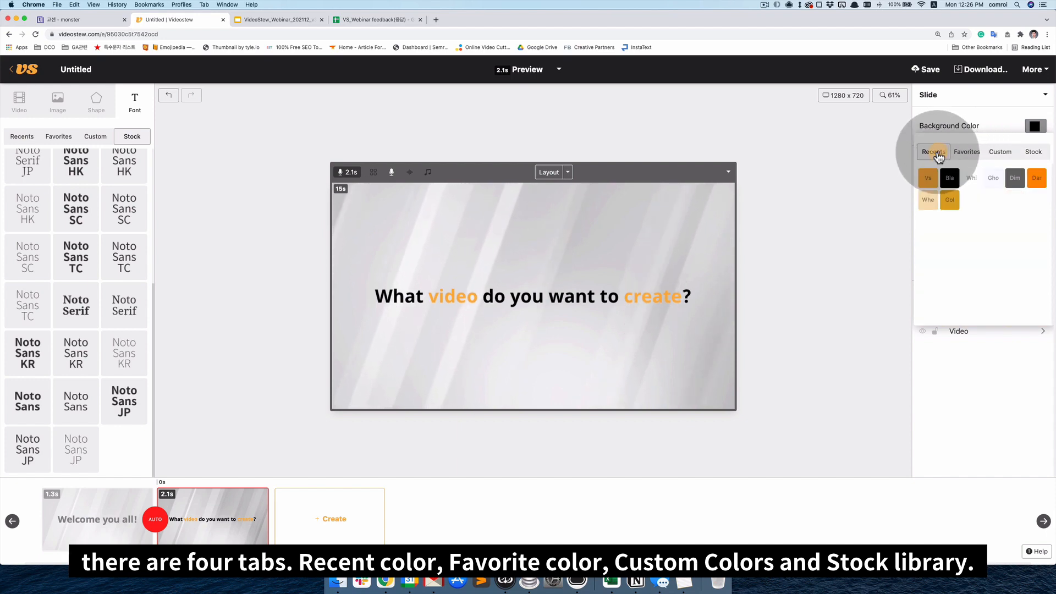
click(999, 152)
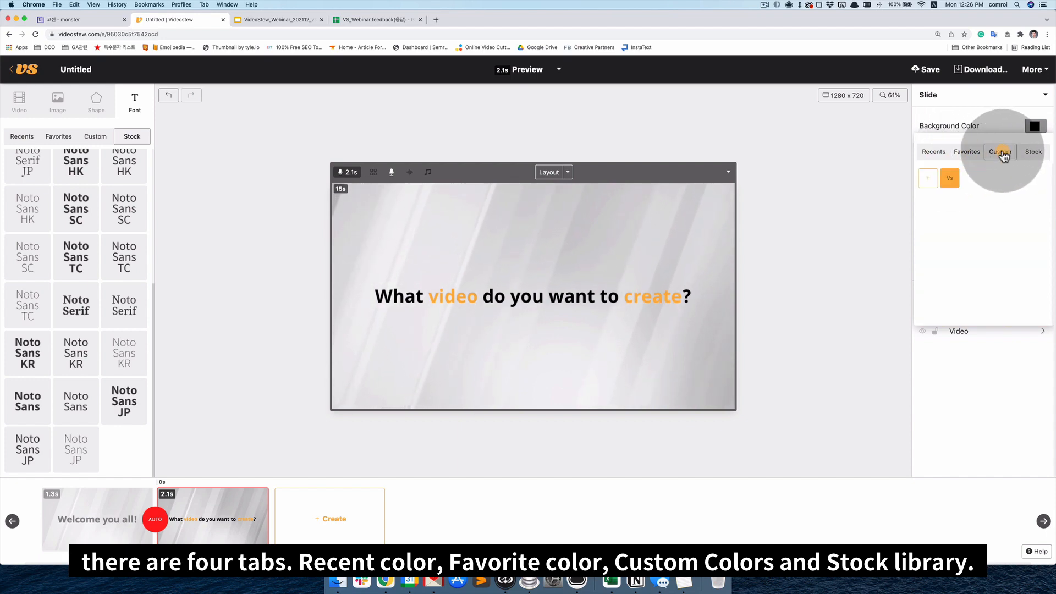
click(1033, 151)
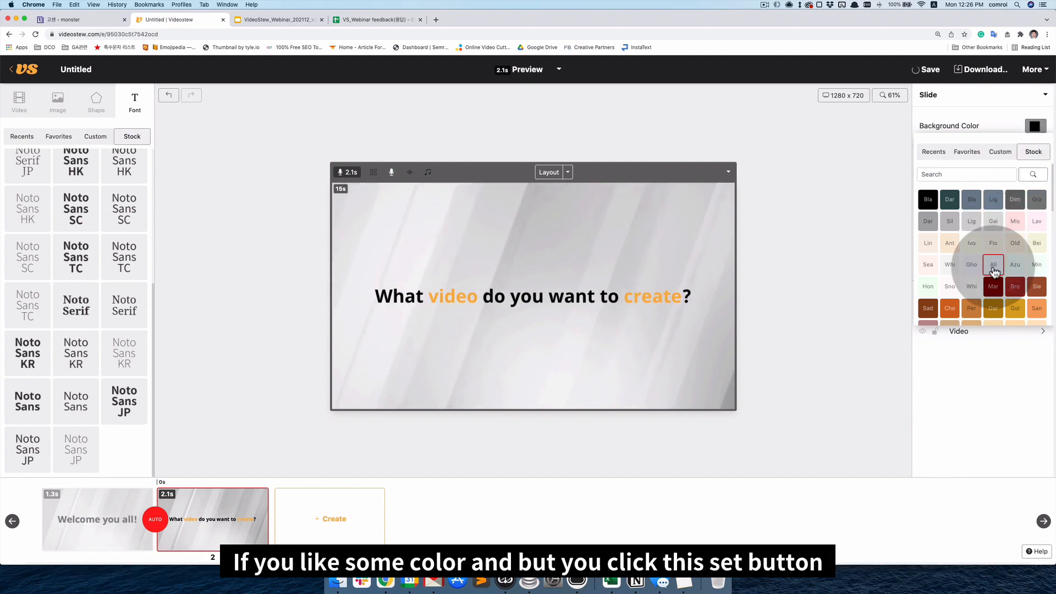
mouse_move(993, 264)
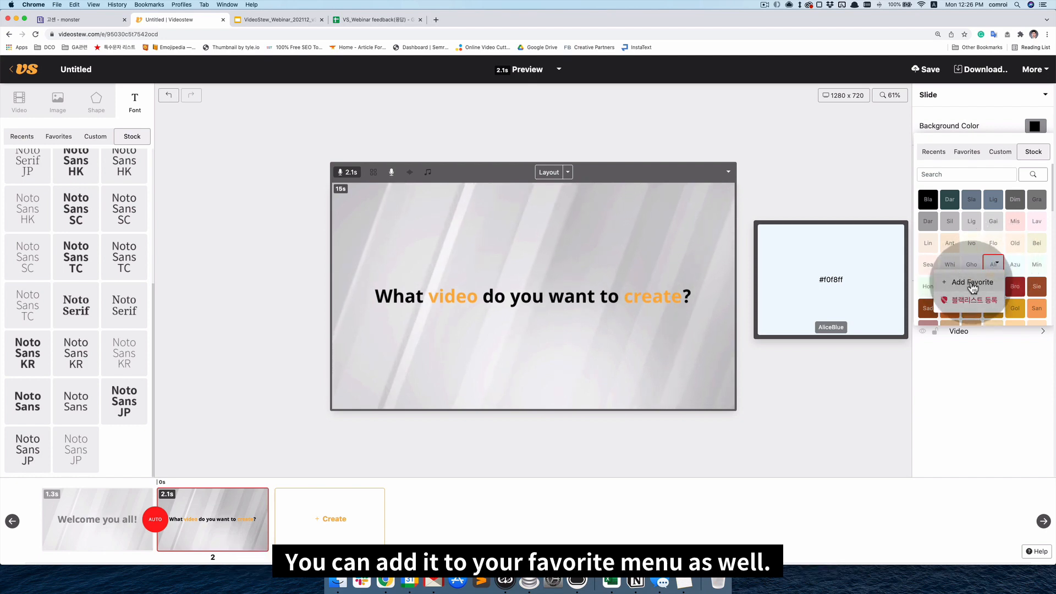
click(969, 282)
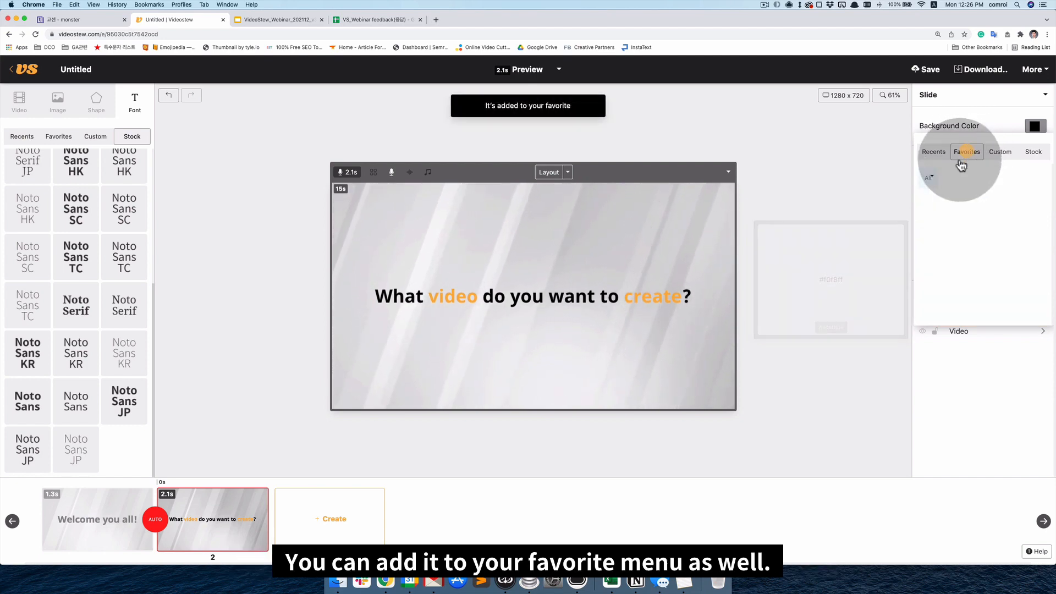
Save a custom colour named 'owncolor' as #563d7c, then show the first slide.
click(1001, 152)
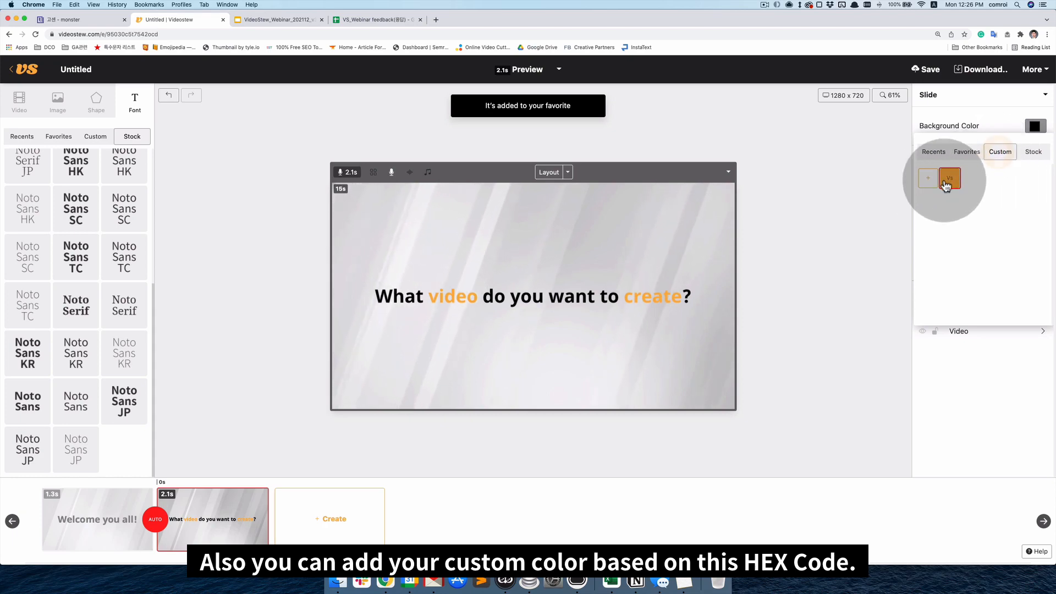
click(928, 178)
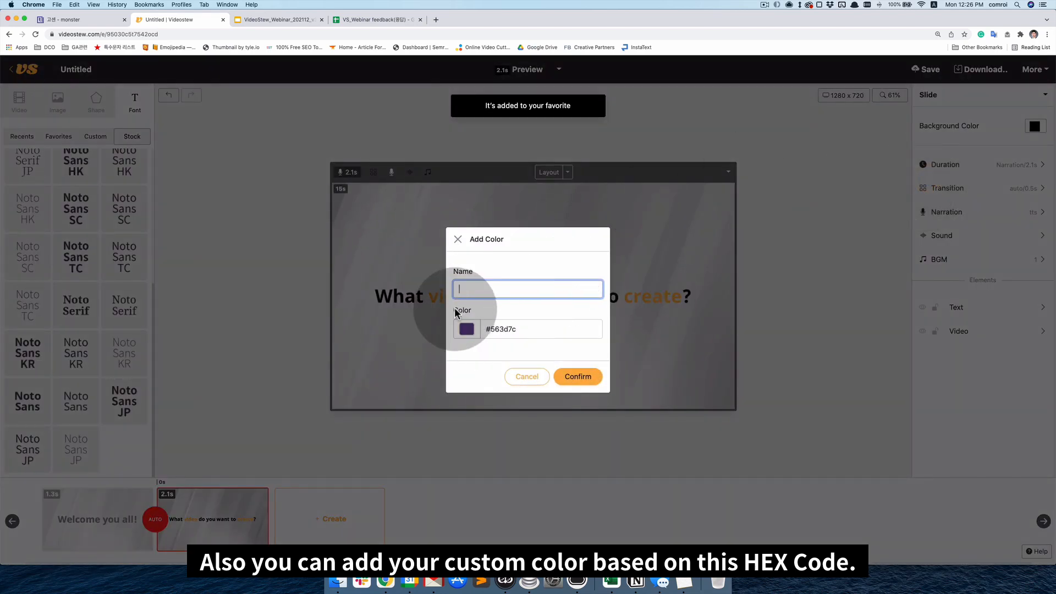
text(owncolor)
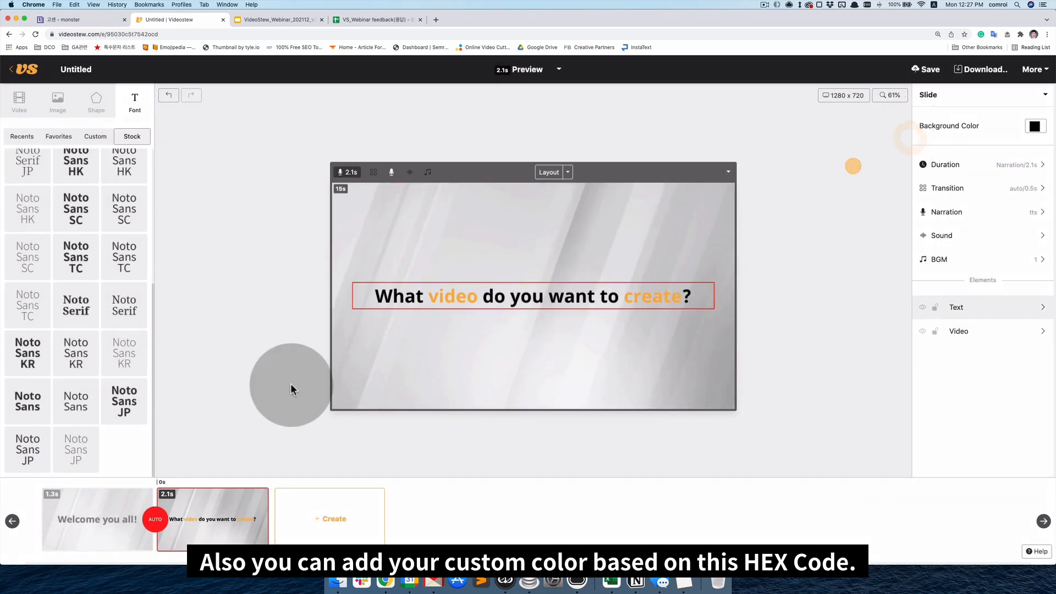
click(96, 519)
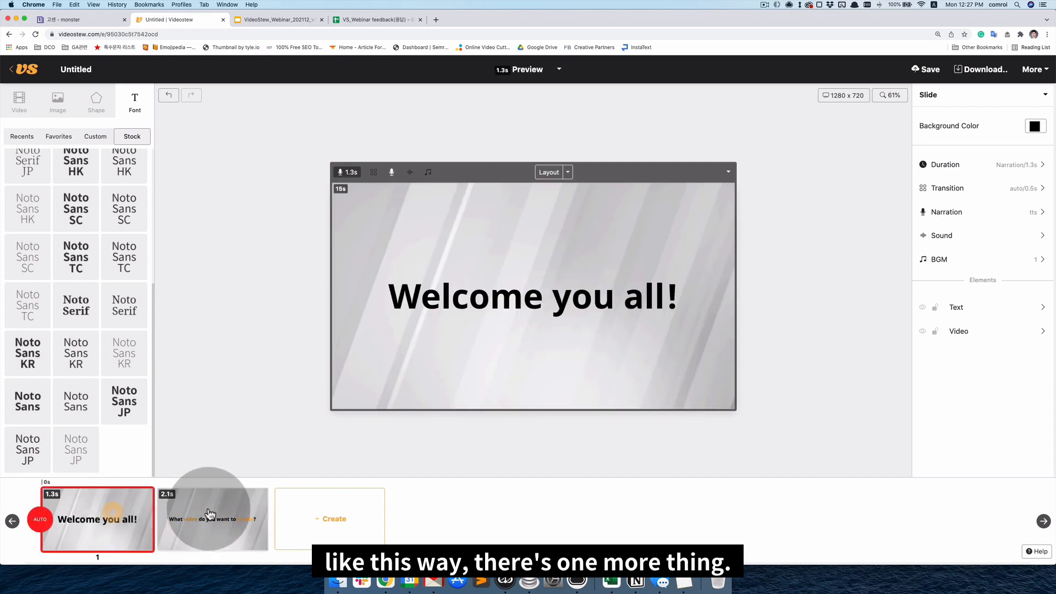
Lock the background video on slides 1 and 2, and duplicate slide 2 as a third slide.
click(209, 519)
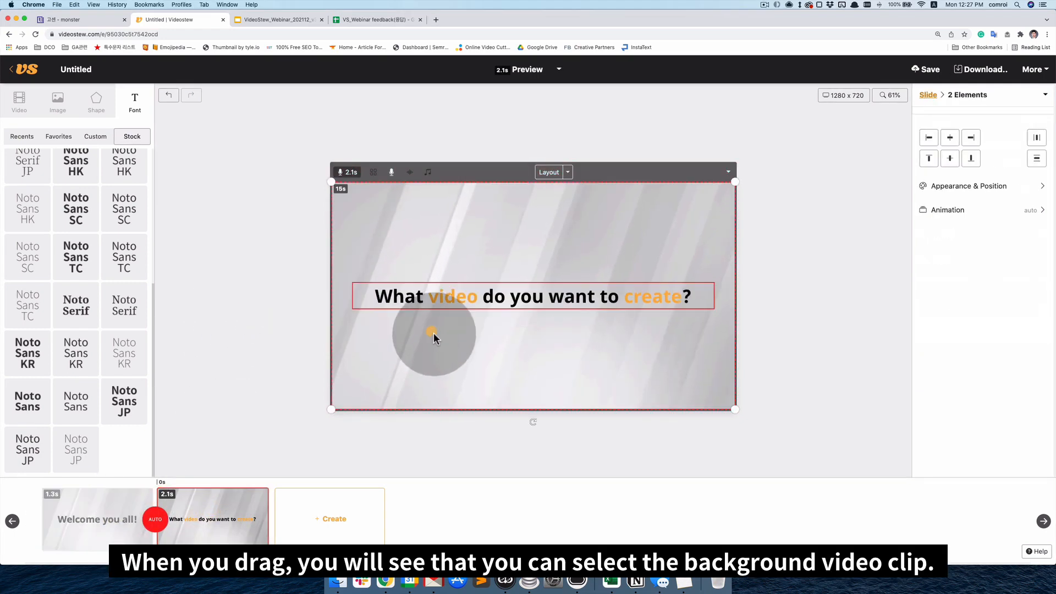
drag(433, 337, 379, 226)
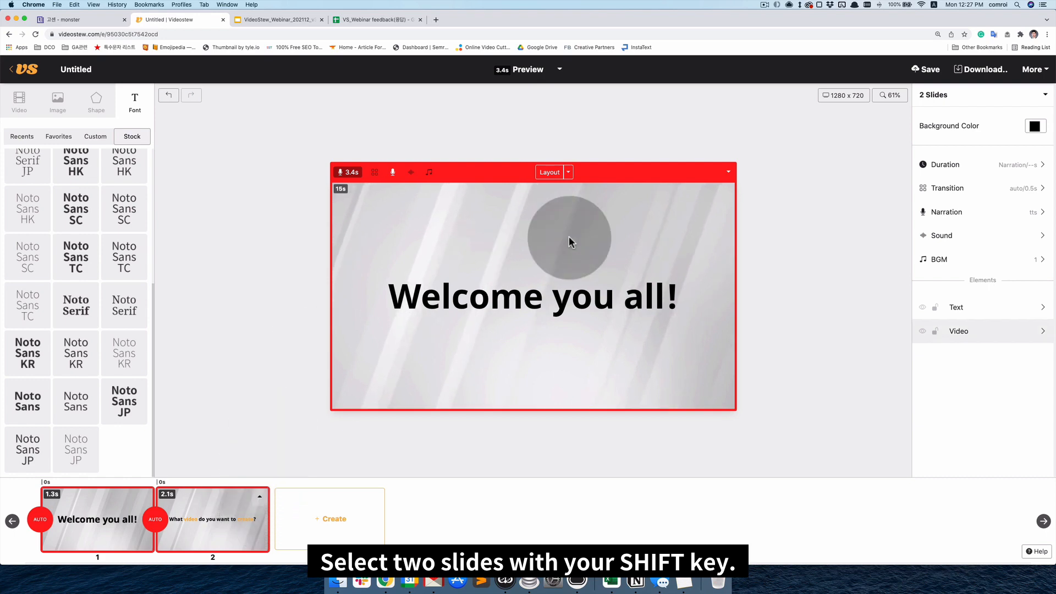
click(727, 172)
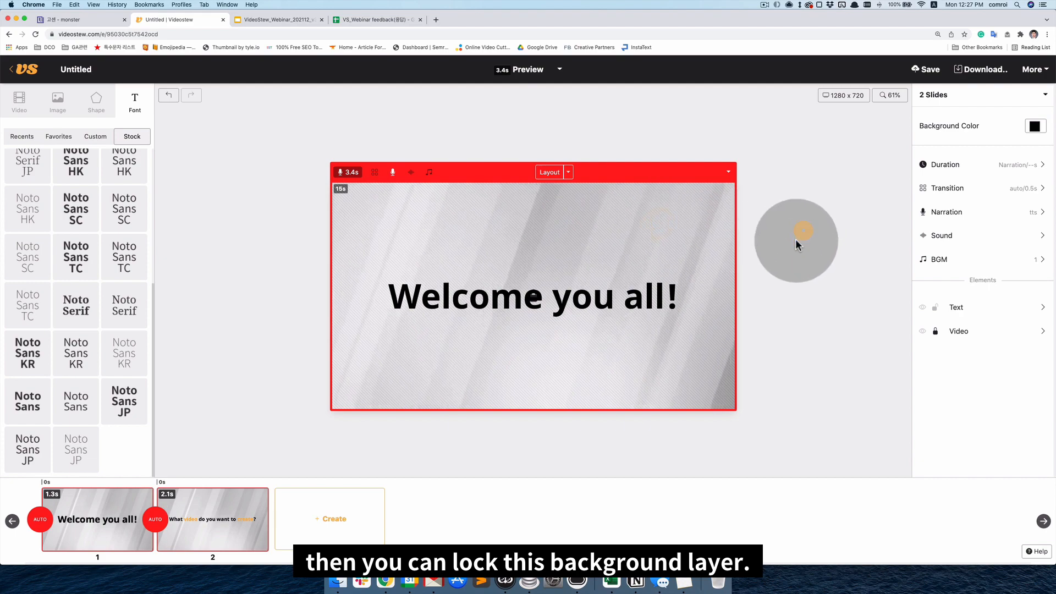
click(212, 519)
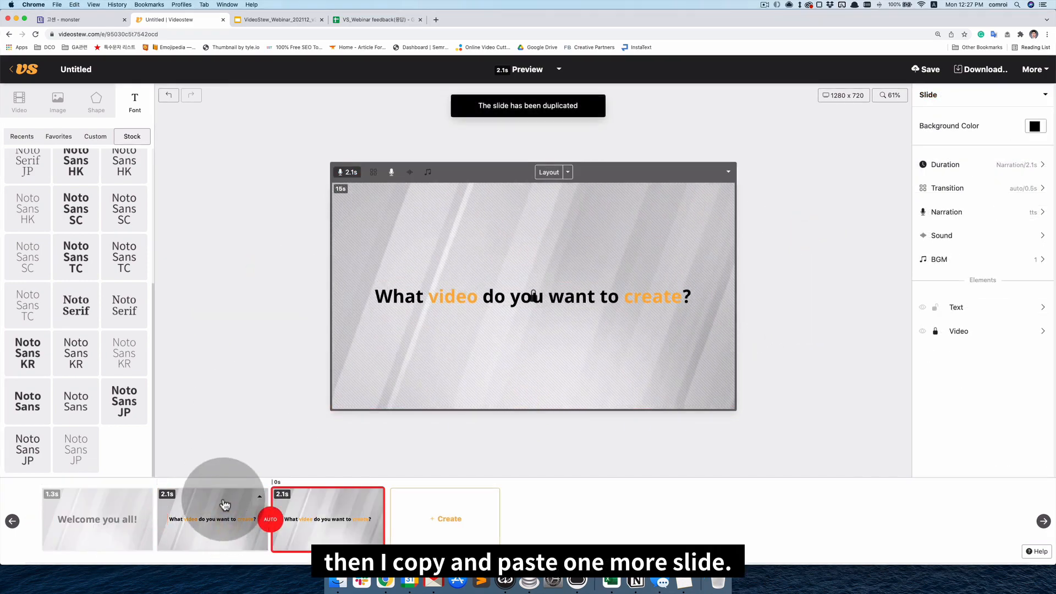
mouse_move(388, 336)
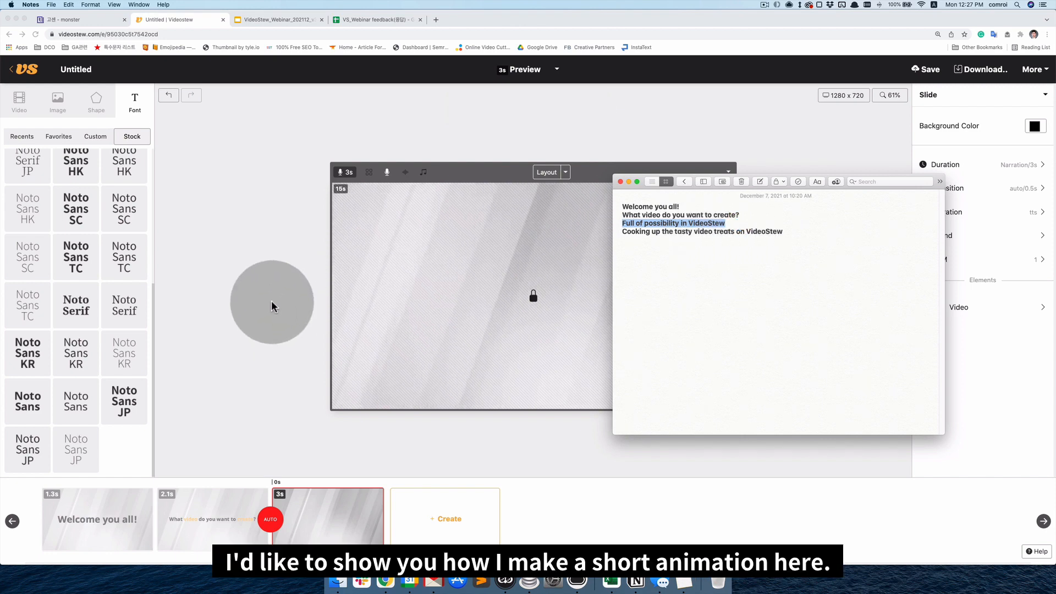
Add the Rayeon vs Gaon image to slide 3 with its fill set to Cover.
click(57, 101)
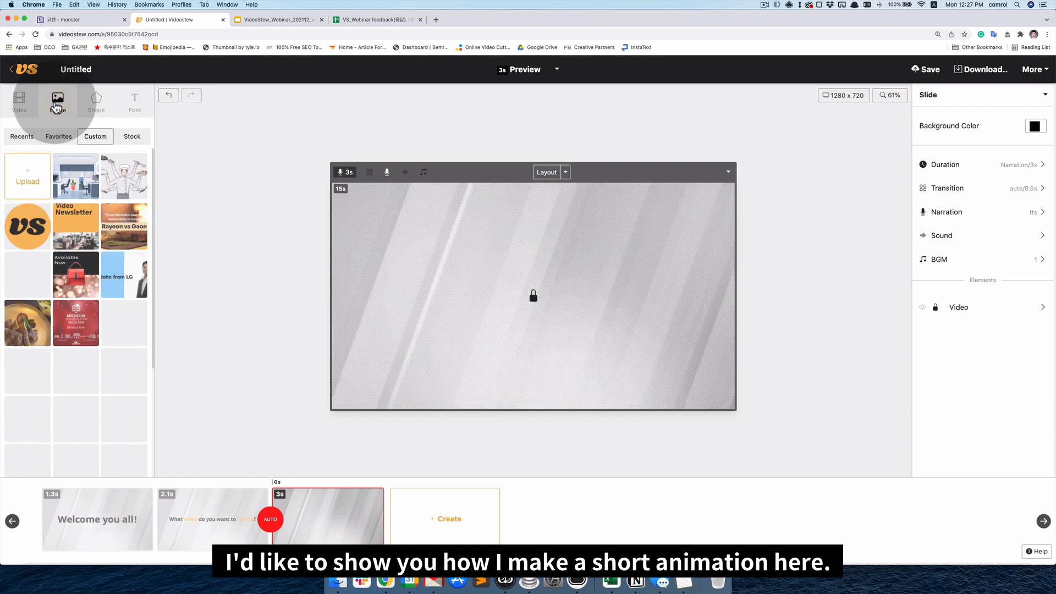
click(57, 101)
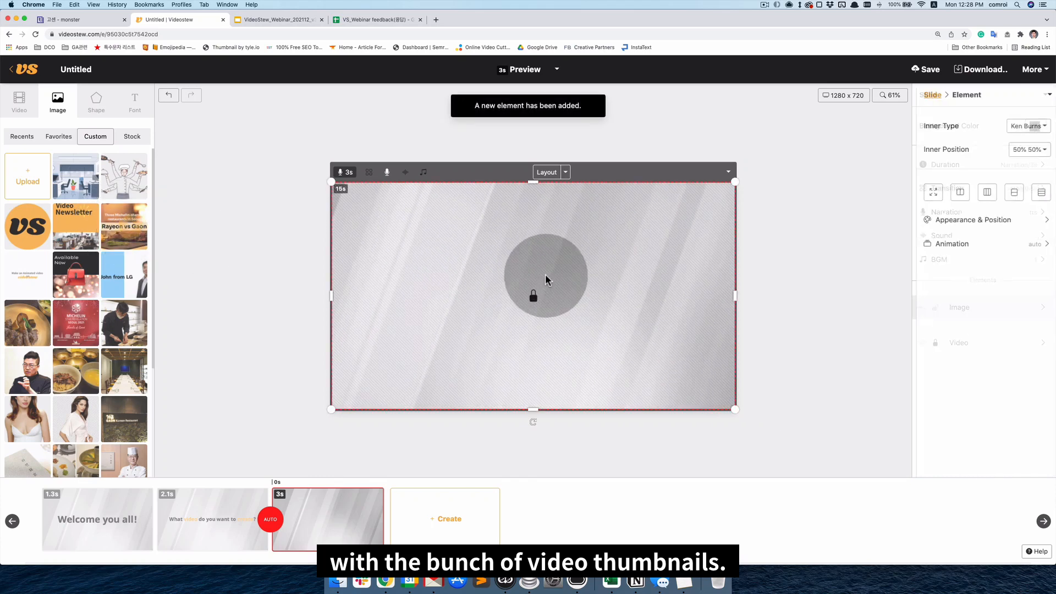
click(1028, 126)
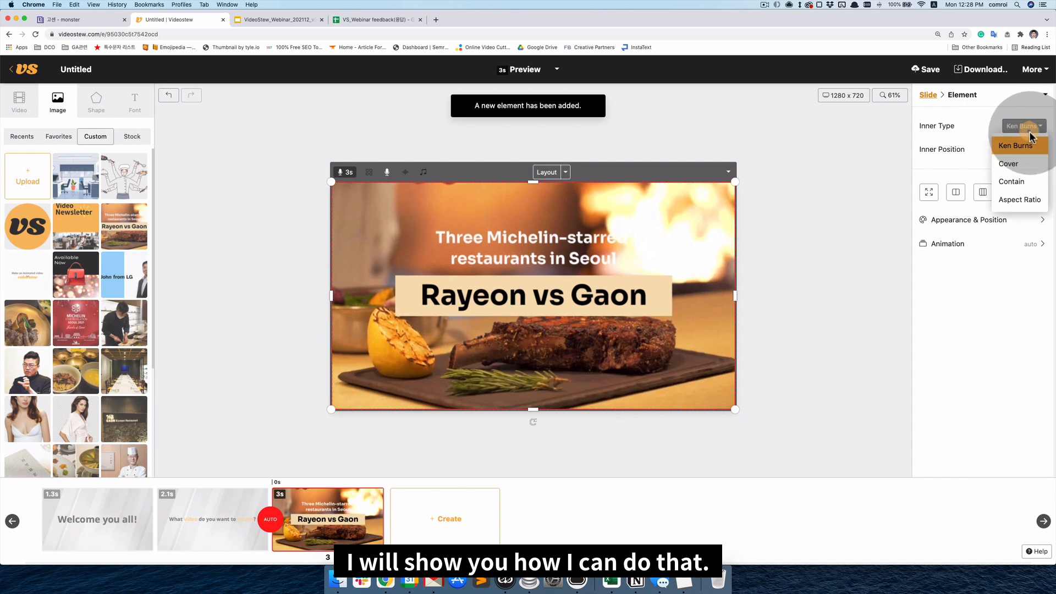
click(1014, 146)
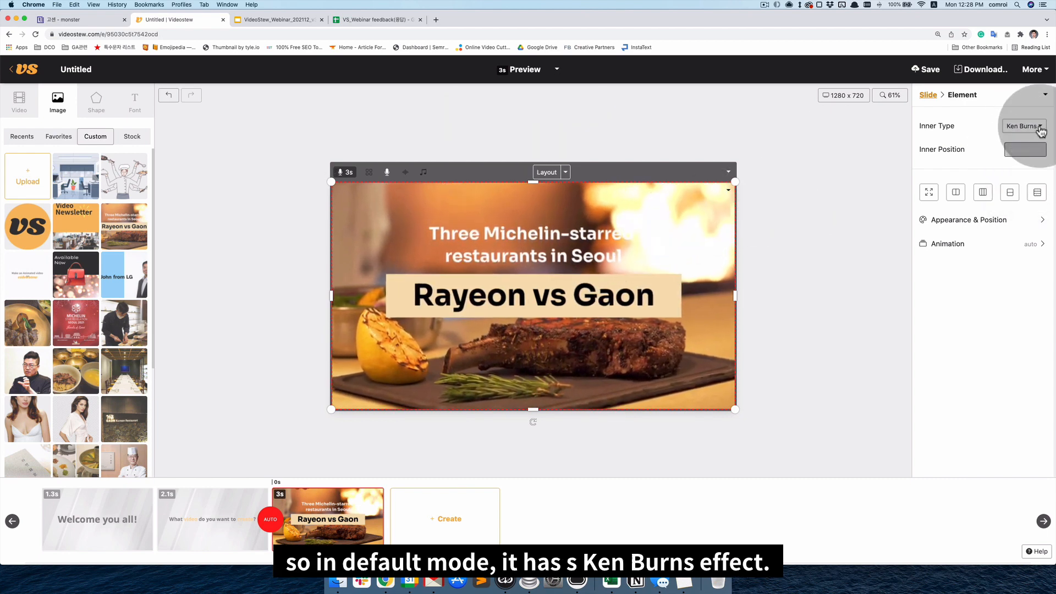
click(1023, 126)
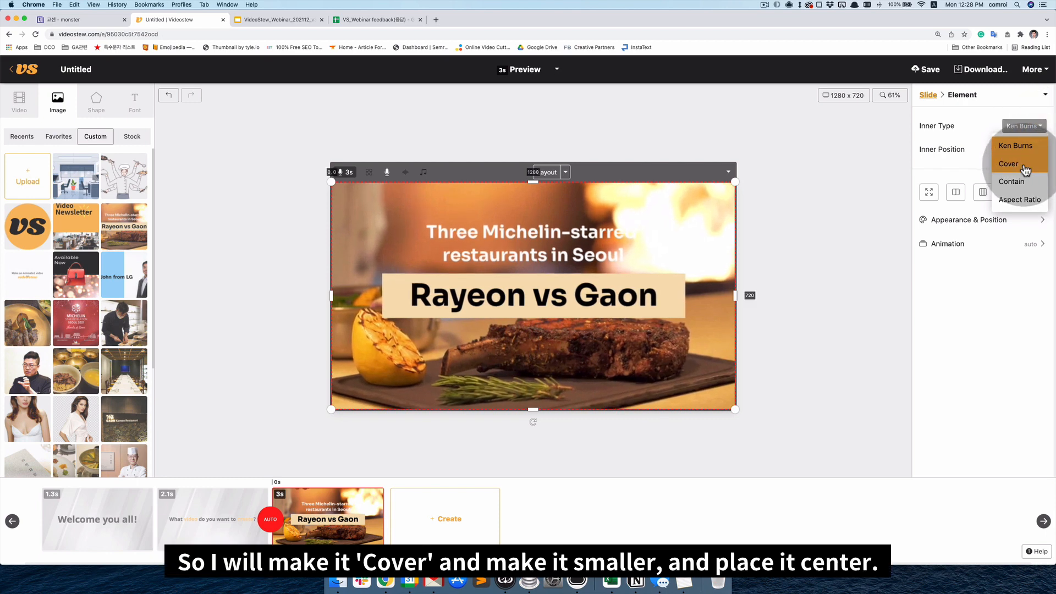
click(1009, 163)
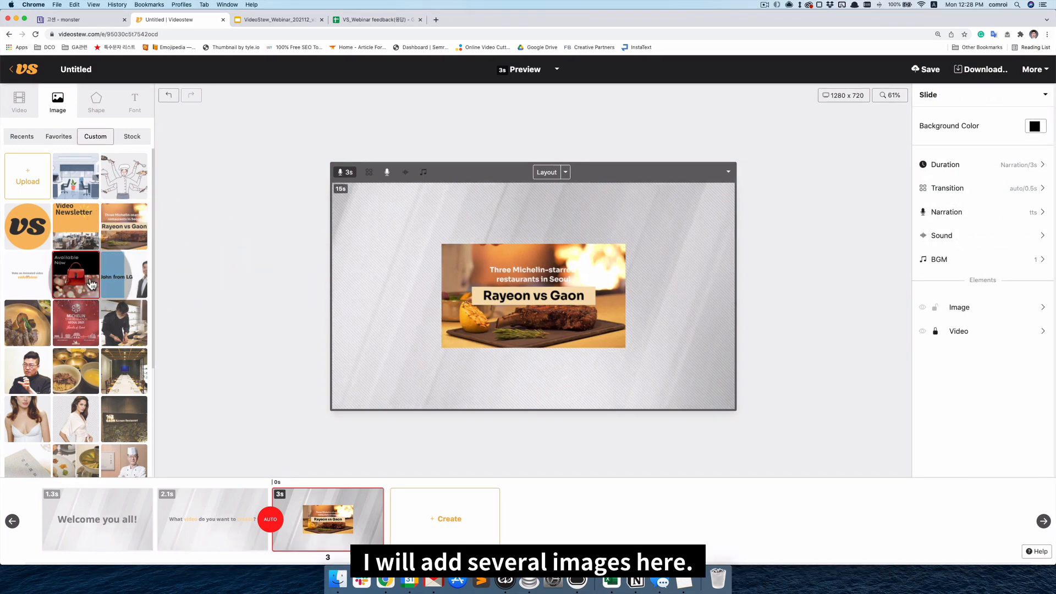
Add the red handbag image with its fill set to Cover.
click(76, 274)
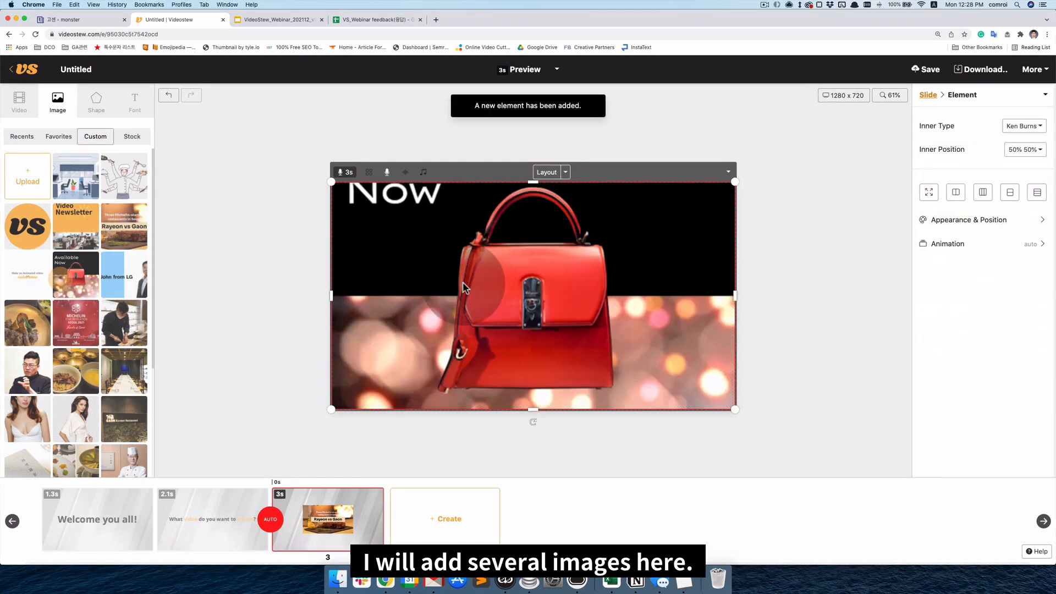
click(1024, 126)
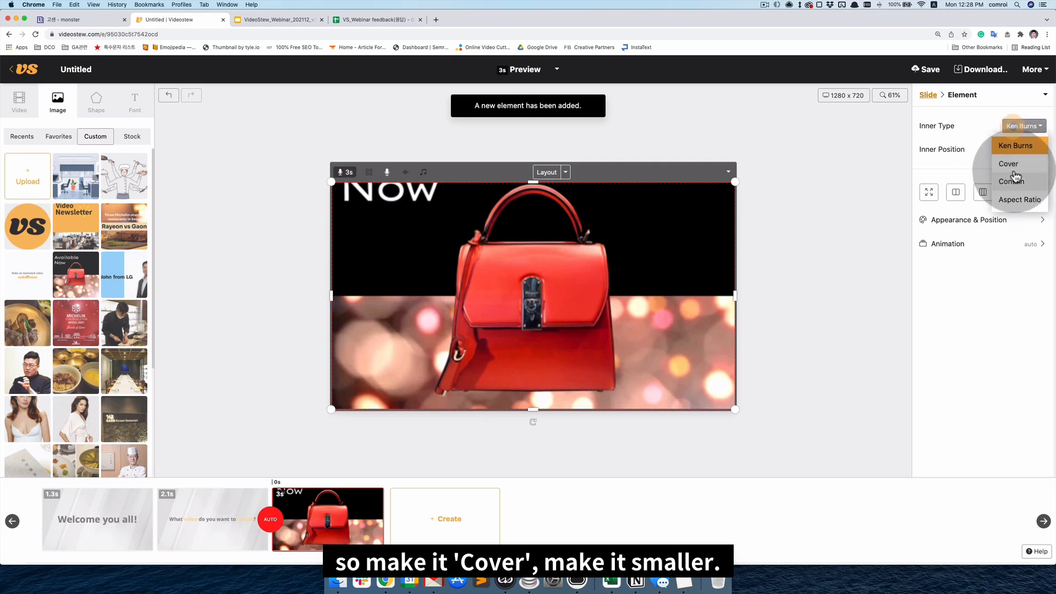
click(1009, 164)
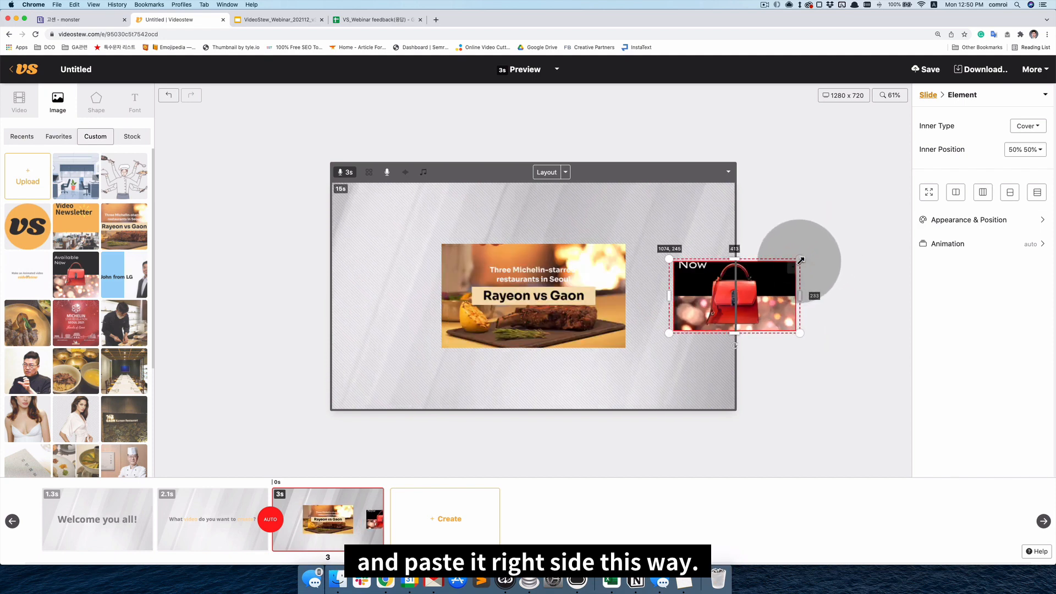
Add the Make an Animated video image with its fill set to Cover.
click(239, 238)
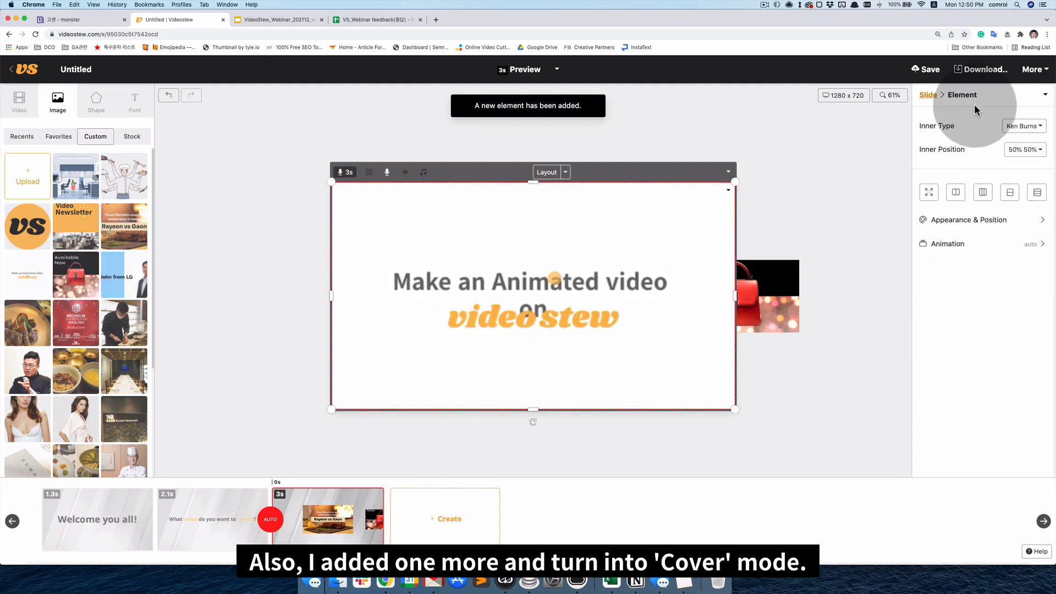
click(1024, 126)
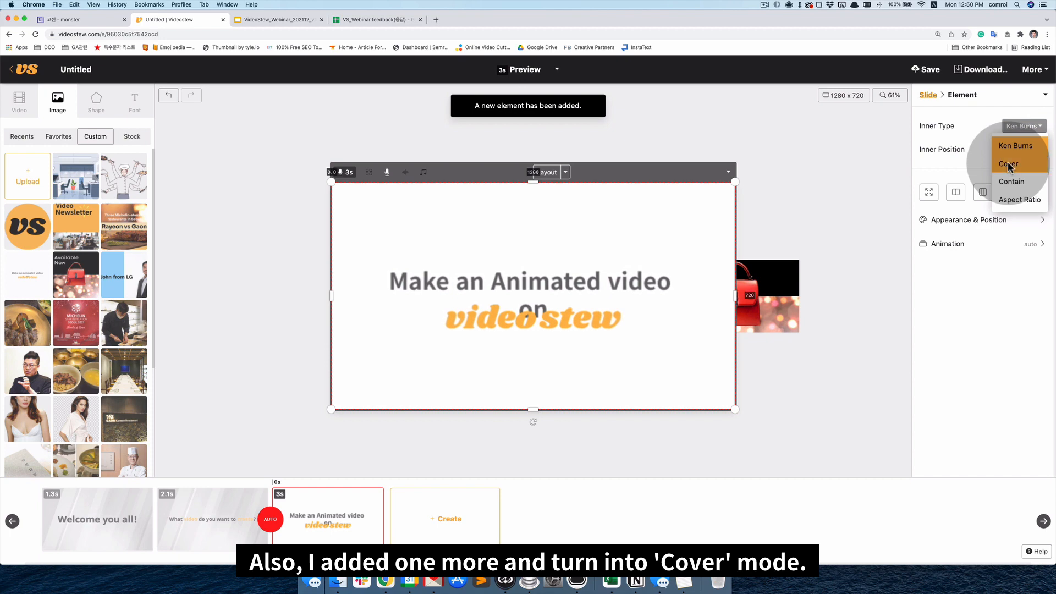
click(1008, 164)
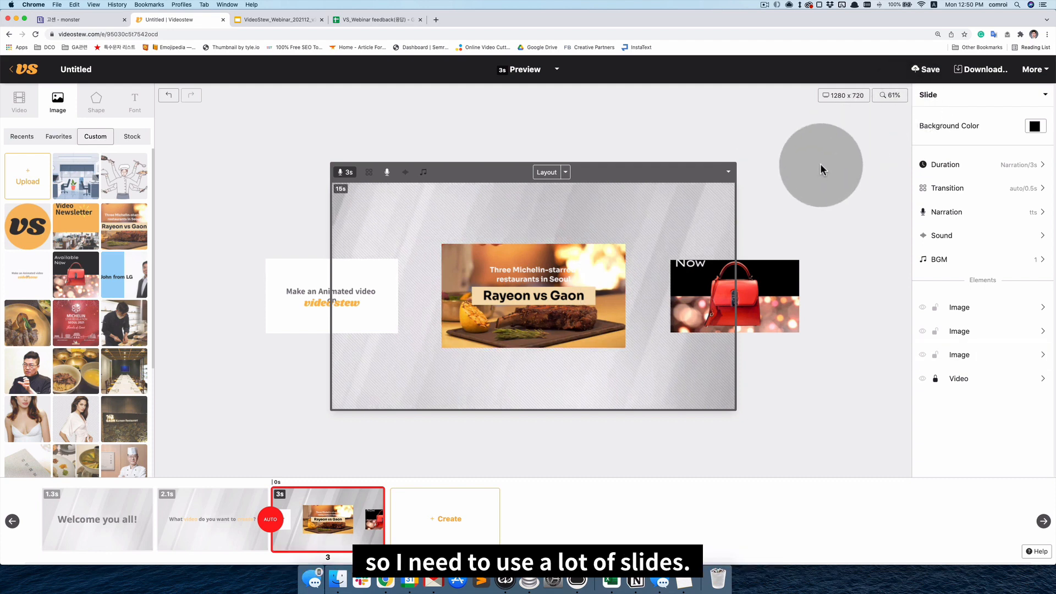
Set slide 3 to a manual 0.5-second duration and duplicate it.
click(944, 165)
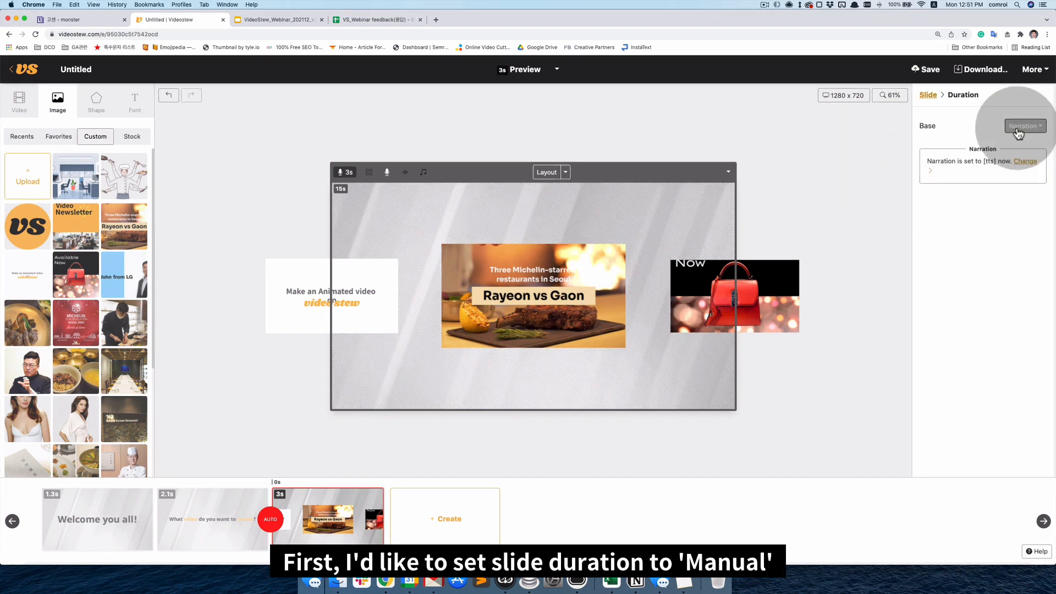
click(1025, 126)
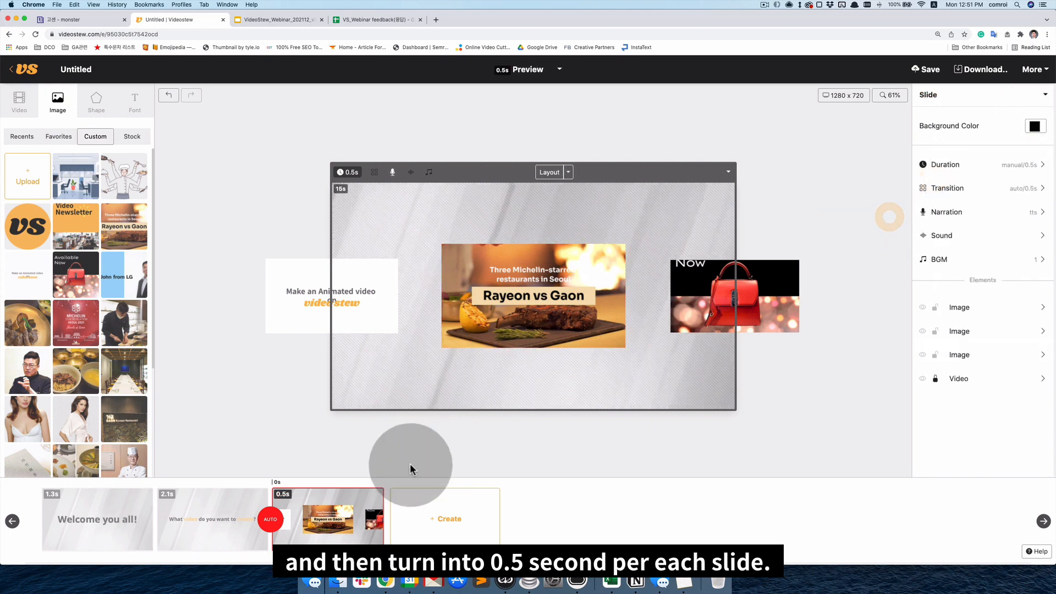
click(329, 519)
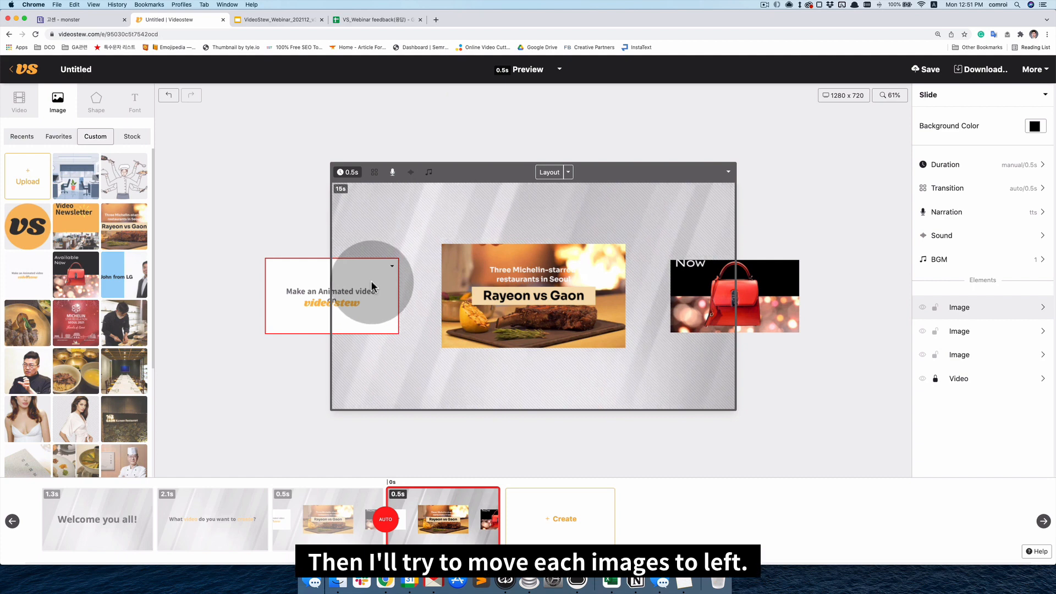
On the copy, shift the Rayeon vs Gaon and handbag images to the left.
click(330, 296)
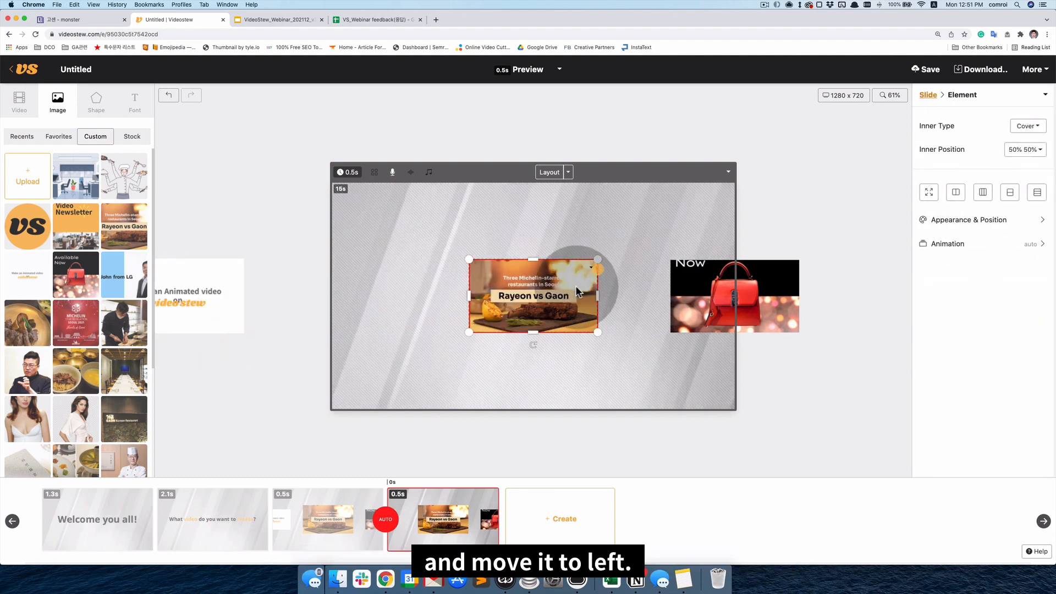
drag(534, 296, 331, 296)
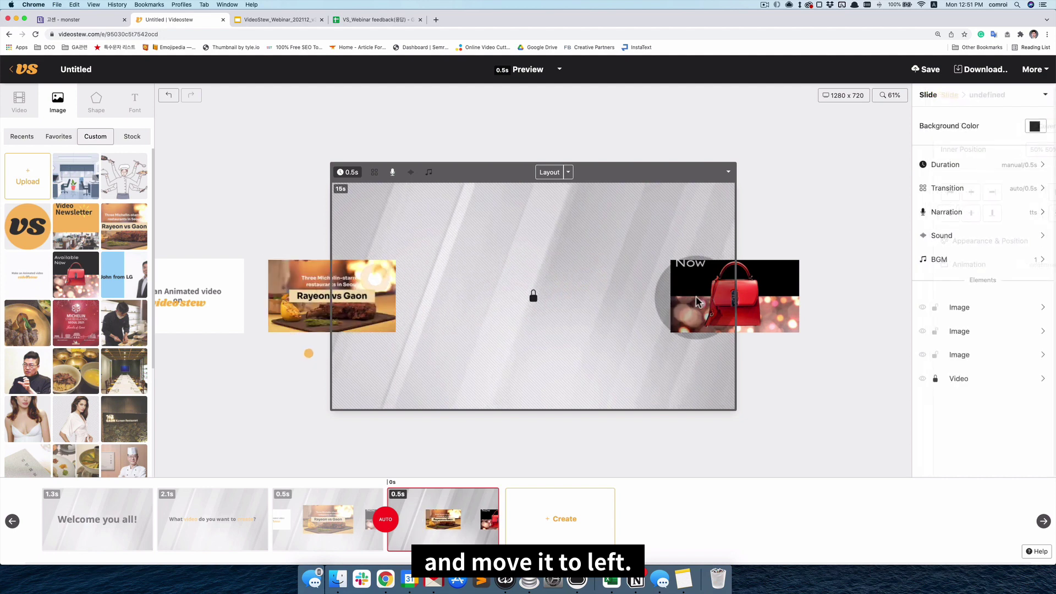
click(533, 296)
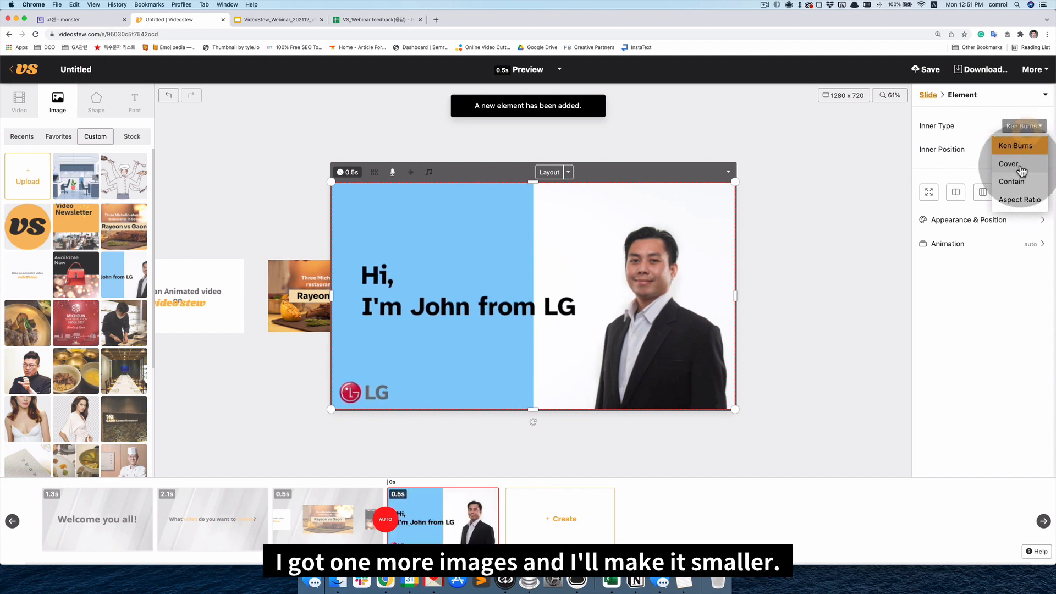
Set the John from LG image to Cover, copy the slide, and swap in the office illustration.
click(1009, 163)
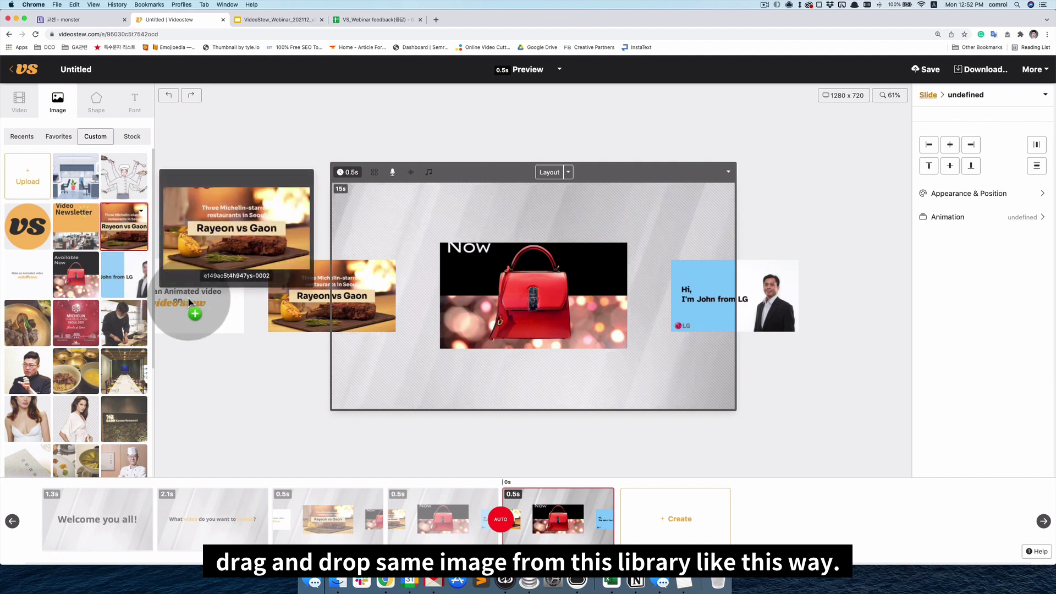
drag(123, 225, 215, 297)
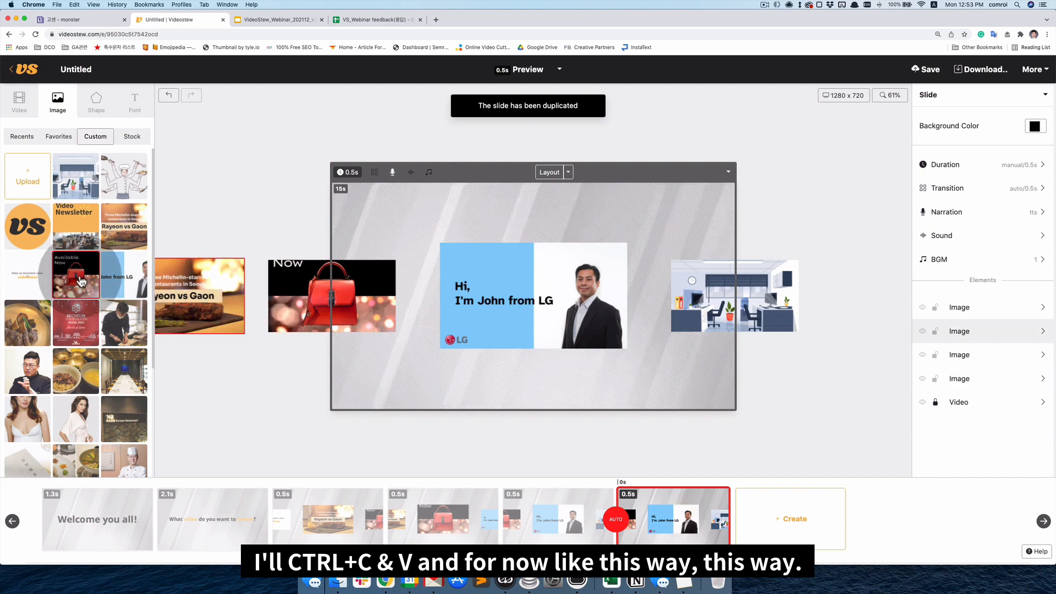
click(124, 275)
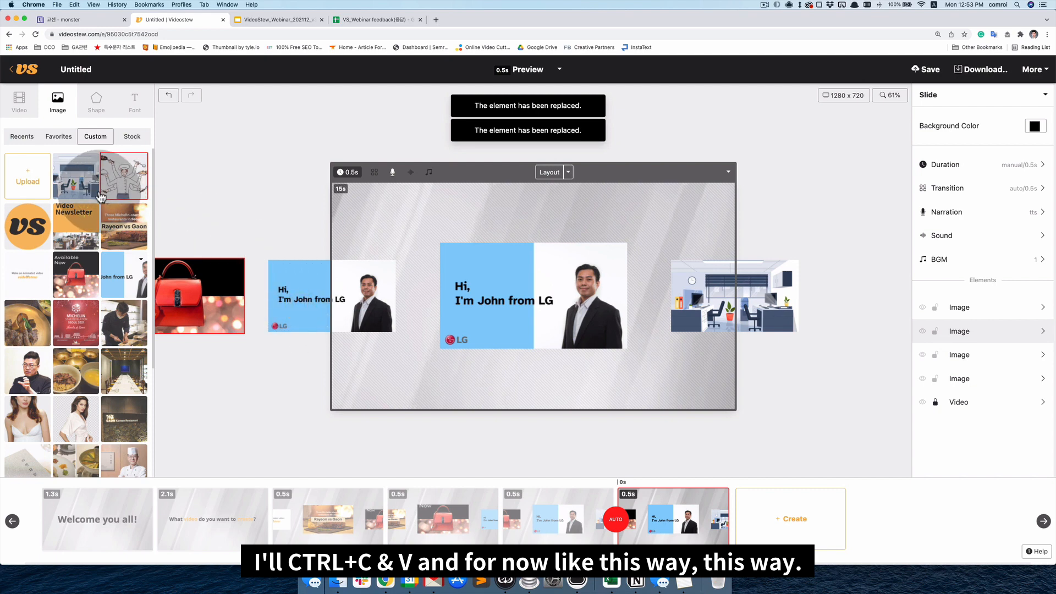
click(28, 226)
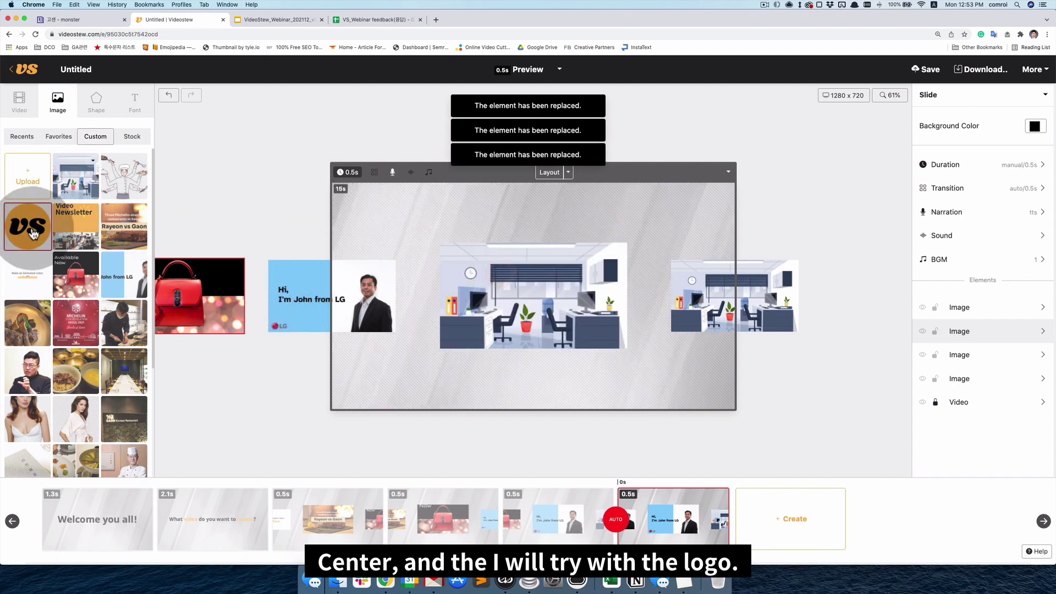
click(27, 226)
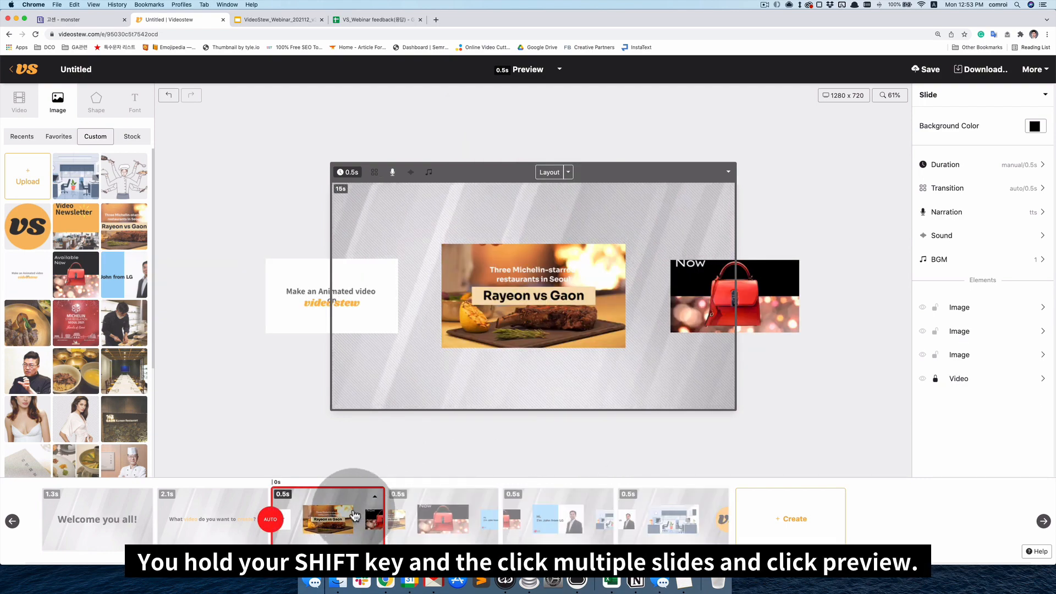
Preview slides 3–6, enlarge and centre the VS logo, then preview again.
click(629, 515)
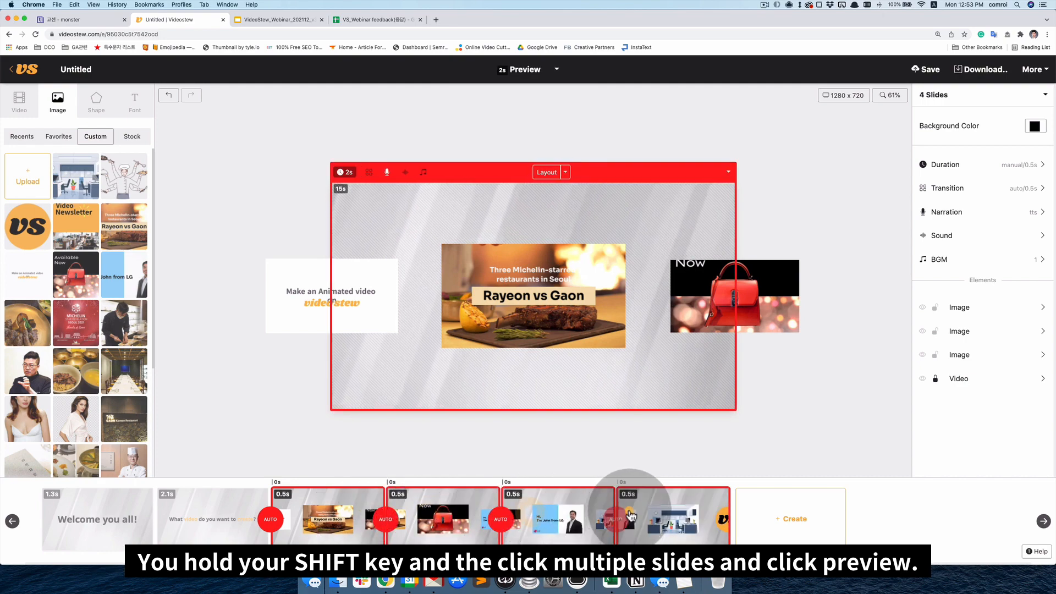
click(524, 69)
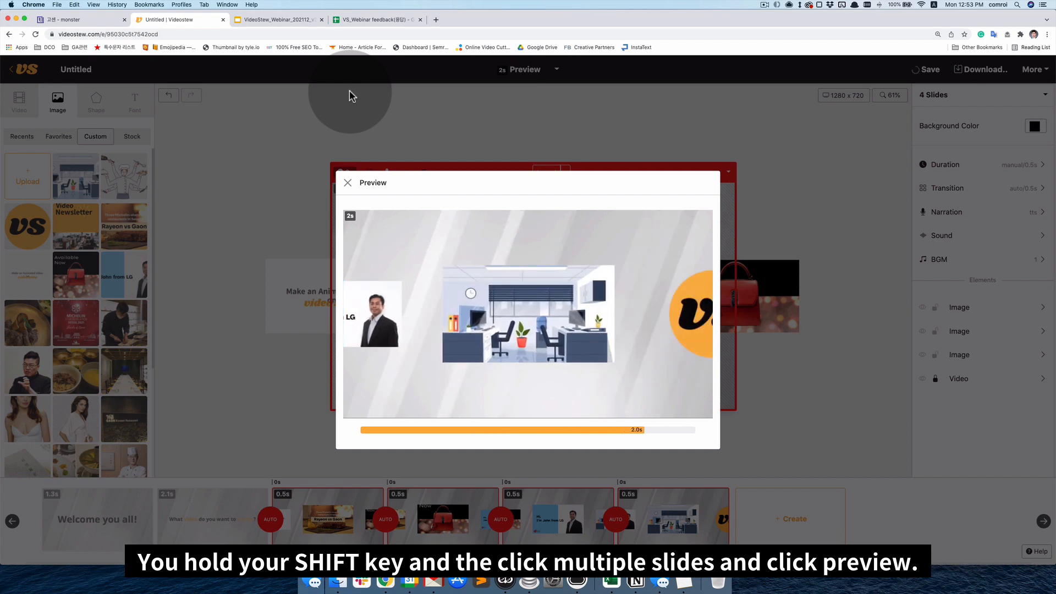
click(348, 183)
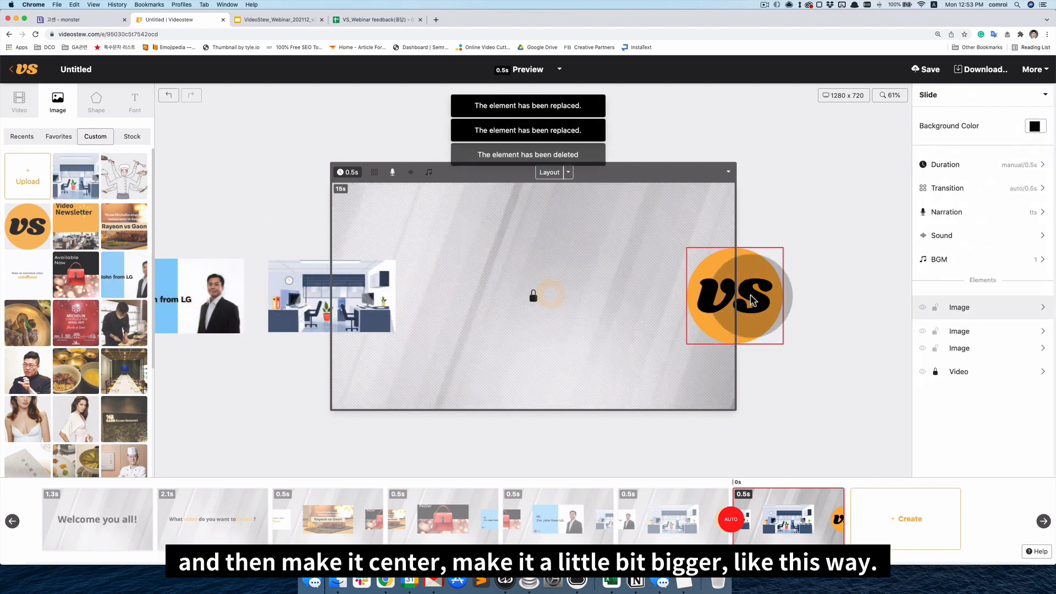
drag(734, 296, 531, 297)
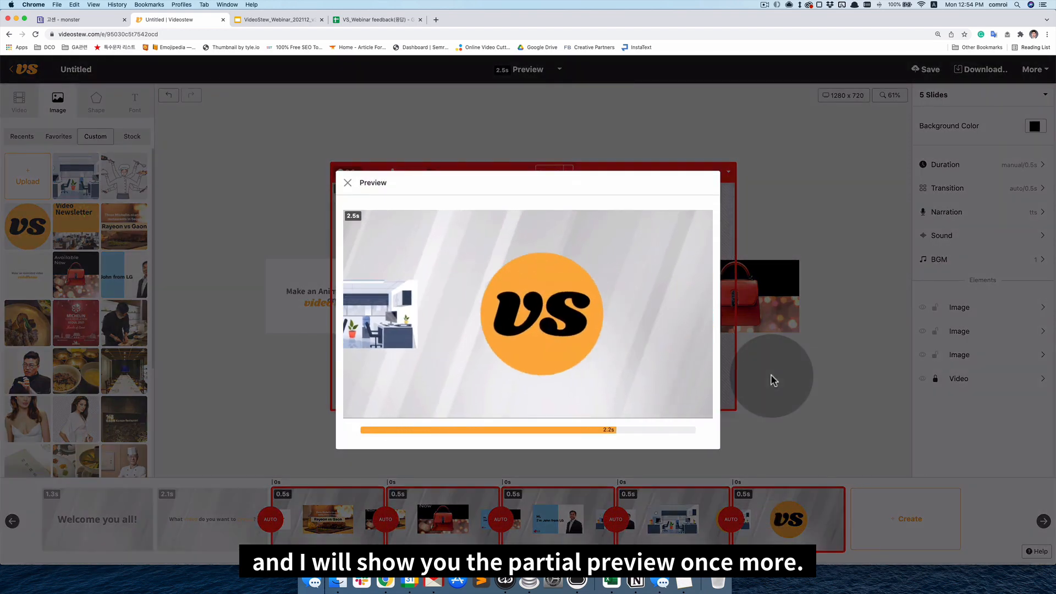
click(347, 183)
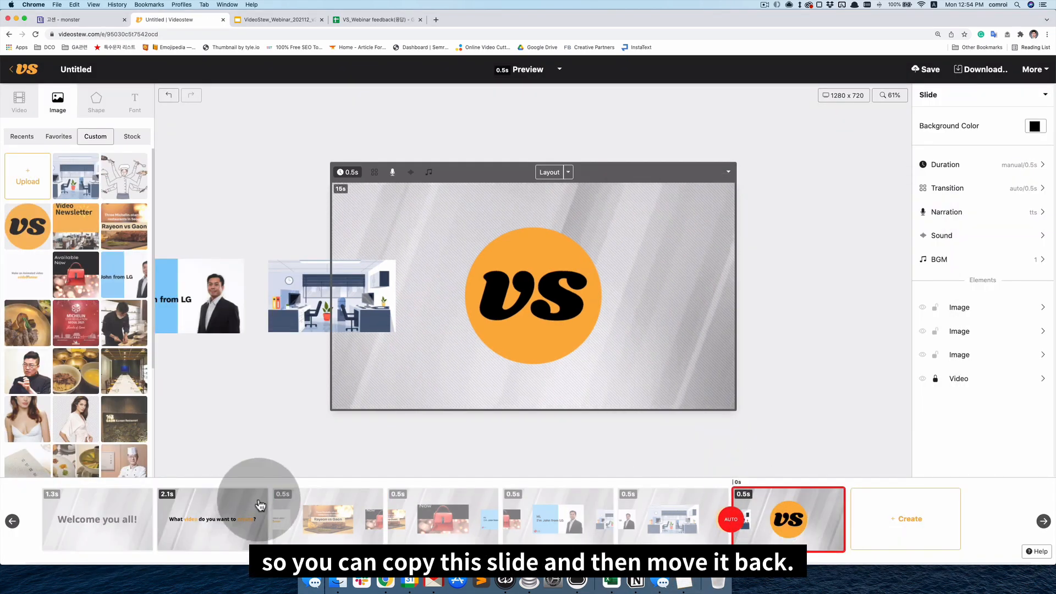
Copy slide 2, edit the headline to 'Full of possibility in', and place the shrunk videostew wordmark after it.
click(259, 504)
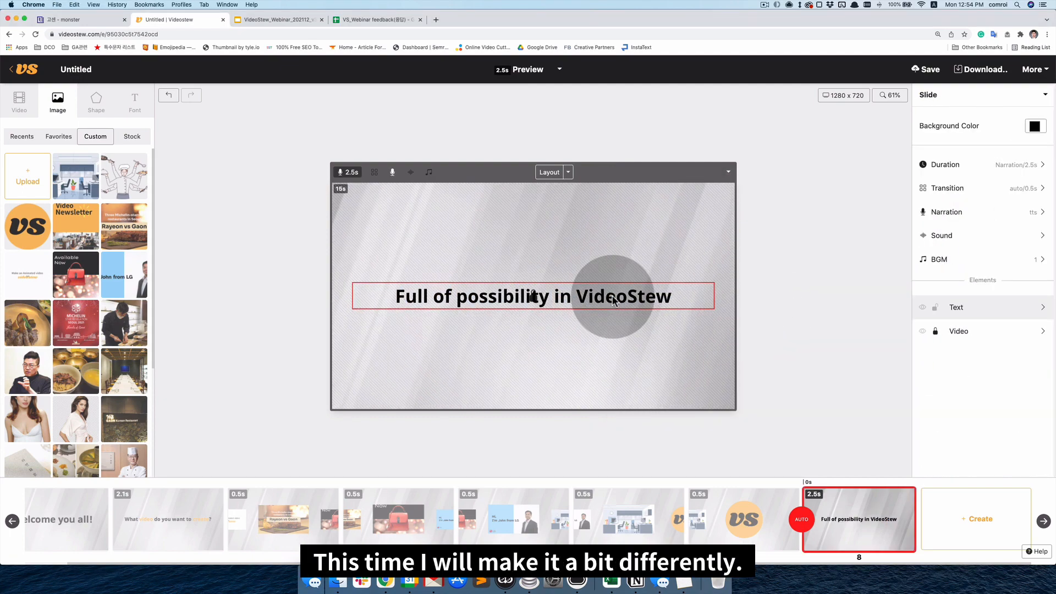
click(603, 297)
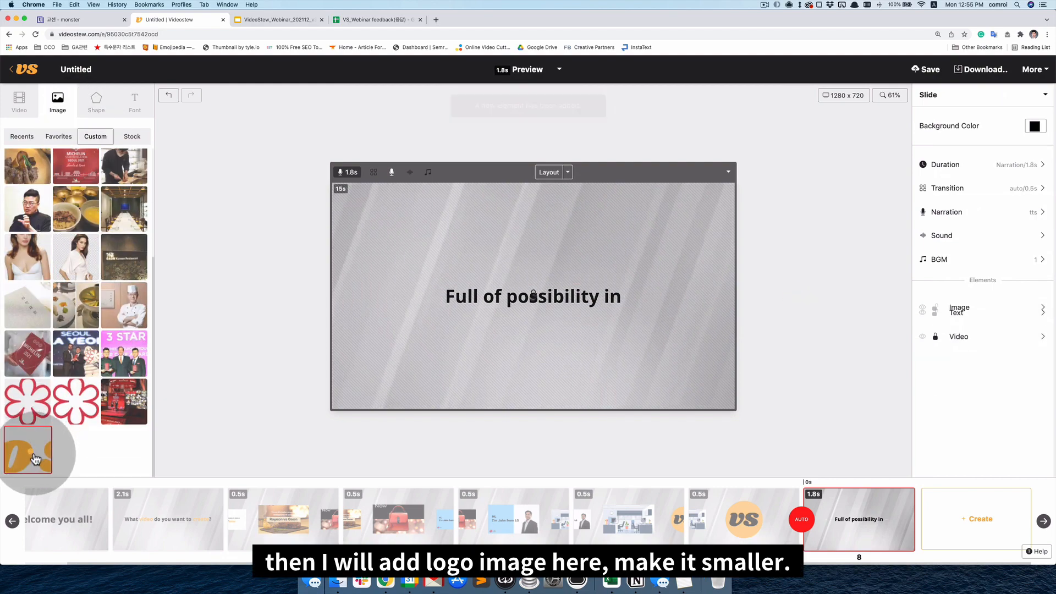
click(28, 450)
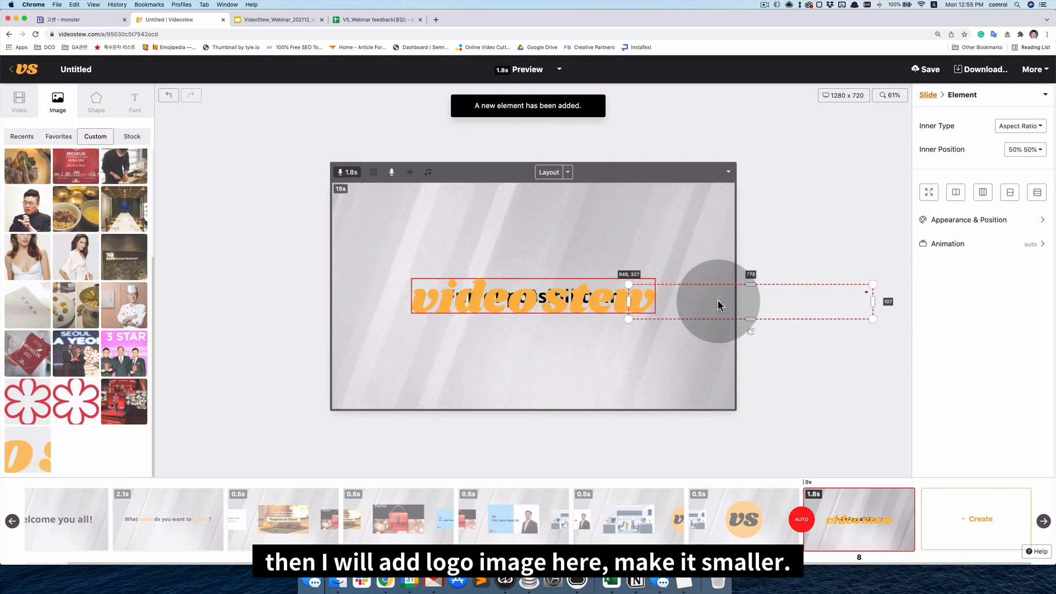
drag(529, 296, 754, 297)
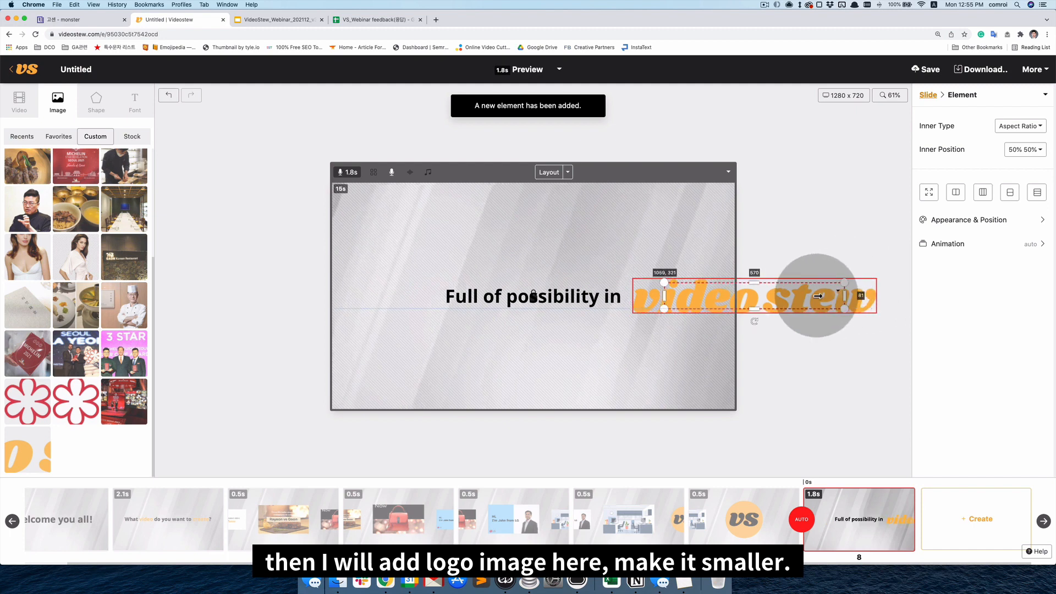
drag(816, 296, 697, 299)
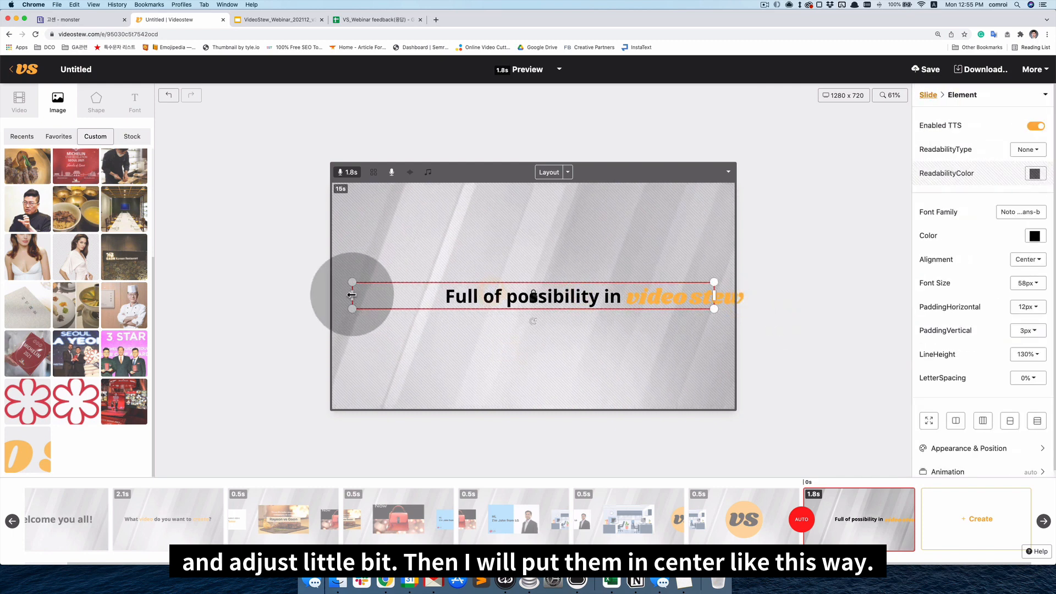
drag(352, 295, 504, 295)
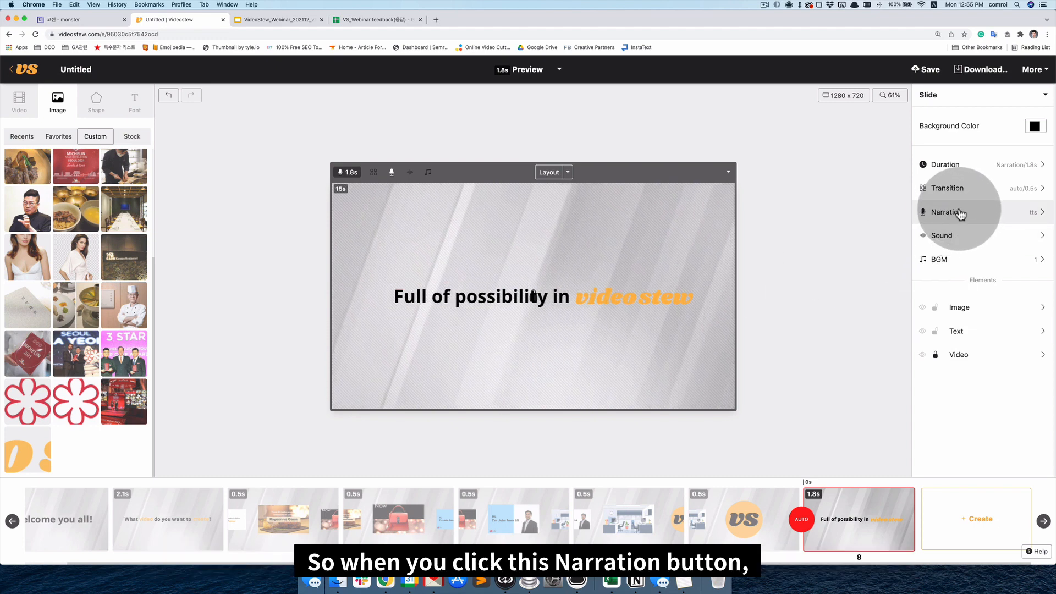
Switch off Auto Update in the tagline slide's narration settings.
click(946, 212)
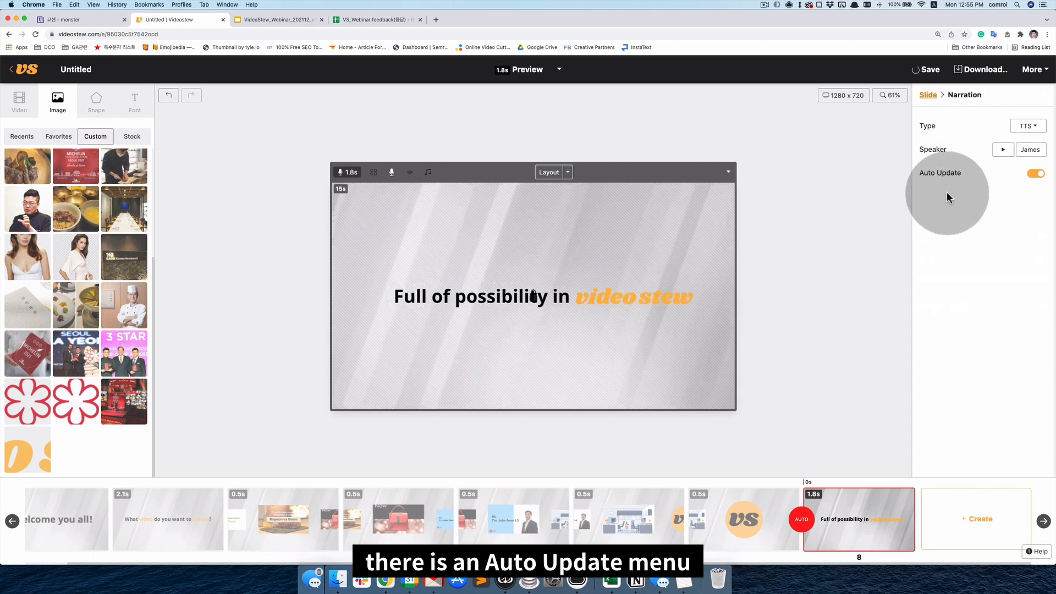
click(1035, 173)
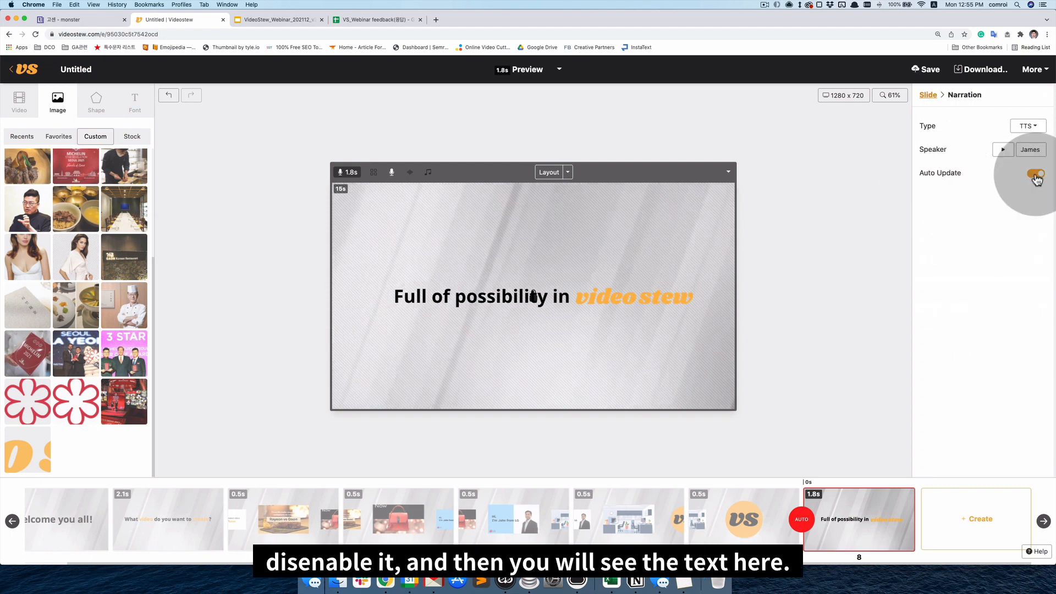
click(1033, 174)
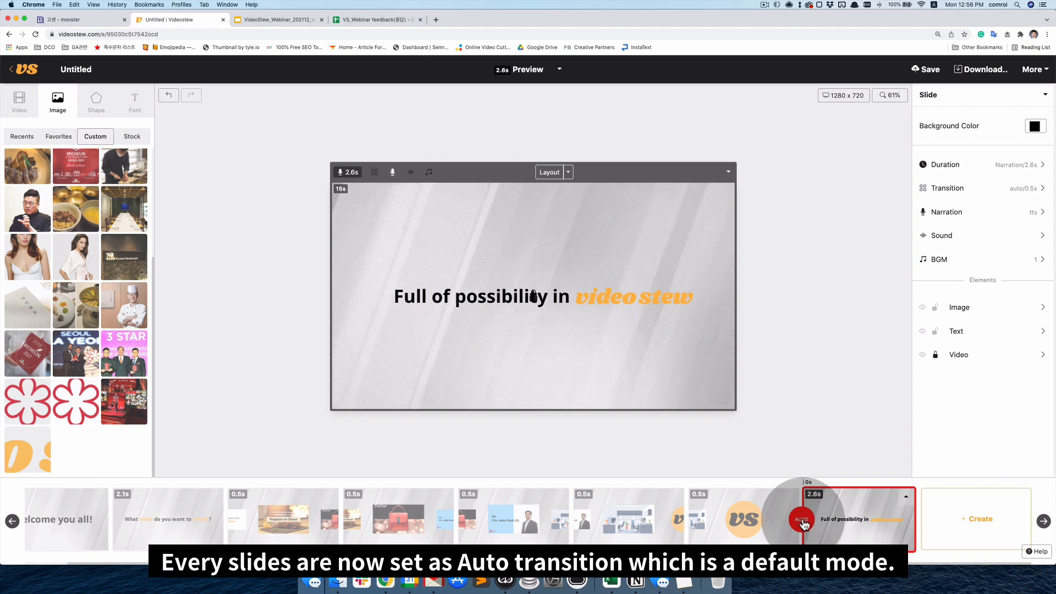
Preview the seamless transition type and apply it to the tagline slide.
click(947, 188)
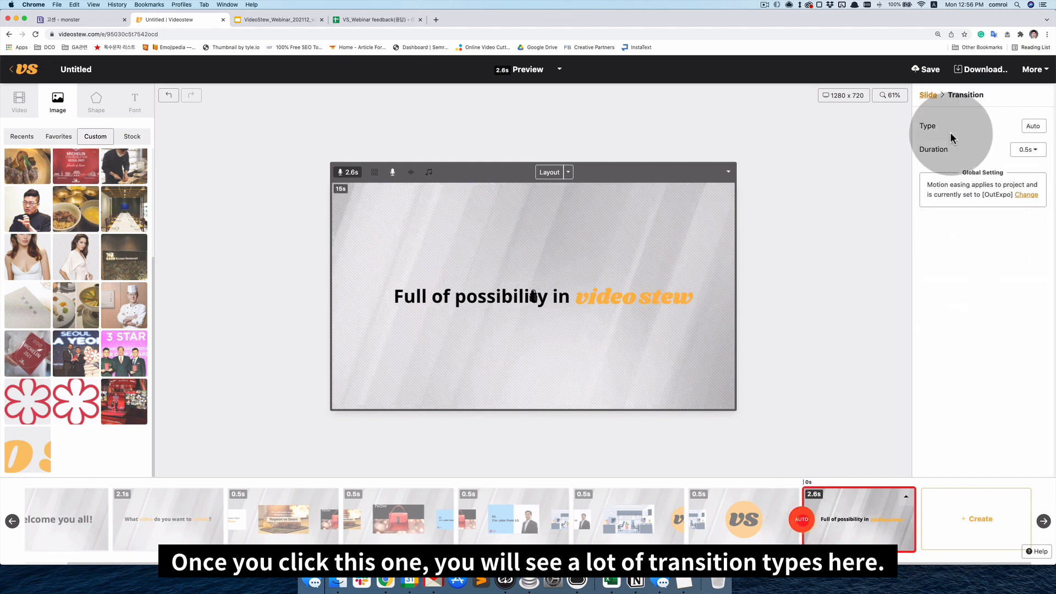
click(1029, 126)
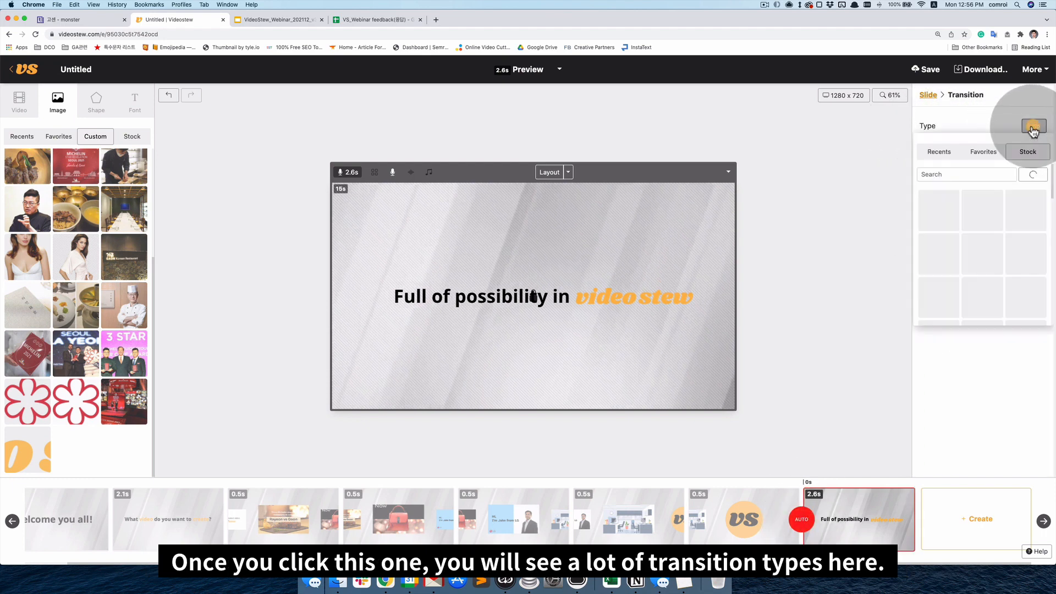
click(1033, 126)
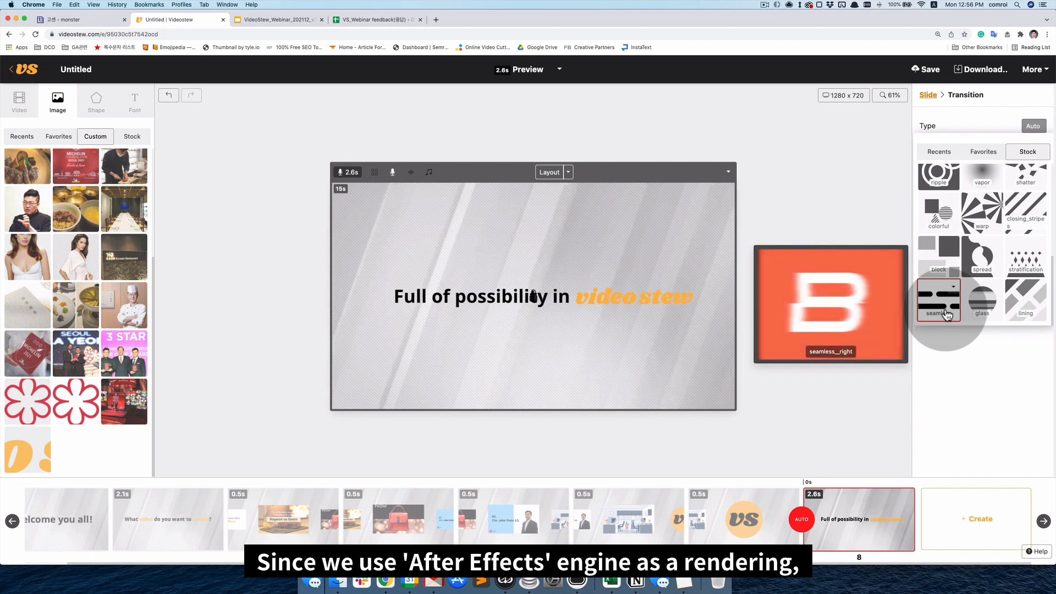
click(982, 299)
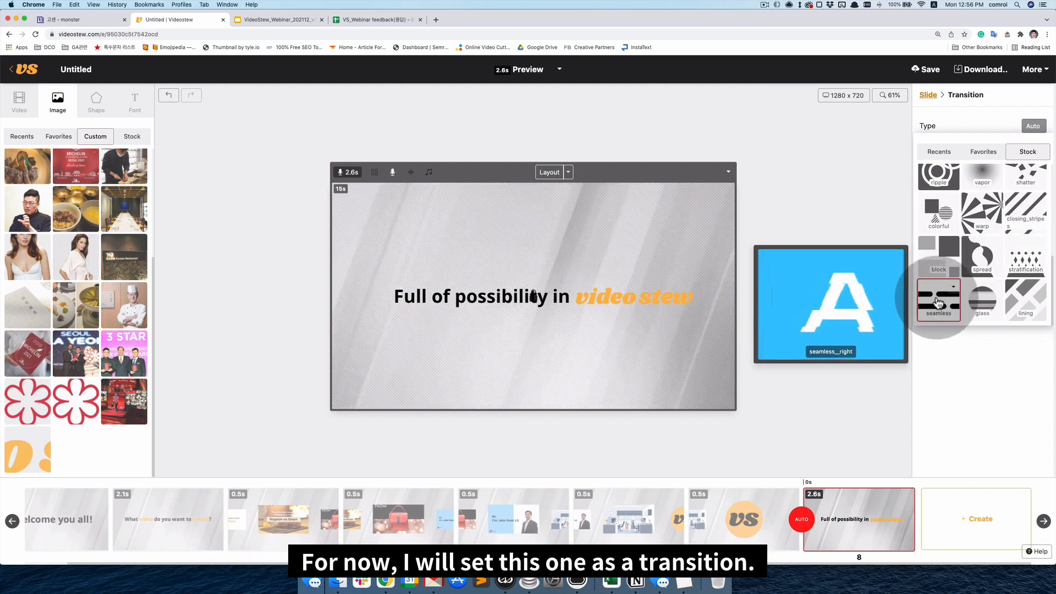
click(938, 300)
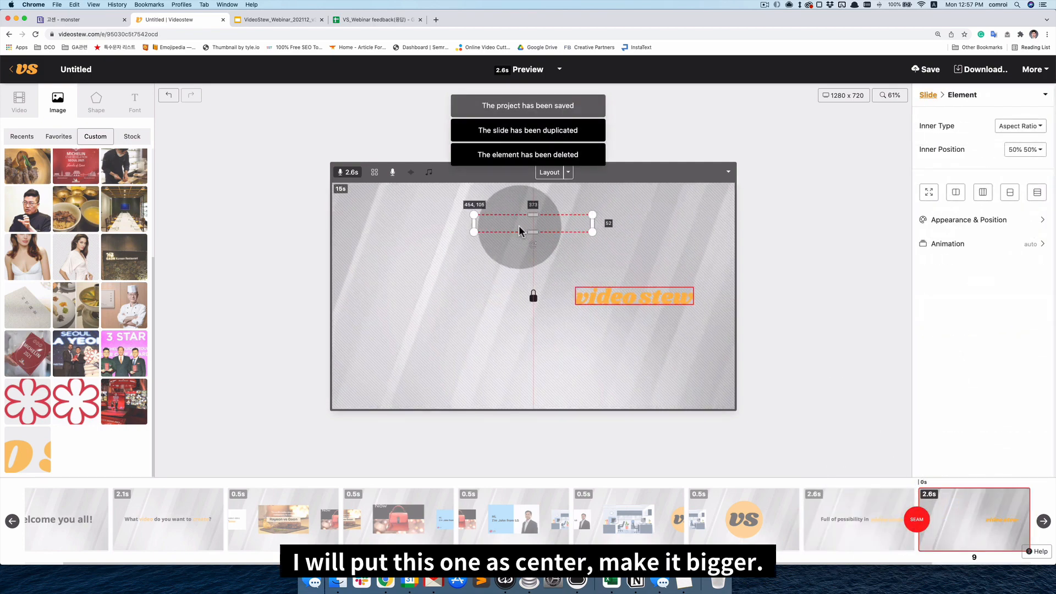
Move the videostew wordmark to the top centre of the ninth slide, above the orange tagline.
drag(634, 296, 532, 223)
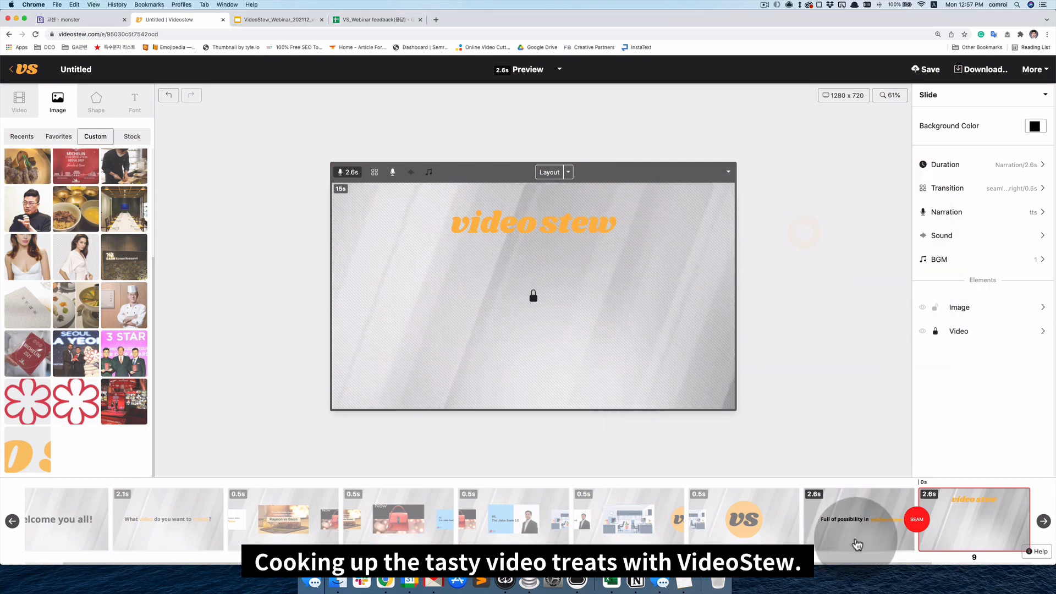
click(858, 519)
text(Cooking up the tasty video treats on VideoStew)
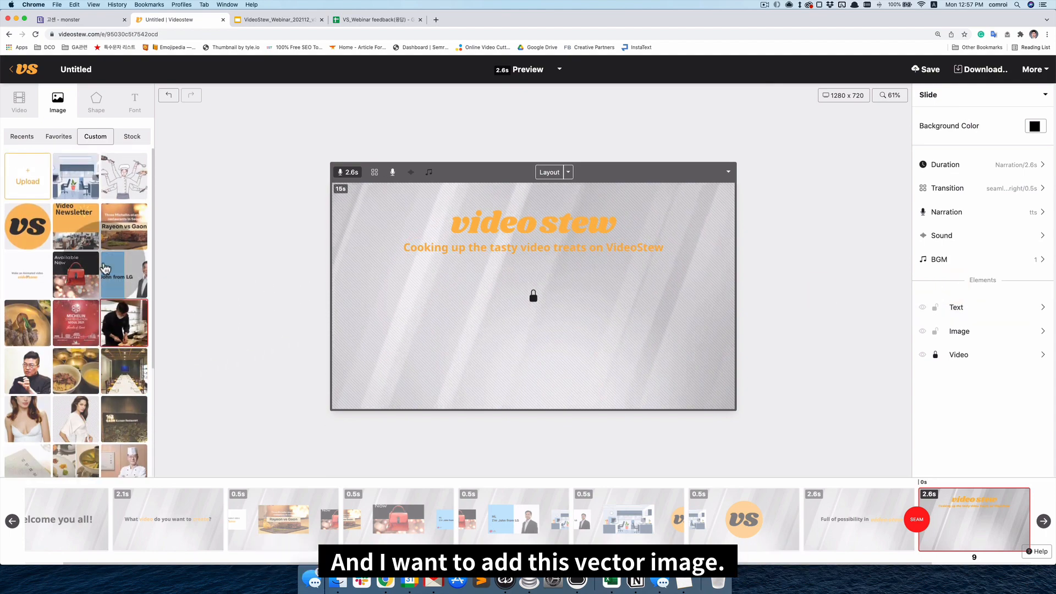
Add the juggling chef illustration, send it to the back, then reorder it above the background video.
click(124, 176)
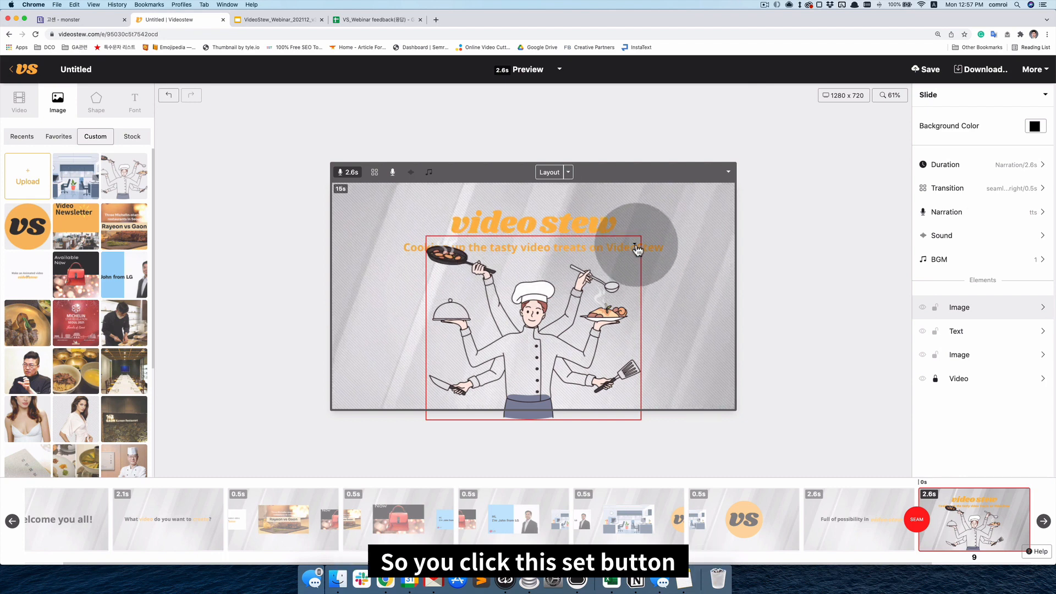
right_click(637, 251)
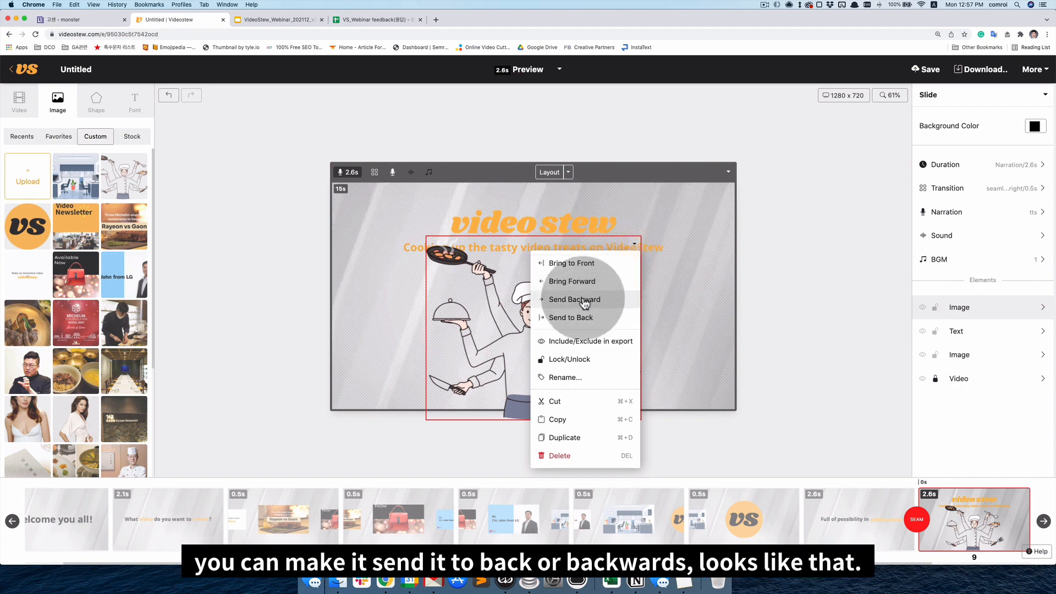
mouse_move(574, 318)
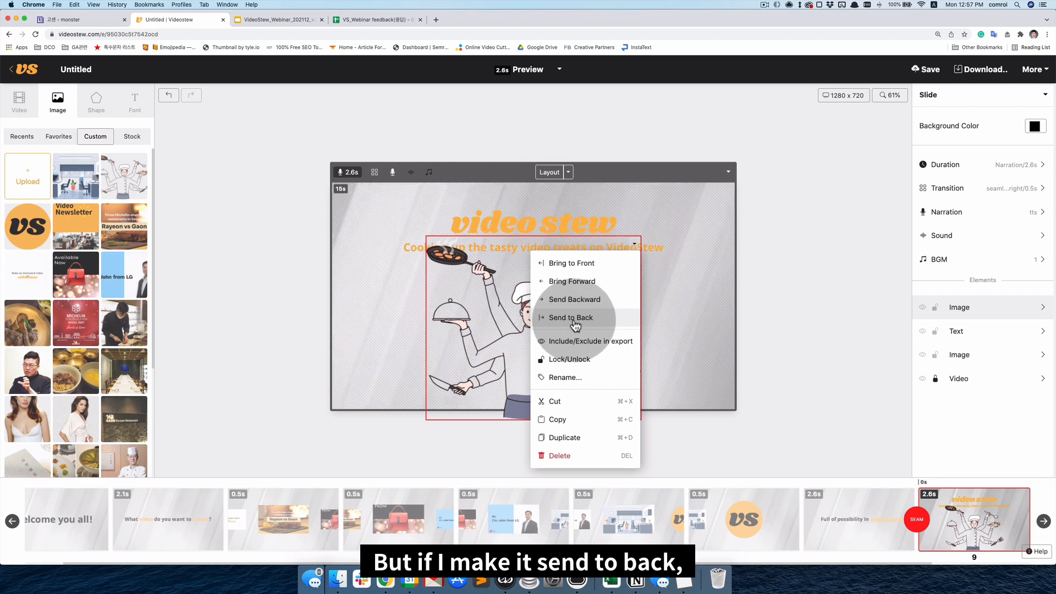
click(570, 318)
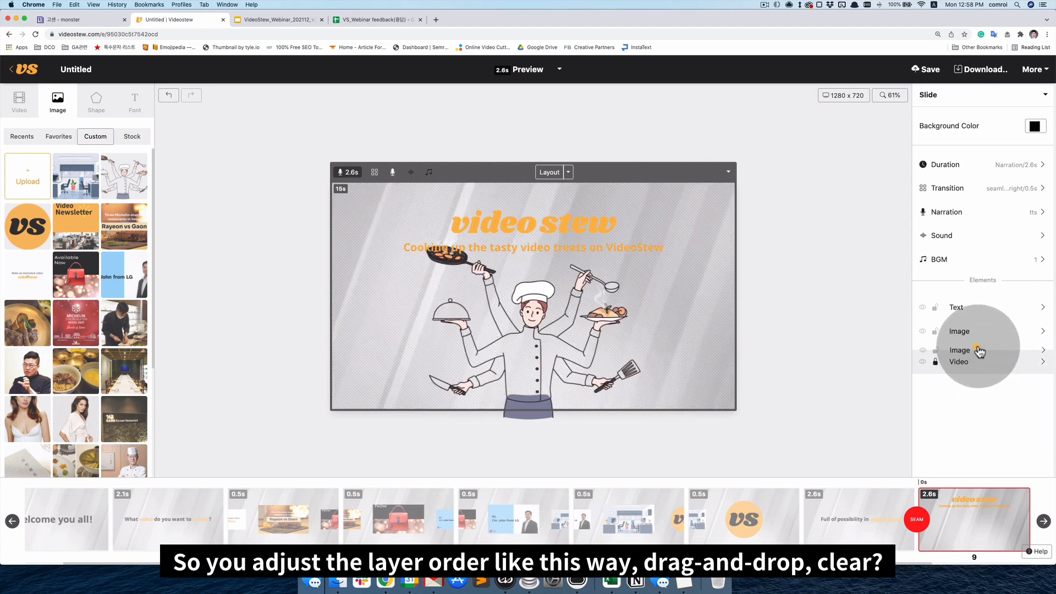
click(959, 355)
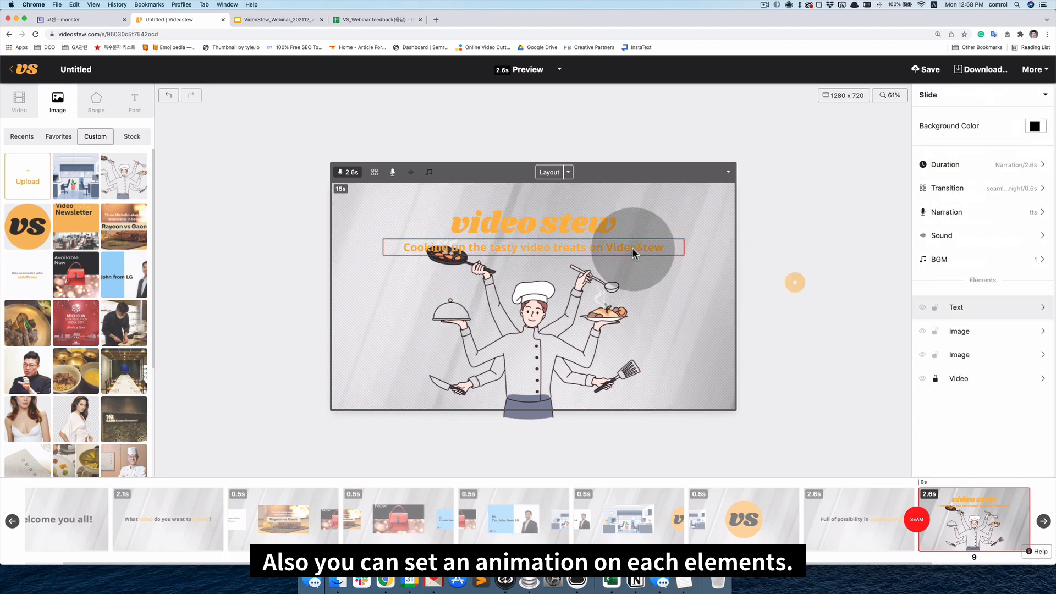
Give the orange tagline a Typewriter entrance animation from the stock text effects.
click(531, 247)
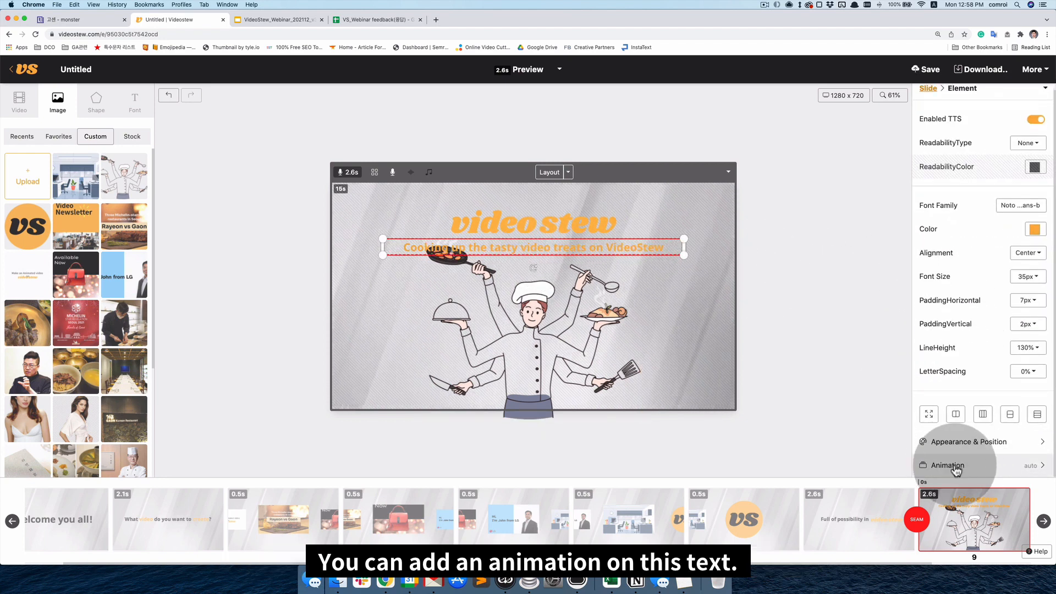
click(533, 248)
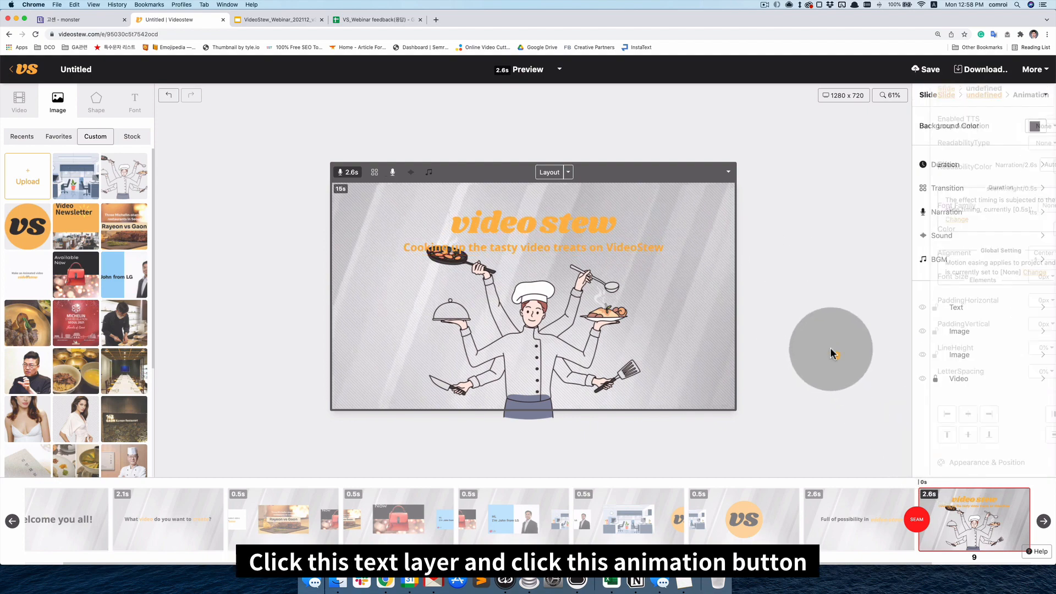
click(533, 248)
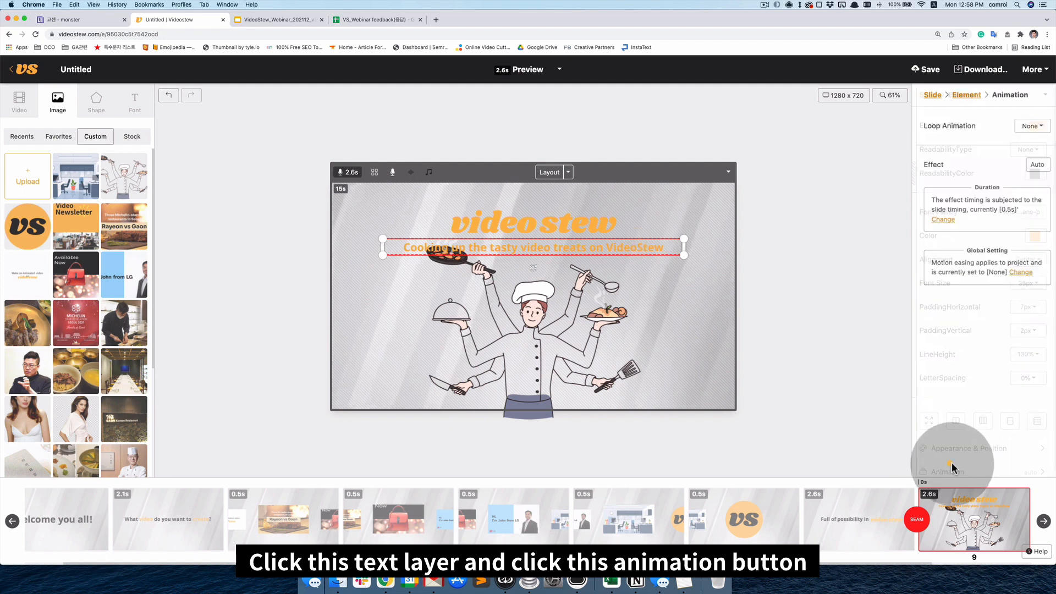
click(1034, 164)
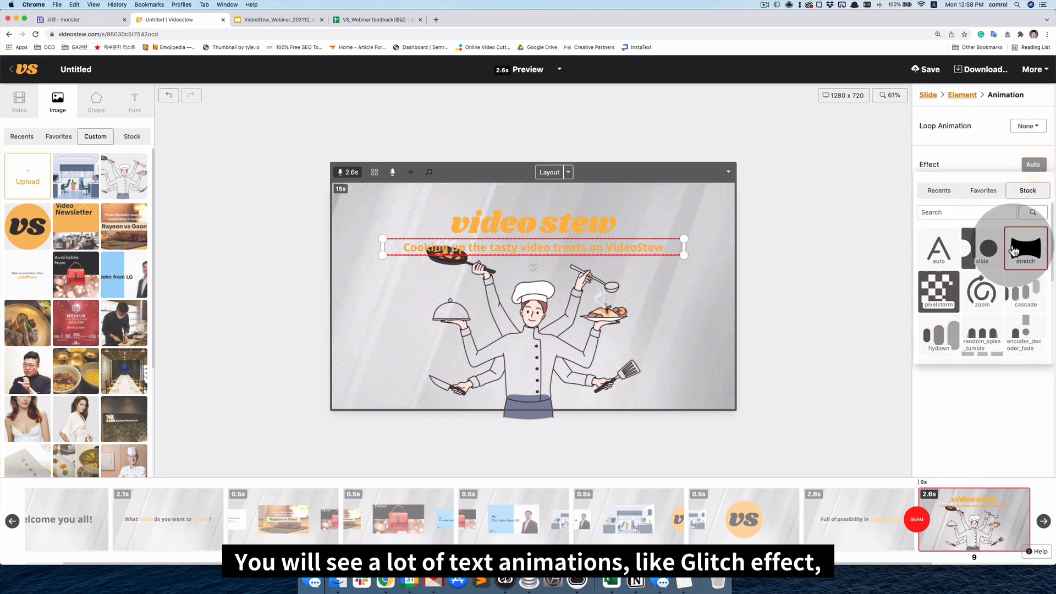
scroll(down, 3)
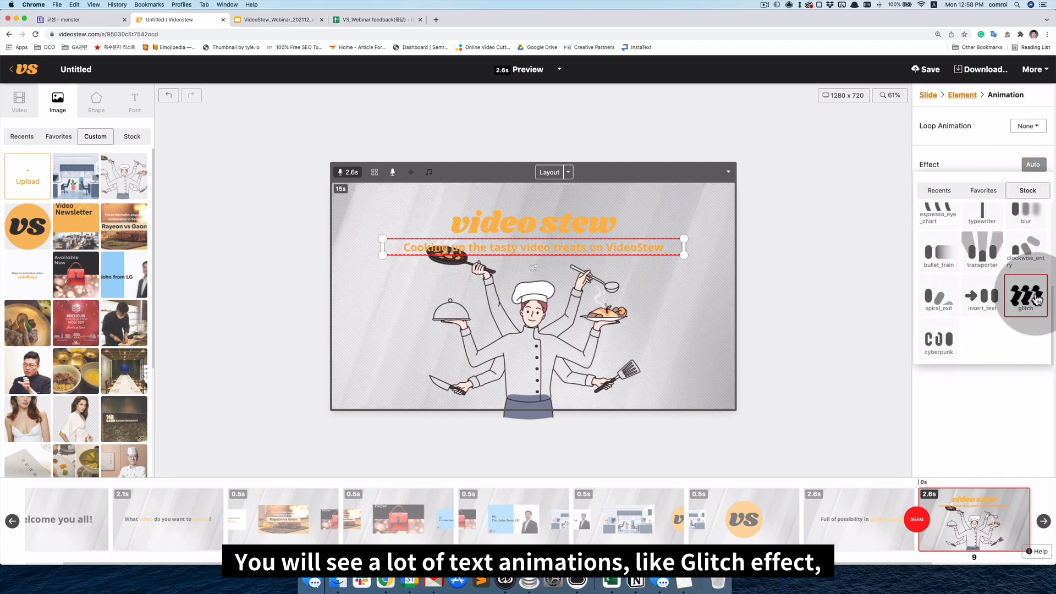
mouse_move(1038, 297)
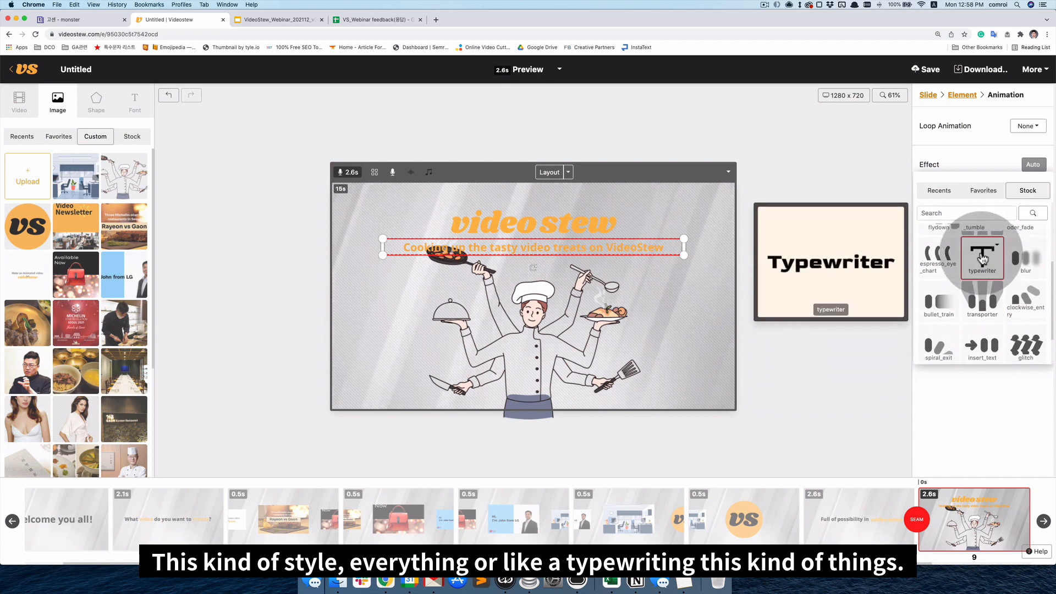
click(982, 258)
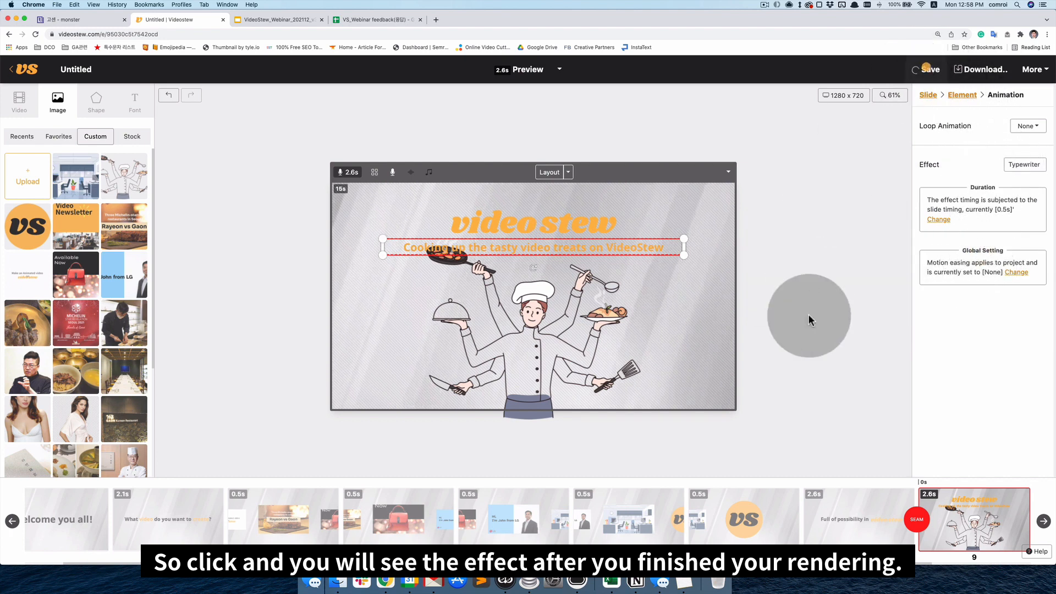
click(930, 70)
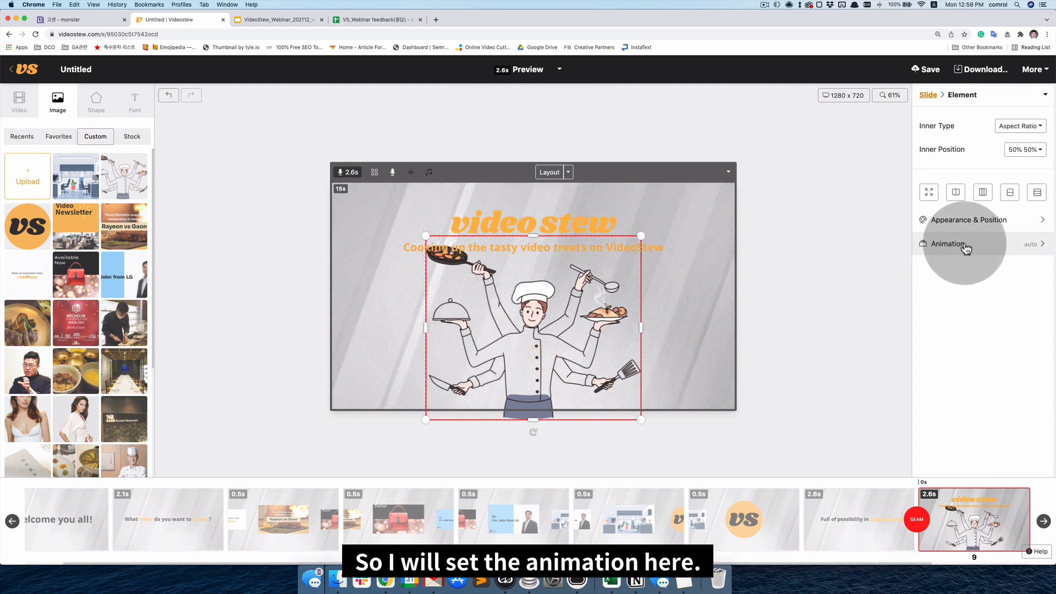
Give the chef a Stretch animation, set slide 9's transition to Auto, and preview.
click(948, 244)
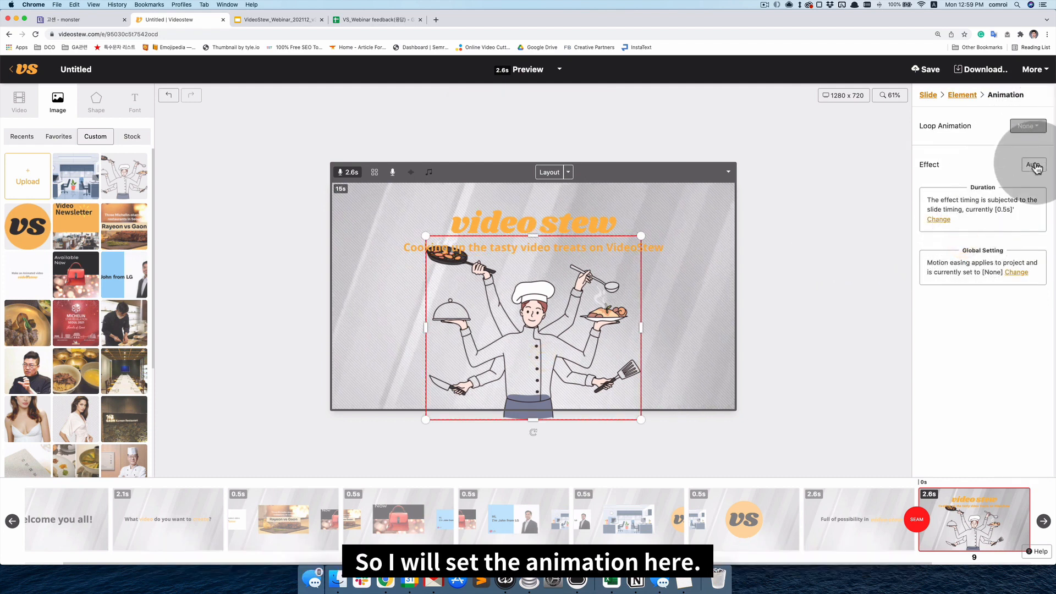
click(1033, 164)
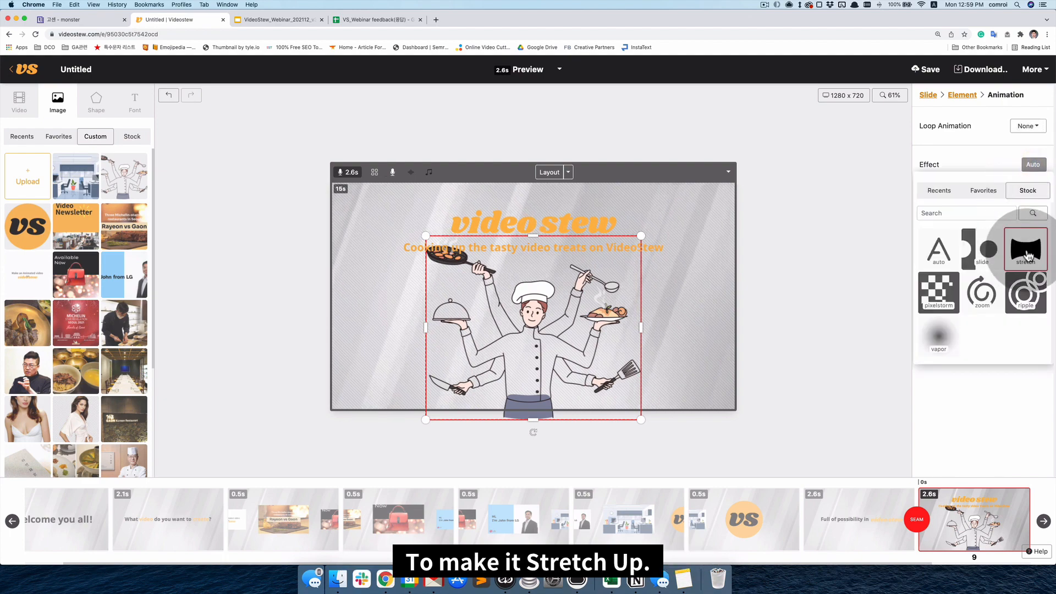
click(1025, 248)
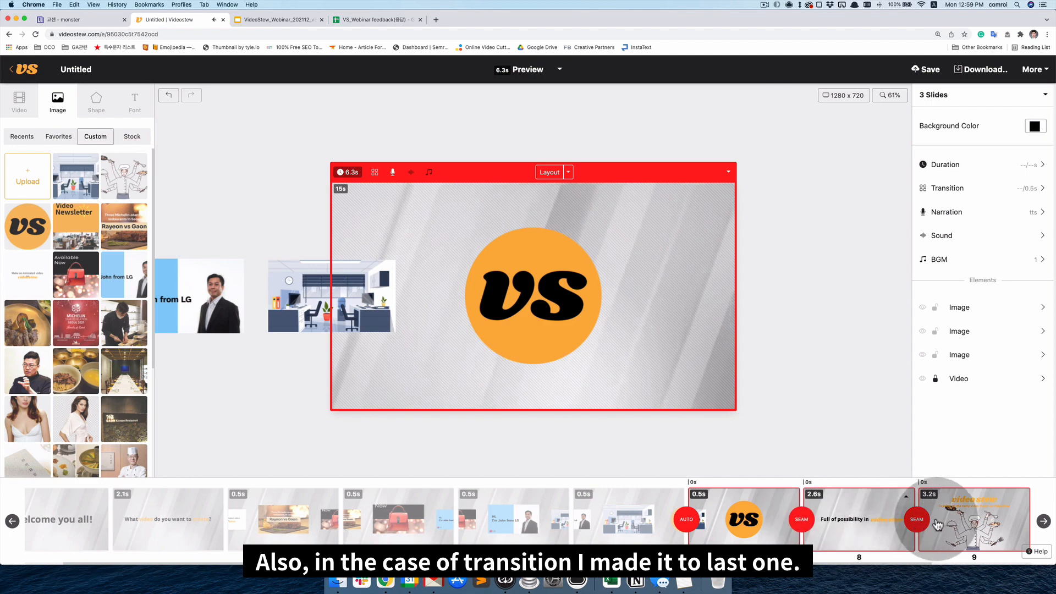
click(974, 524)
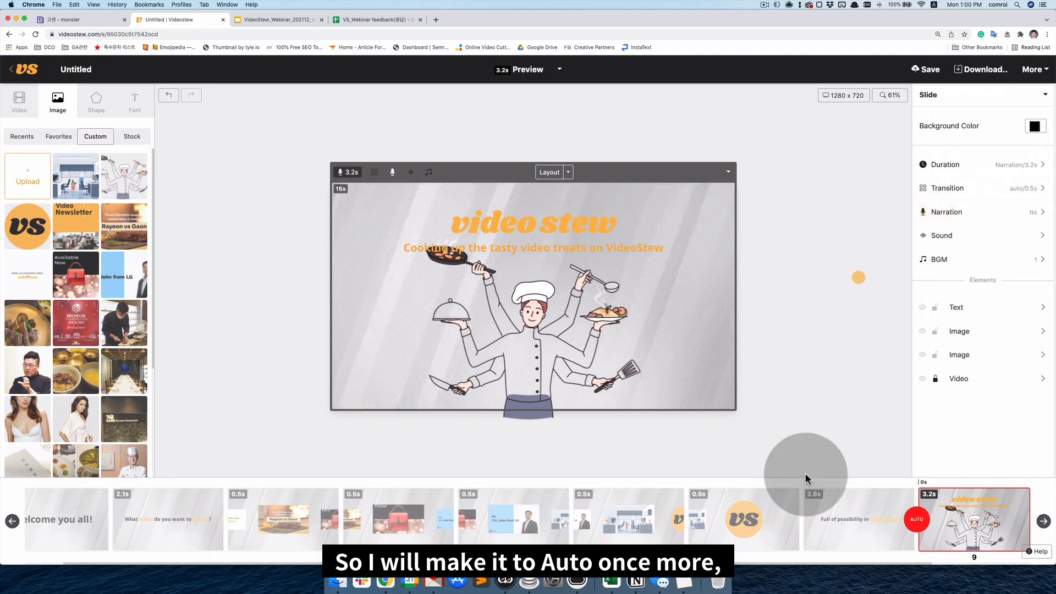
click(527, 69)
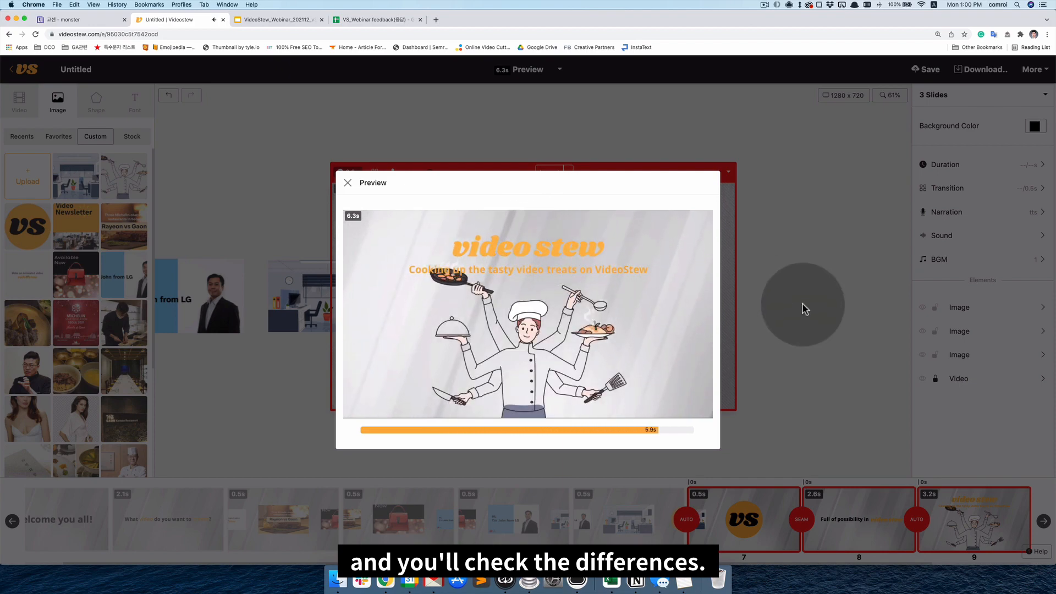
Export the 1280 x 720 project as MP4 and PNG and download both files.
click(980, 70)
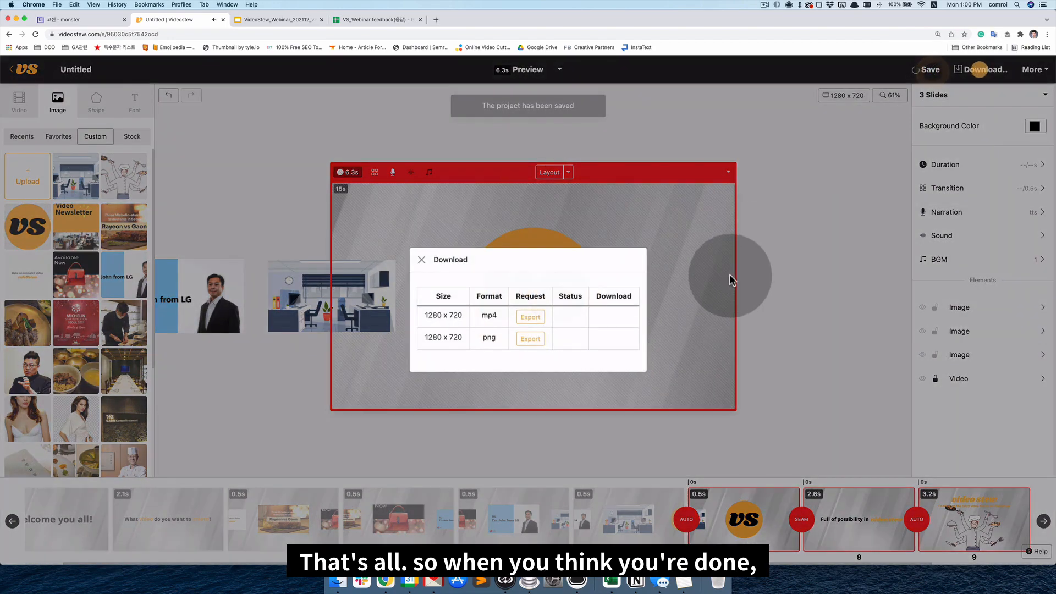
click(422, 259)
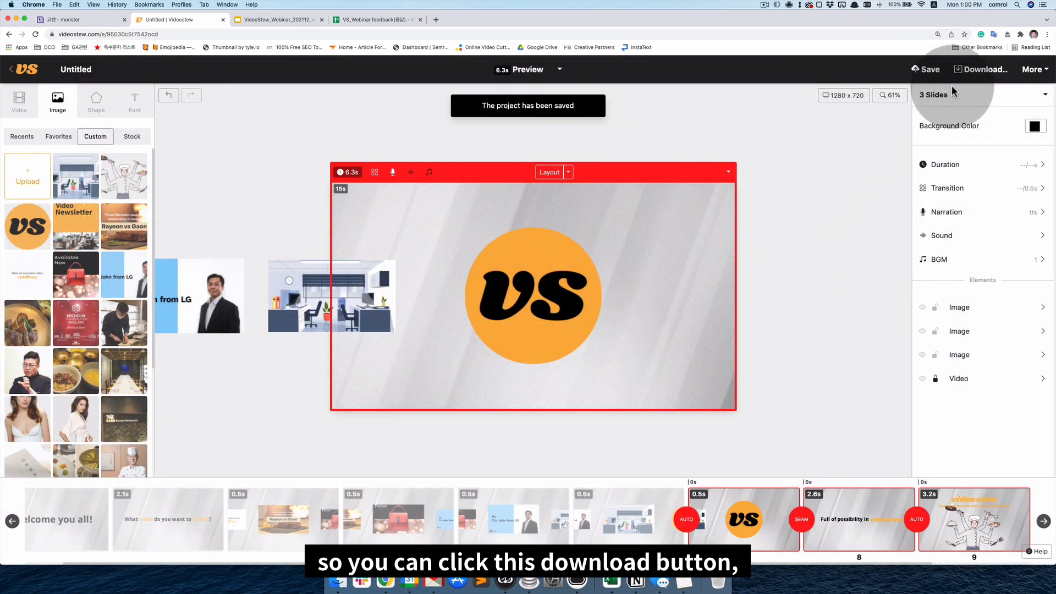
click(982, 69)
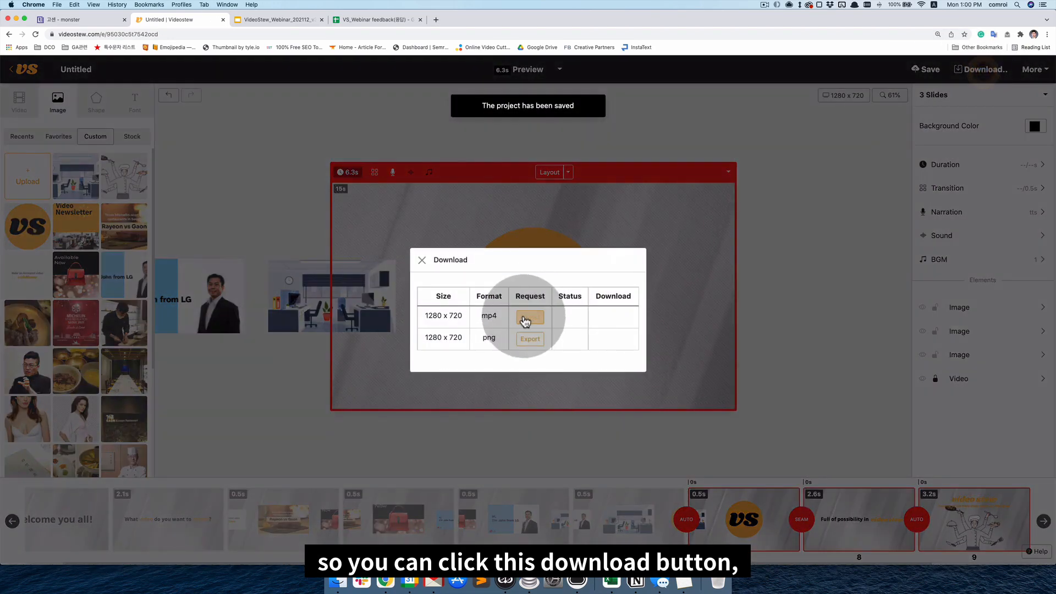
click(530, 317)
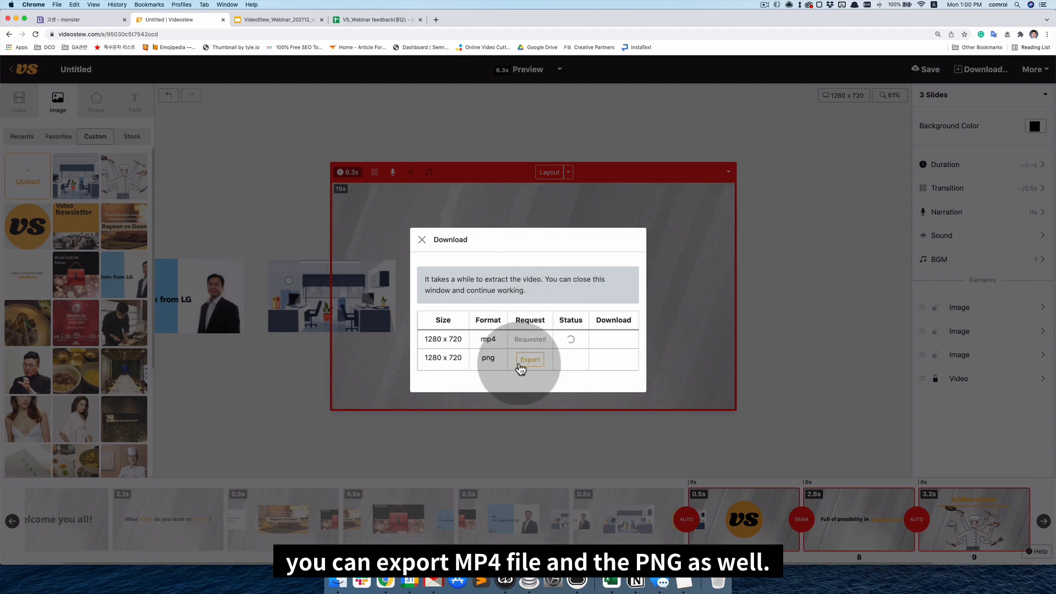
click(530, 359)
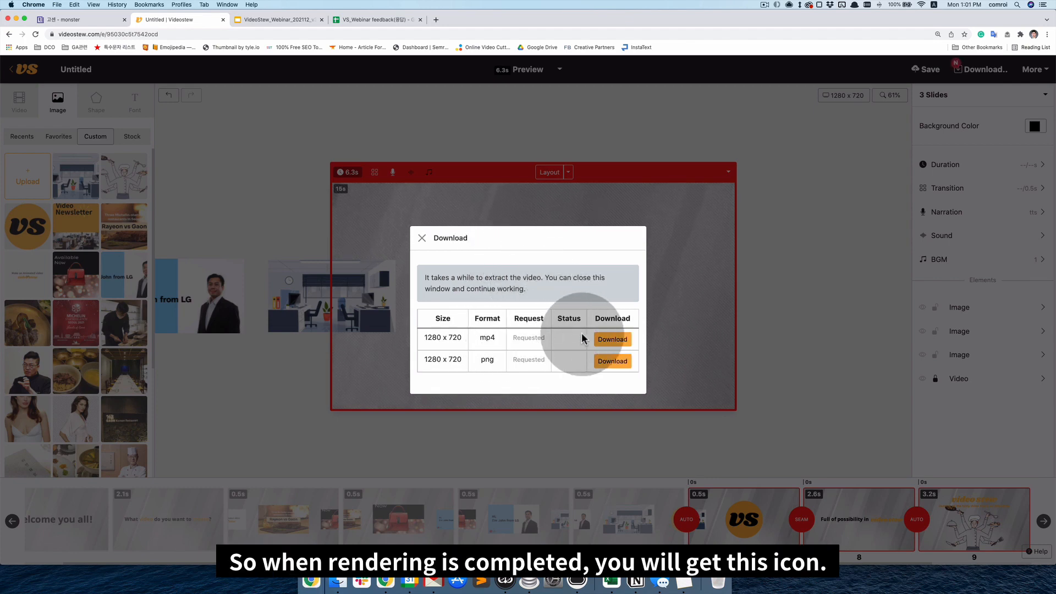
click(612, 339)
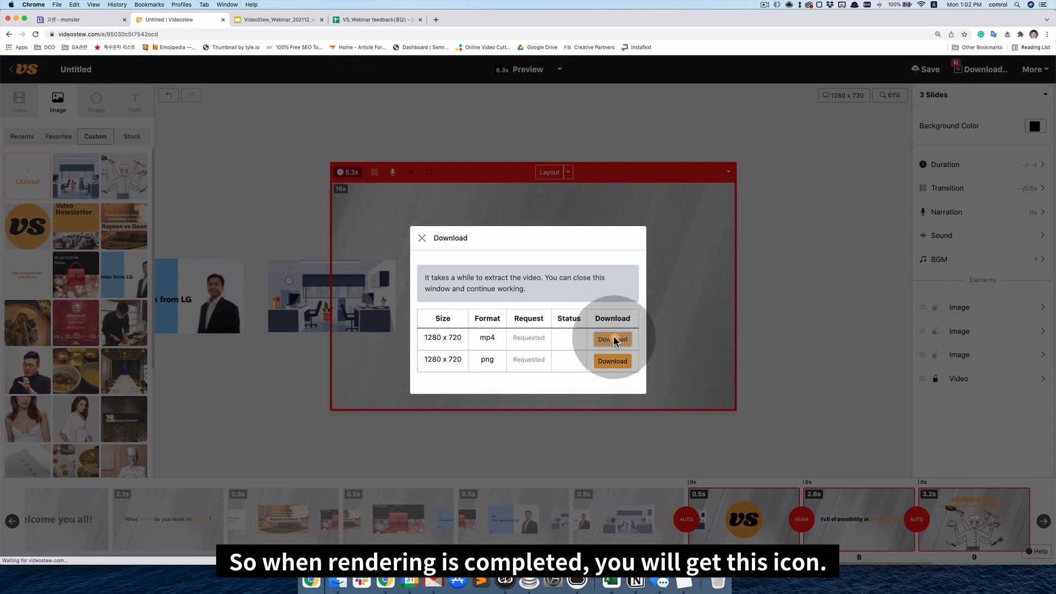
click(613, 339)
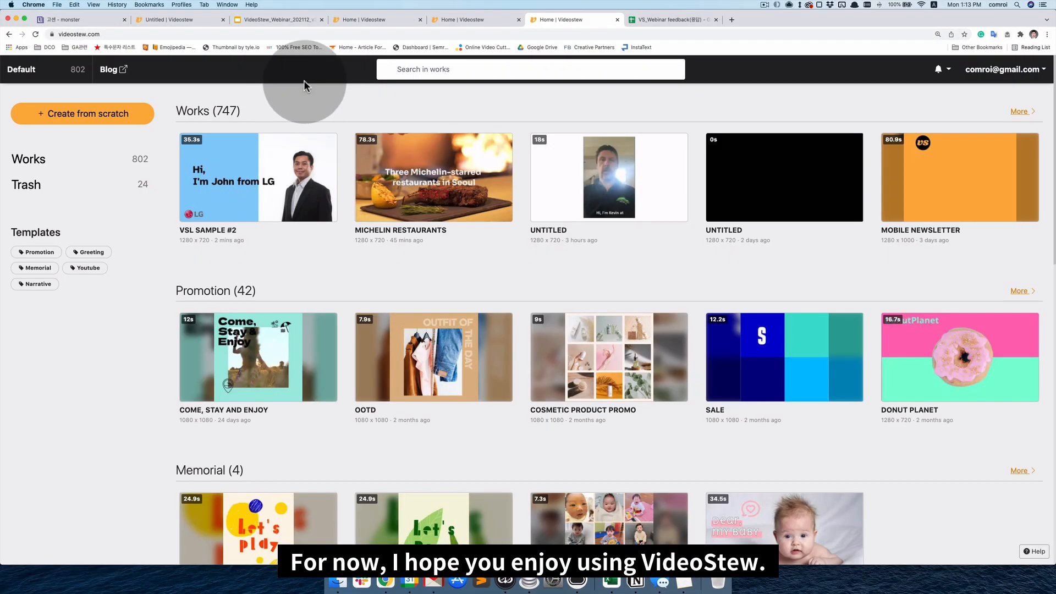
mouse_move(1002, 533)
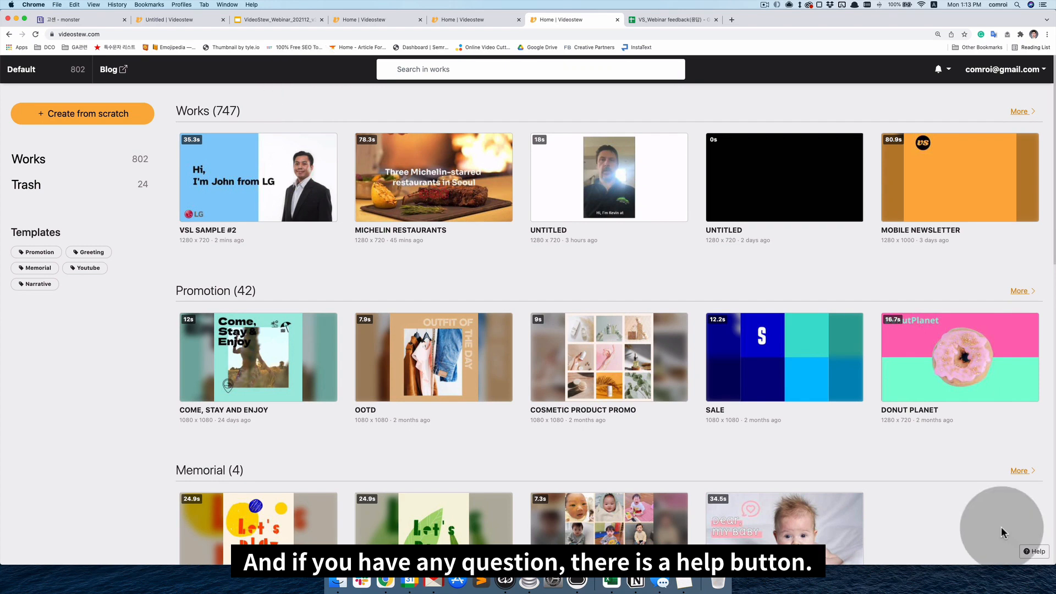
mouse_move(1037, 554)
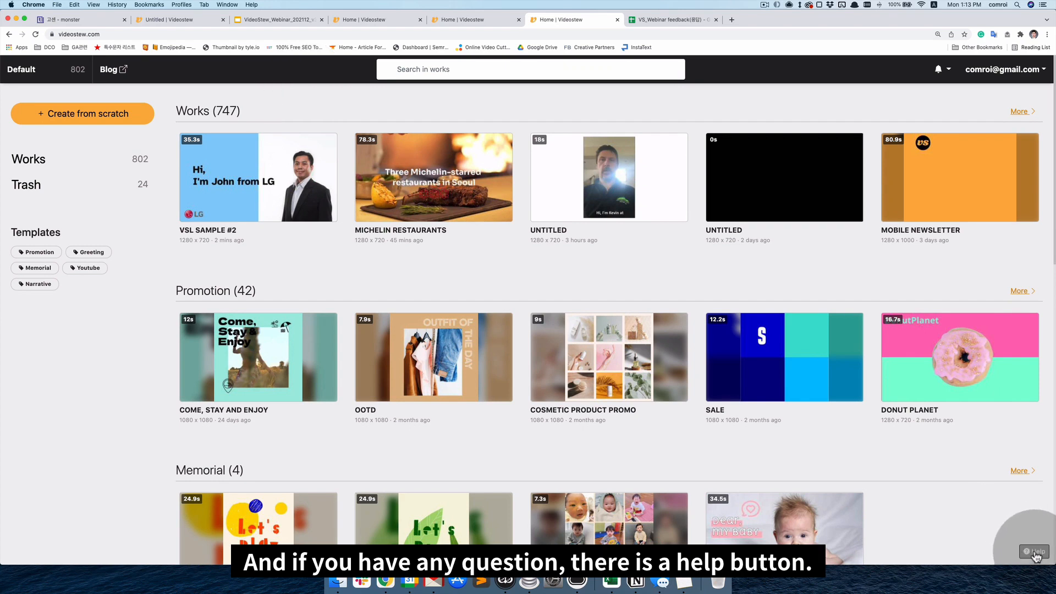
Switch from the VideoStew works page to the Google Slides webinar deck.
click(1034, 551)
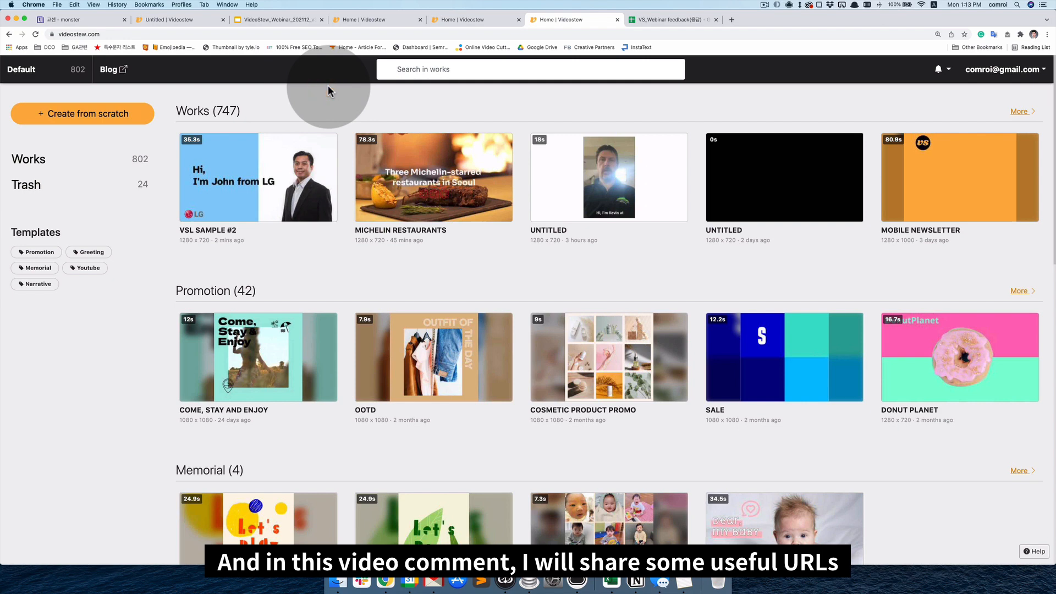
click(276, 19)
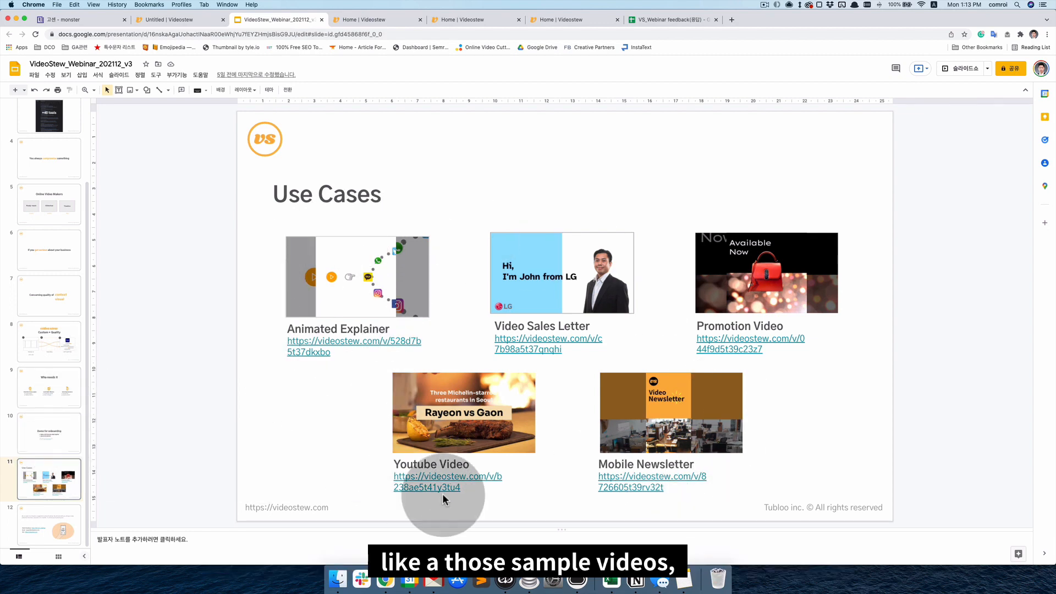
mouse_move(47, 307)
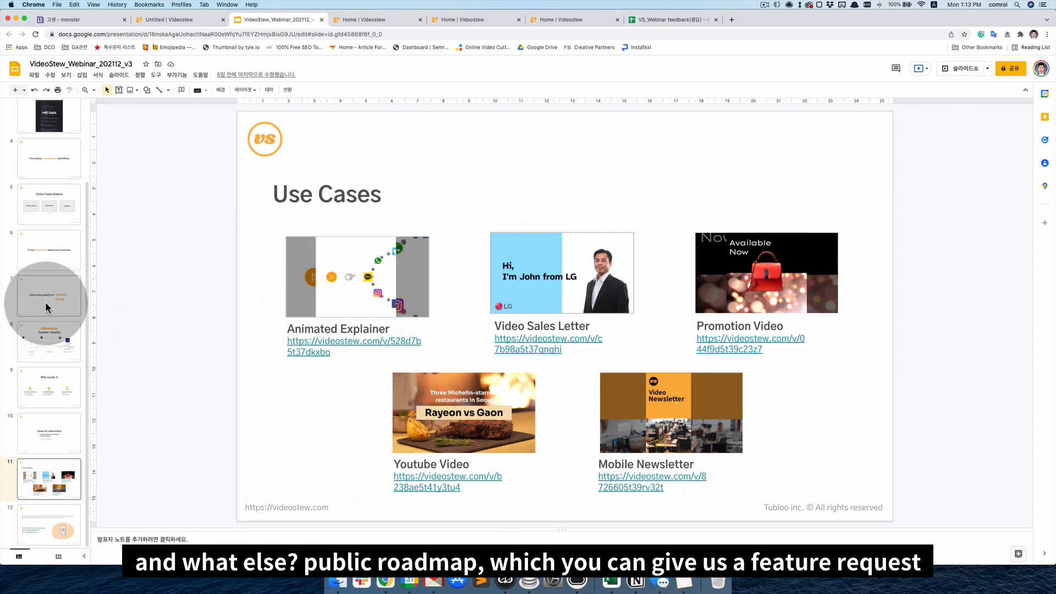
View the contact and public roadmap slide, then the slide 10 Demo for onboarding slide.
click(49, 525)
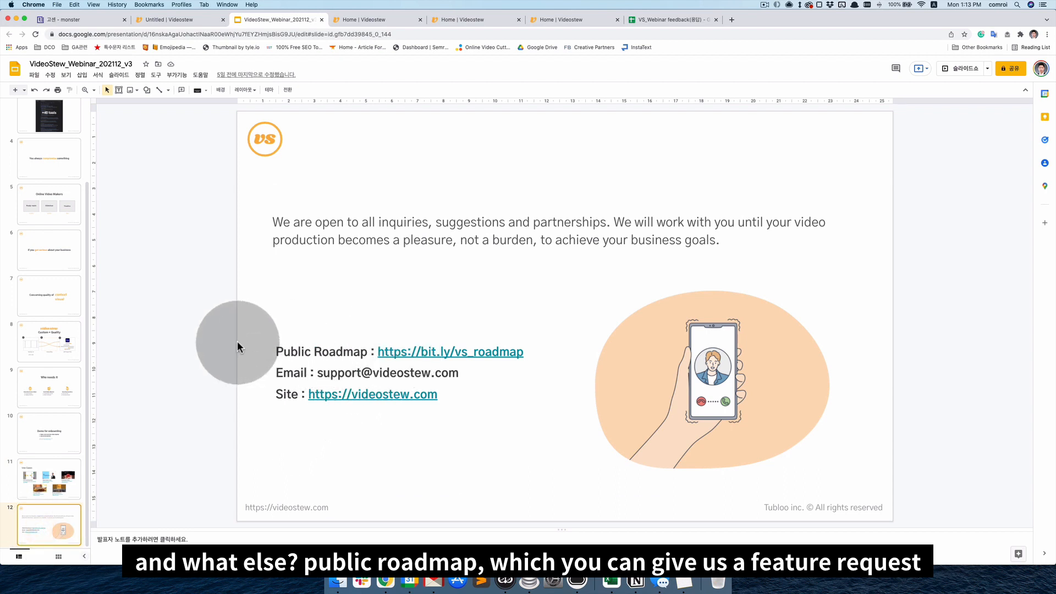
mouse_move(330, 338)
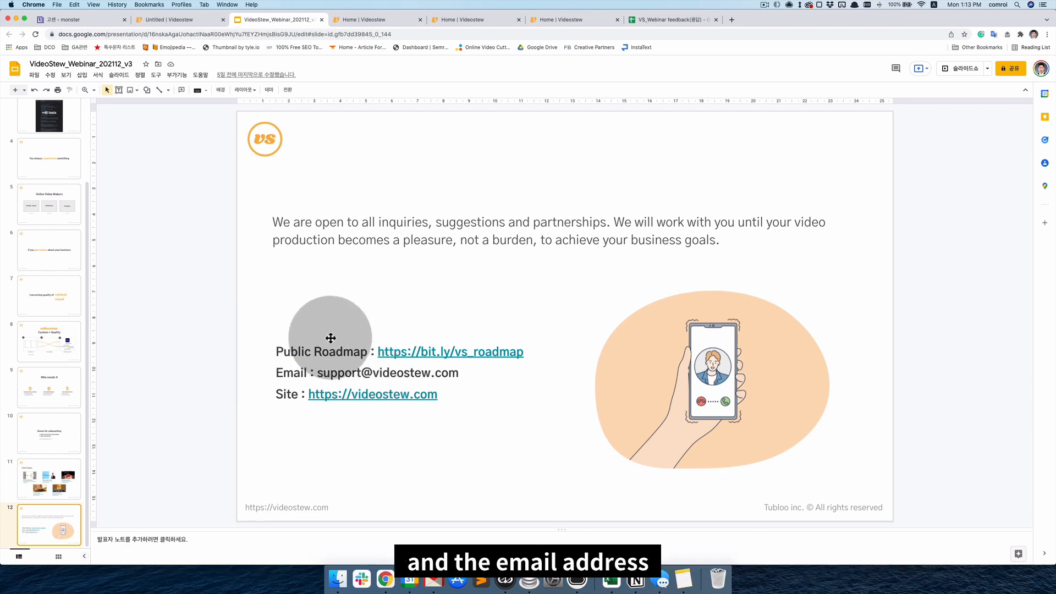
click(49, 433)
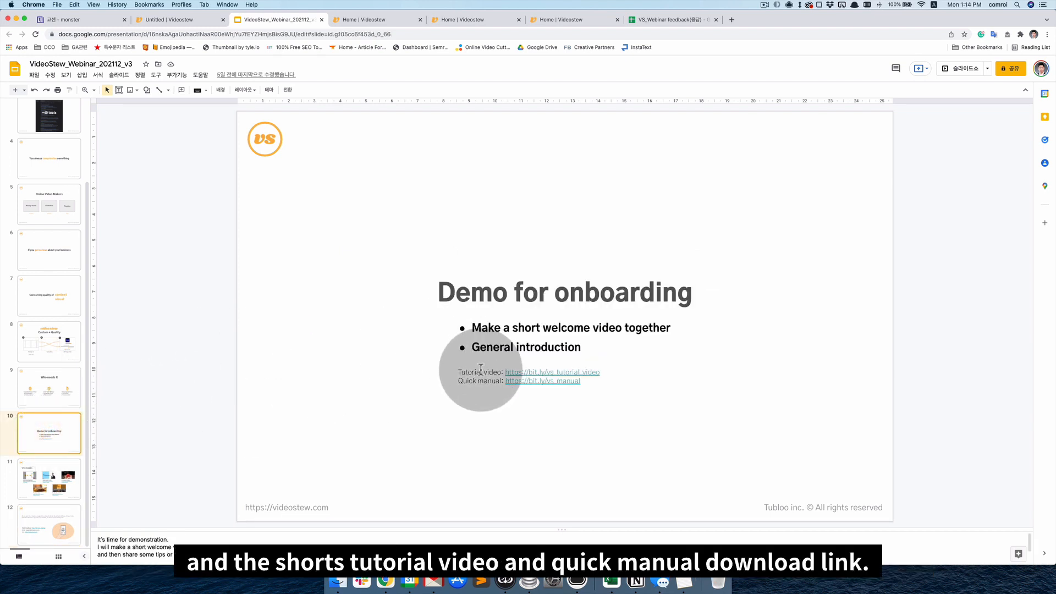